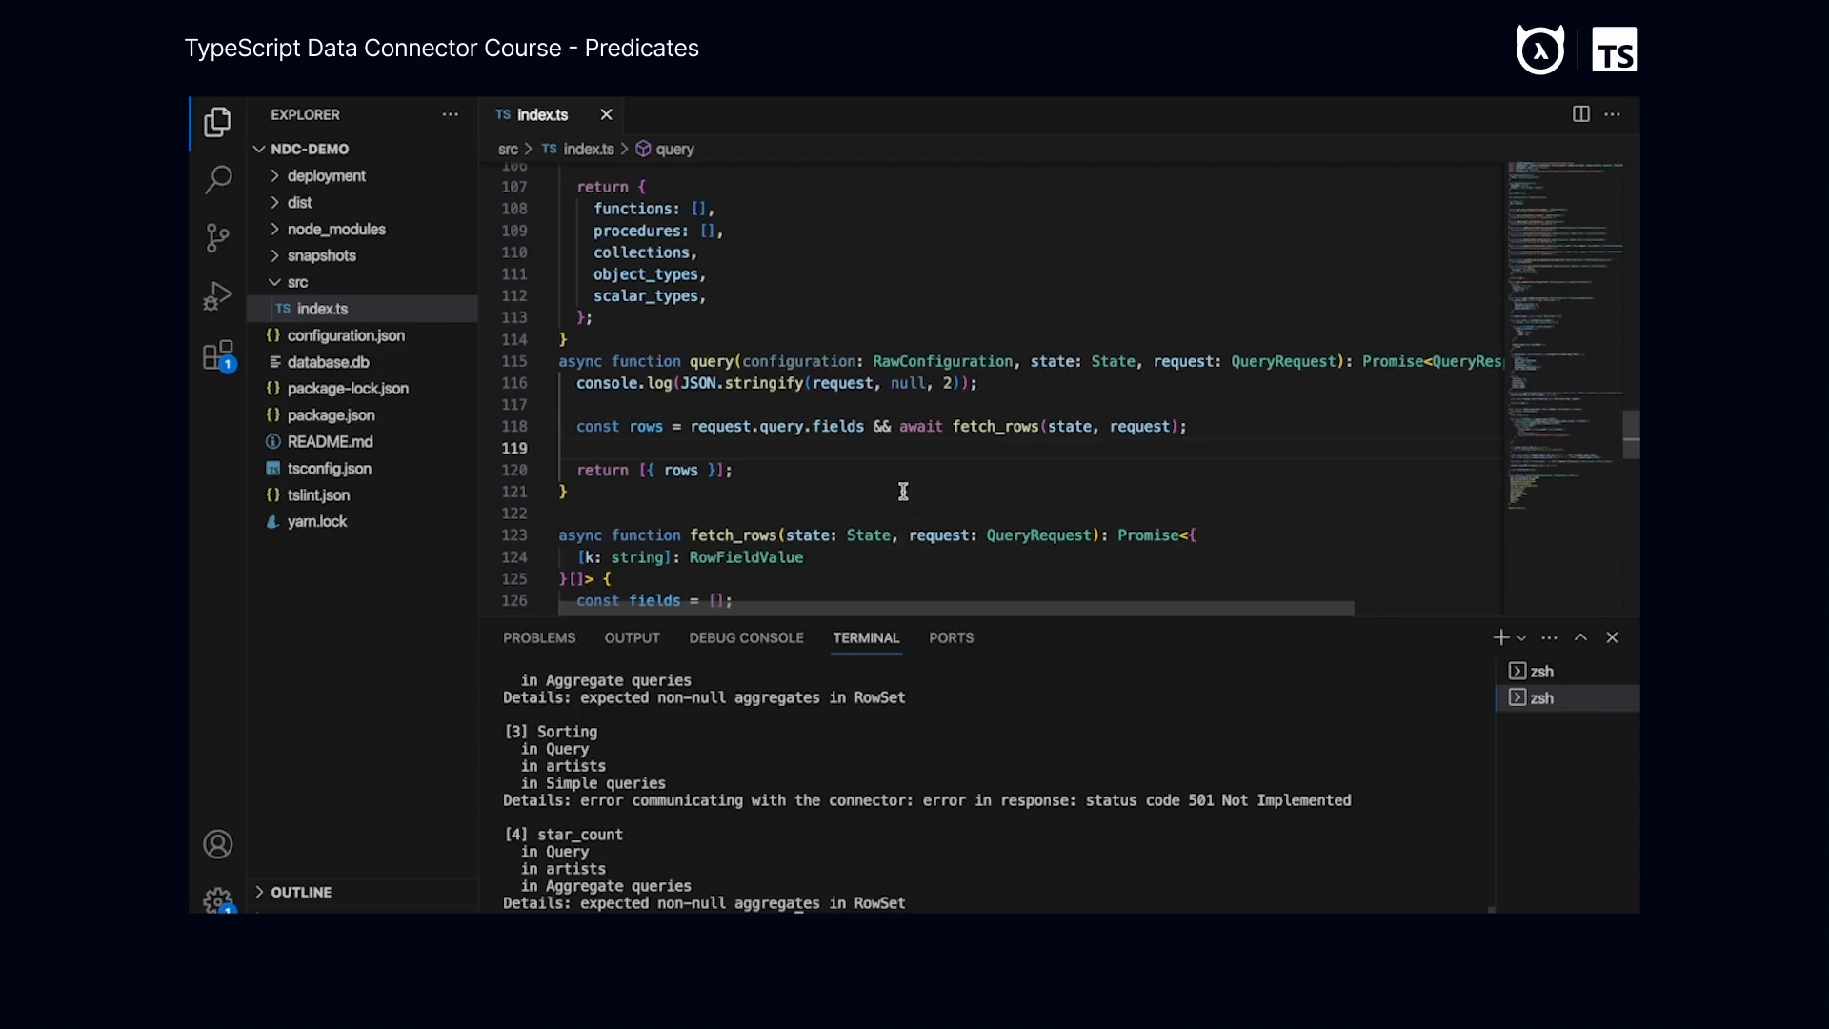
mouse_move(912, 441)
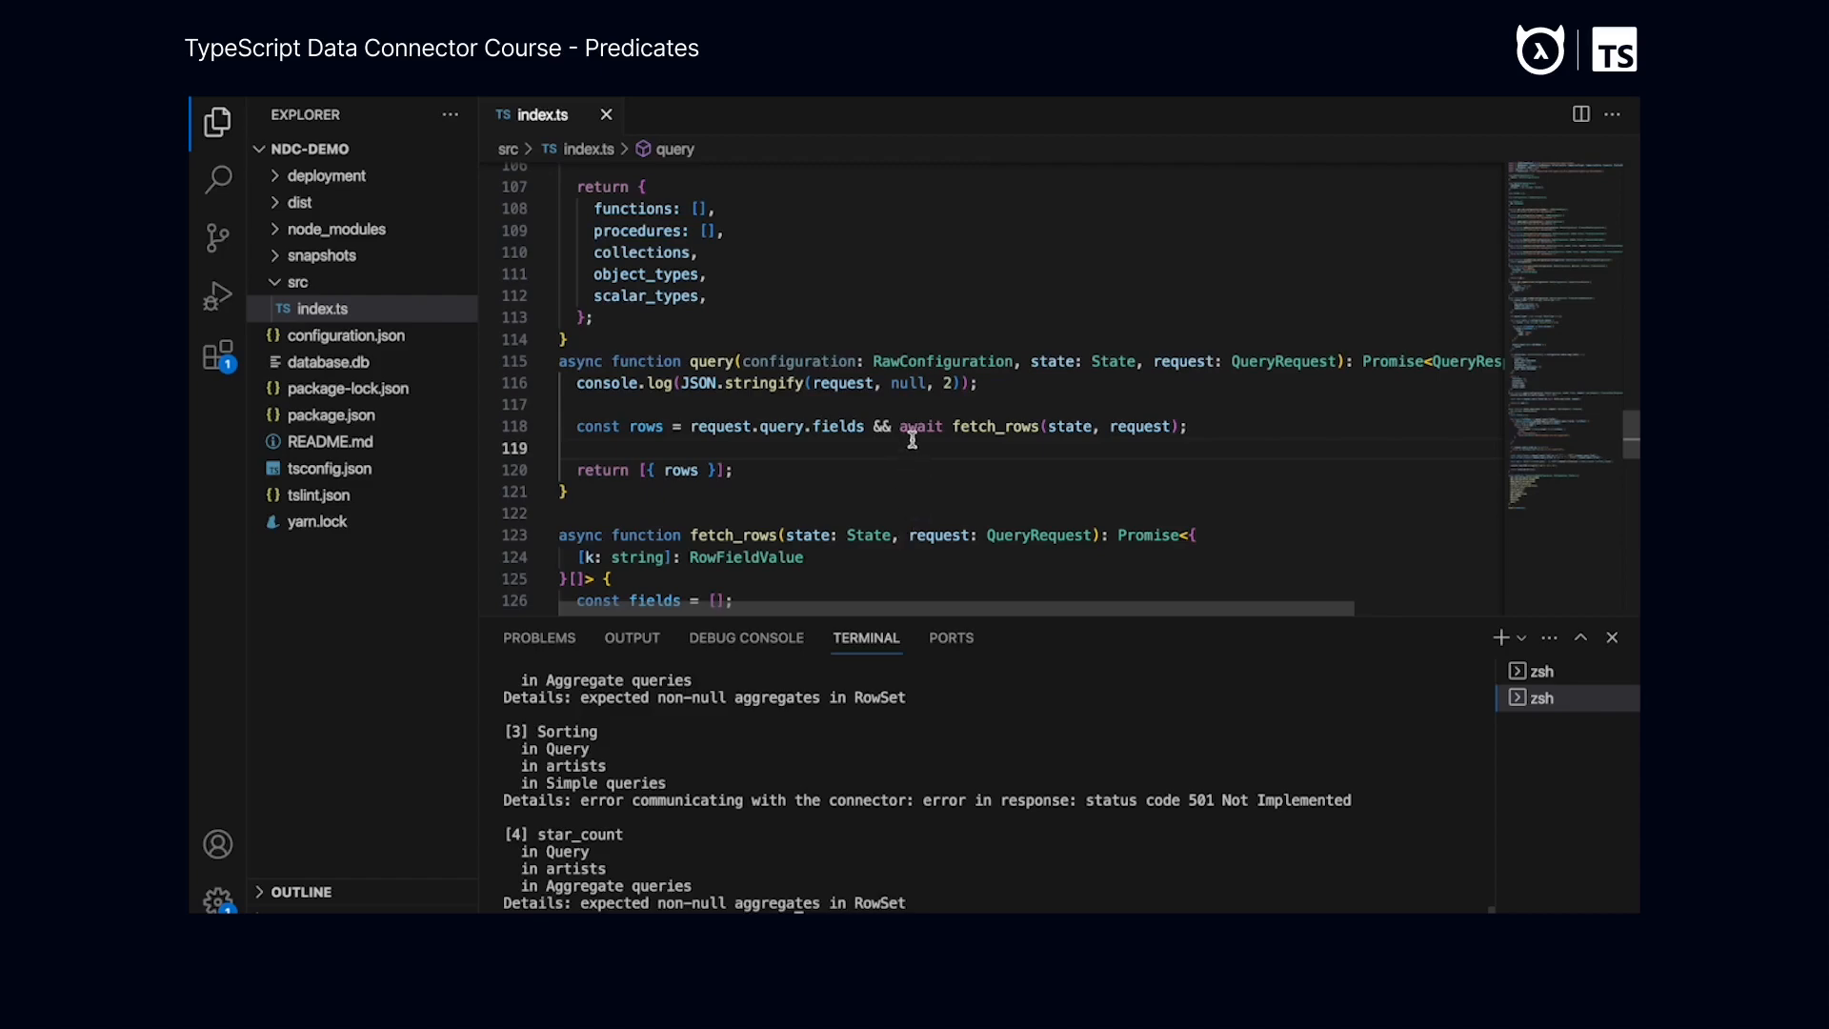
Insert ${where_clause} before ${limit_clause} in fetch_rows' SQL template string
scroll("down", 3)
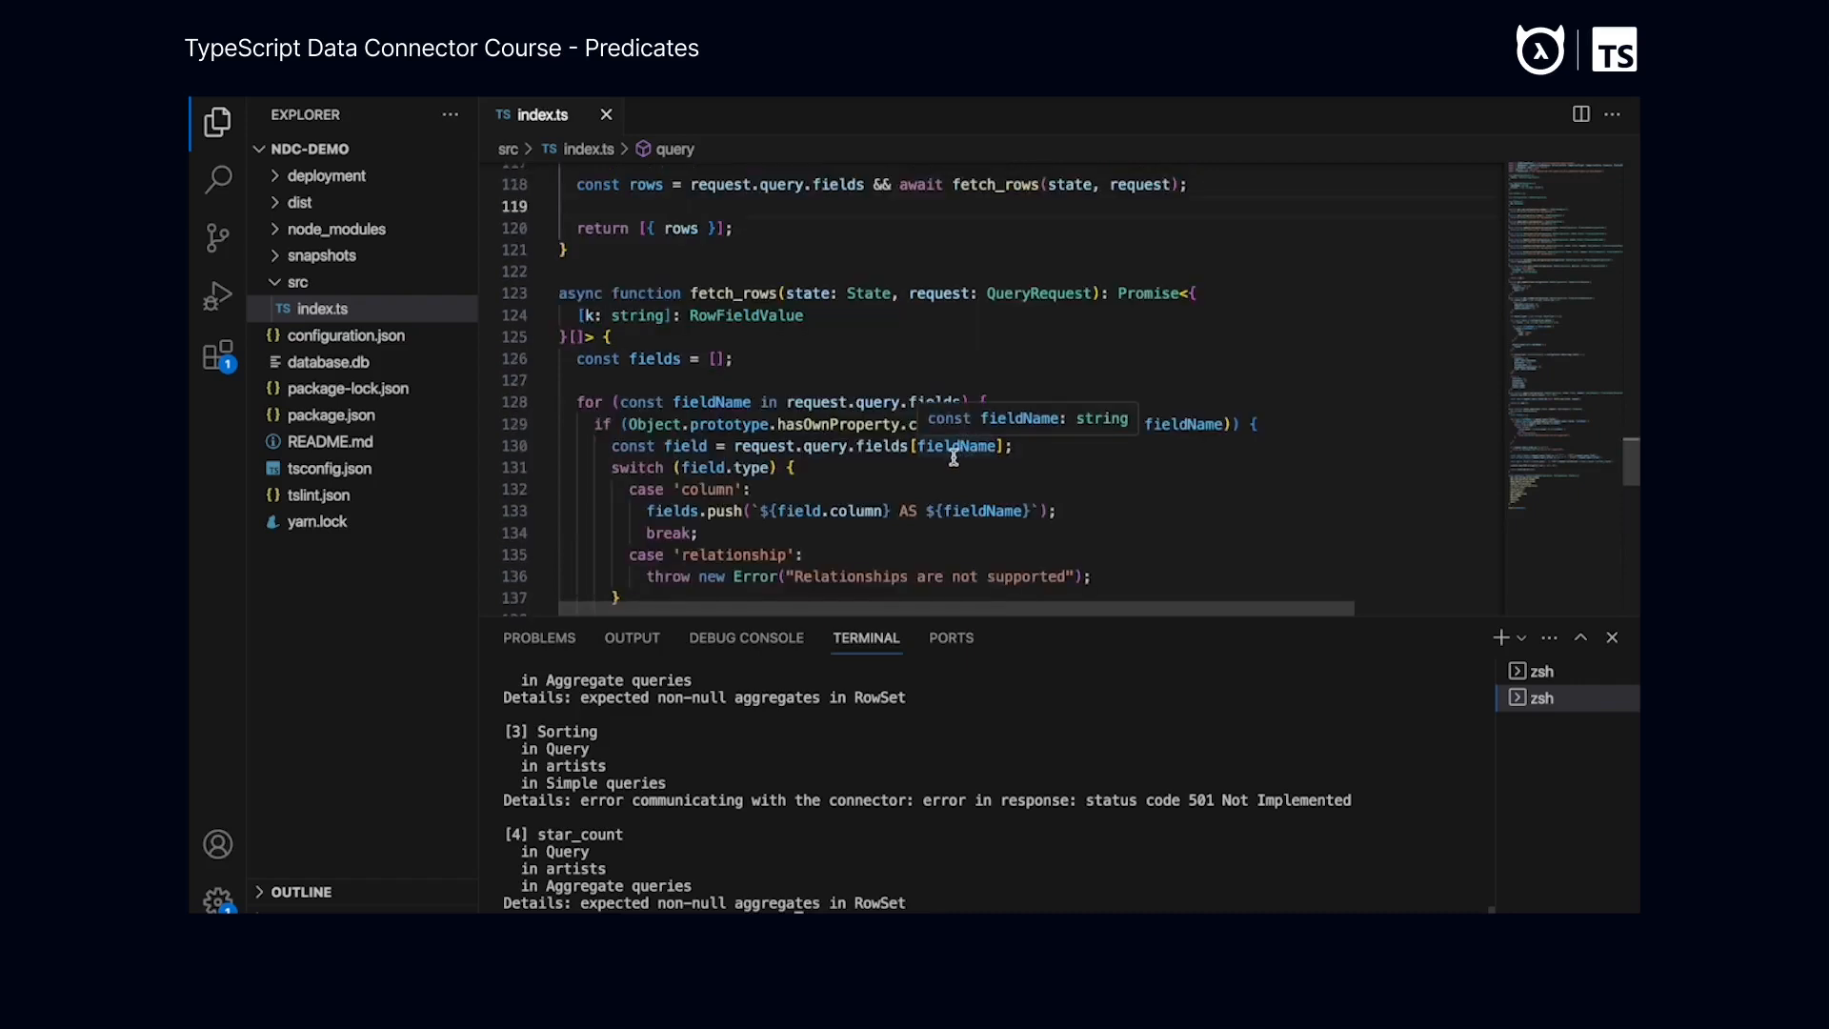
mouse_move(836, 390)
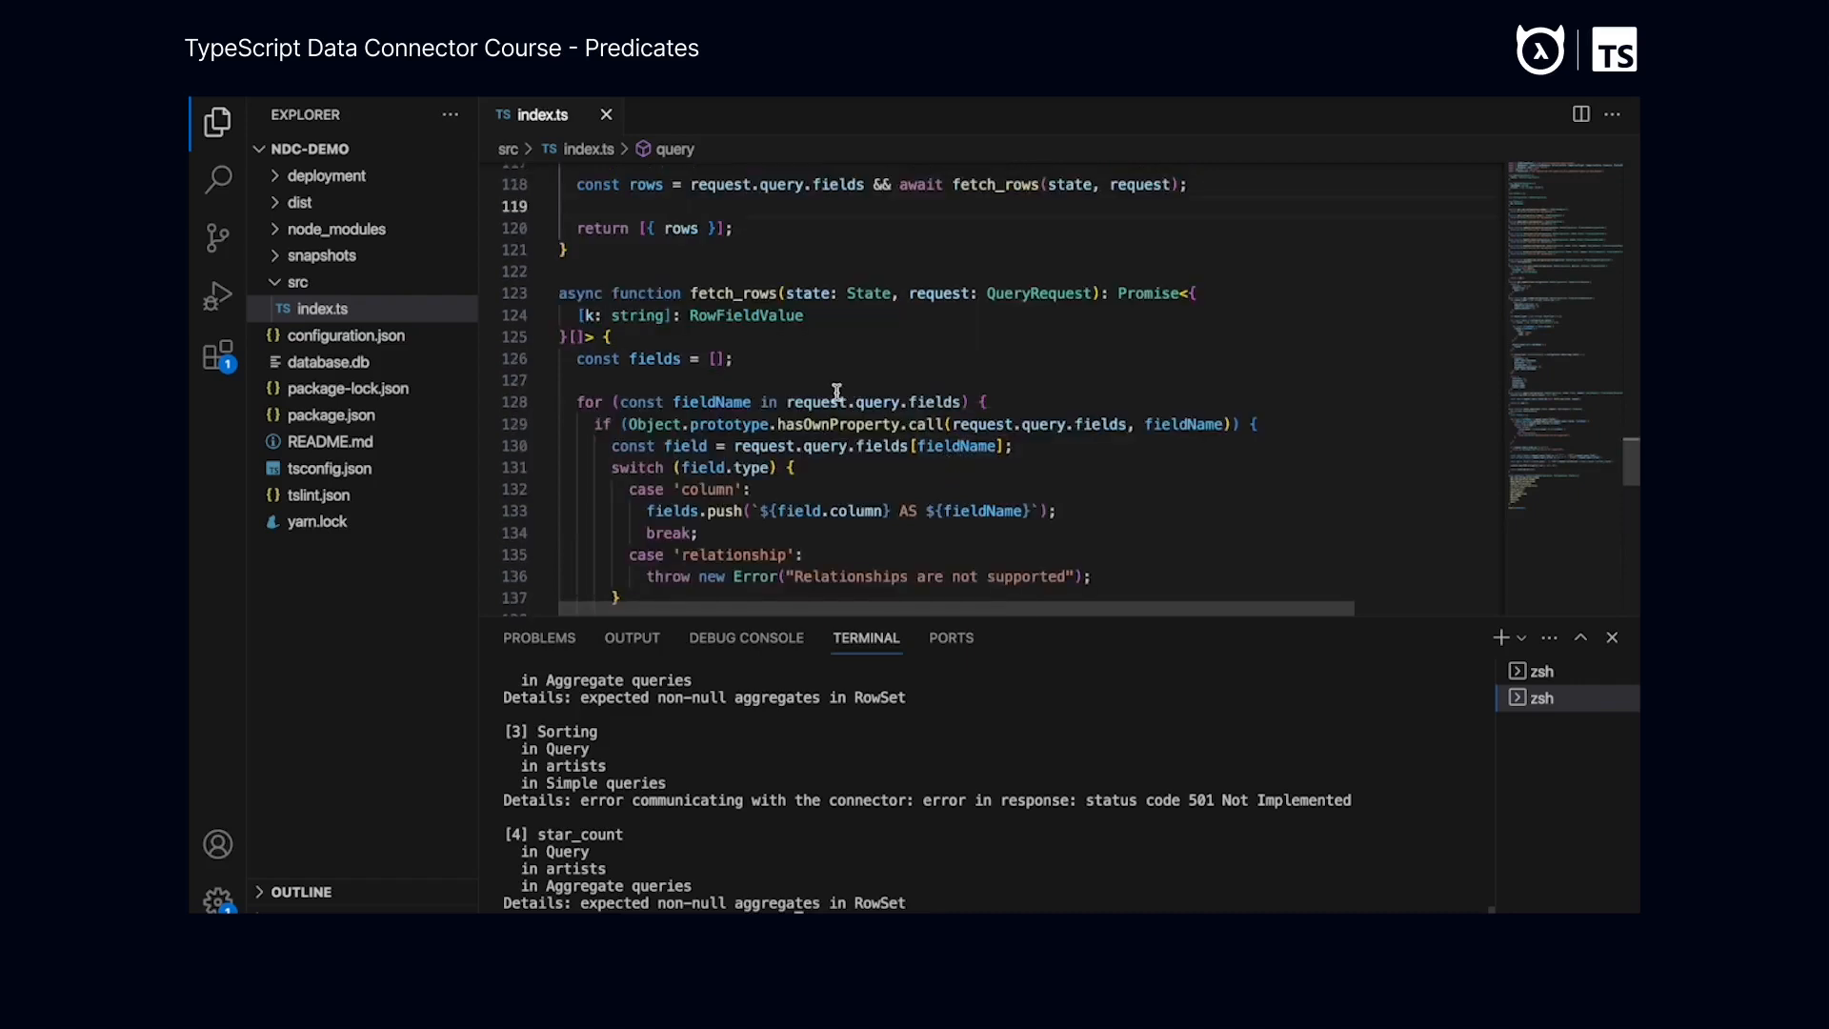
scroll("down", 3)
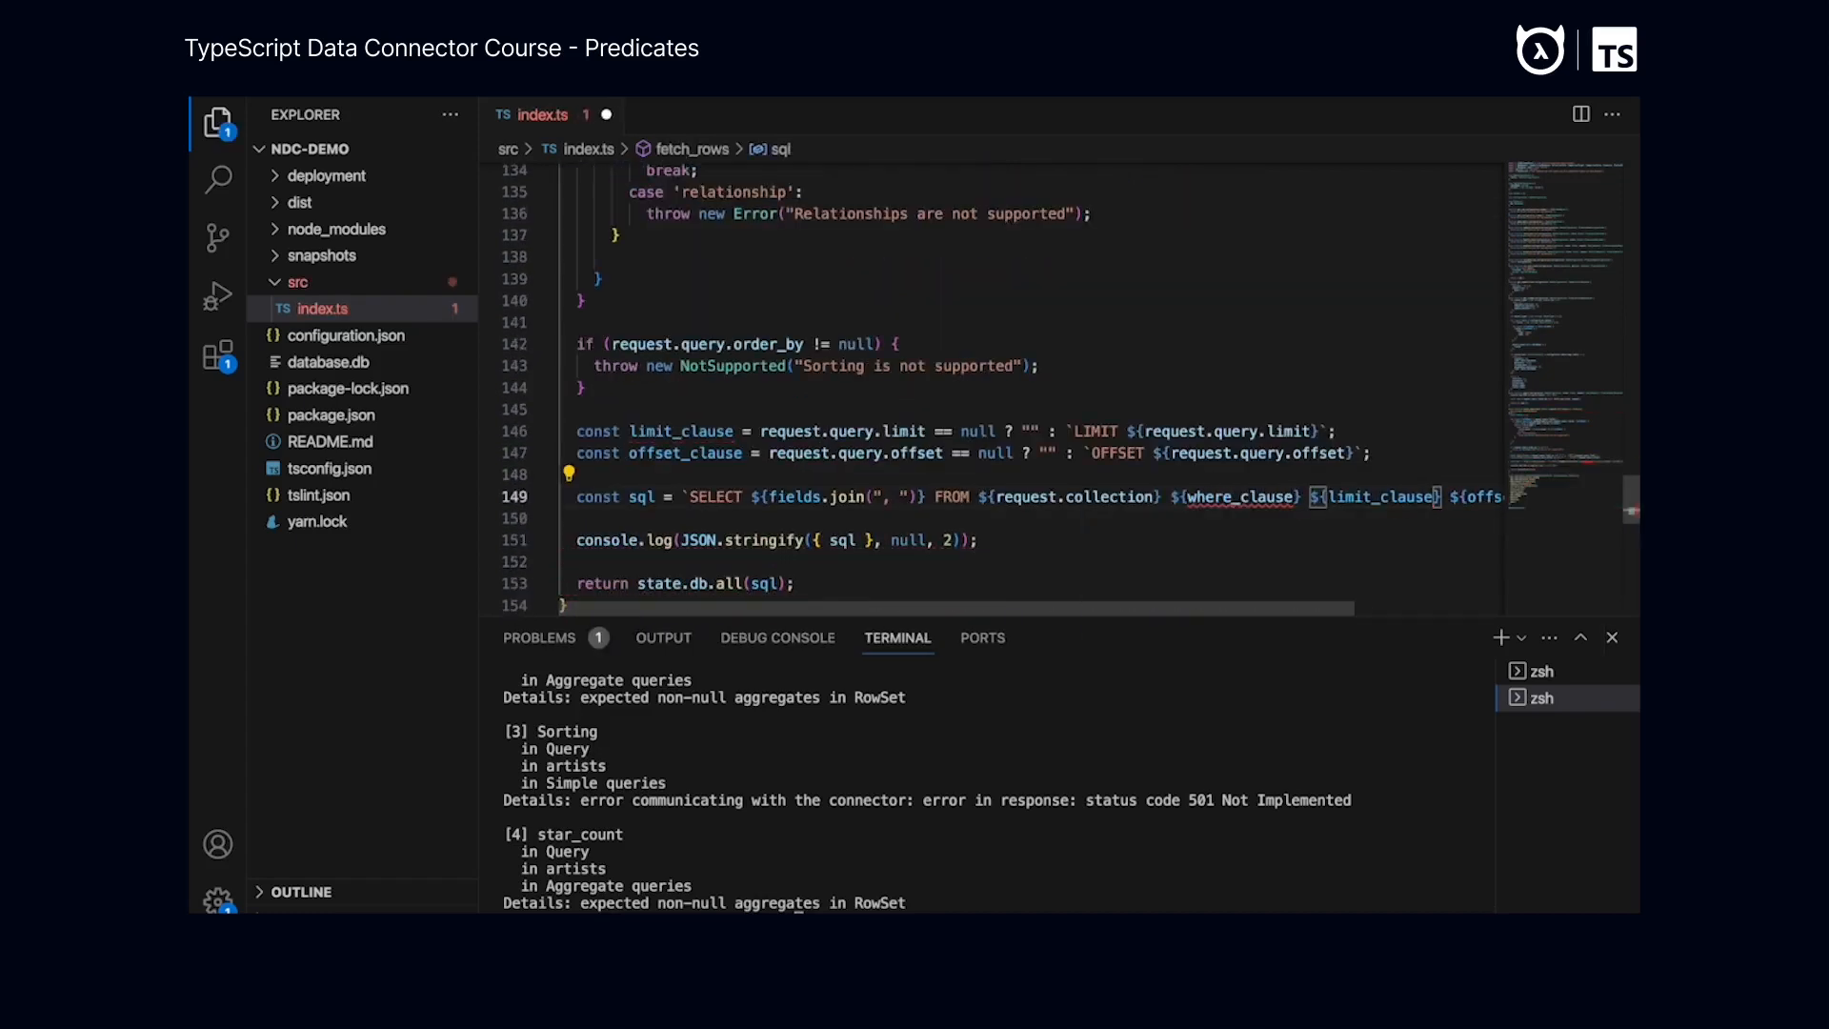
mouse_move(947, 243)
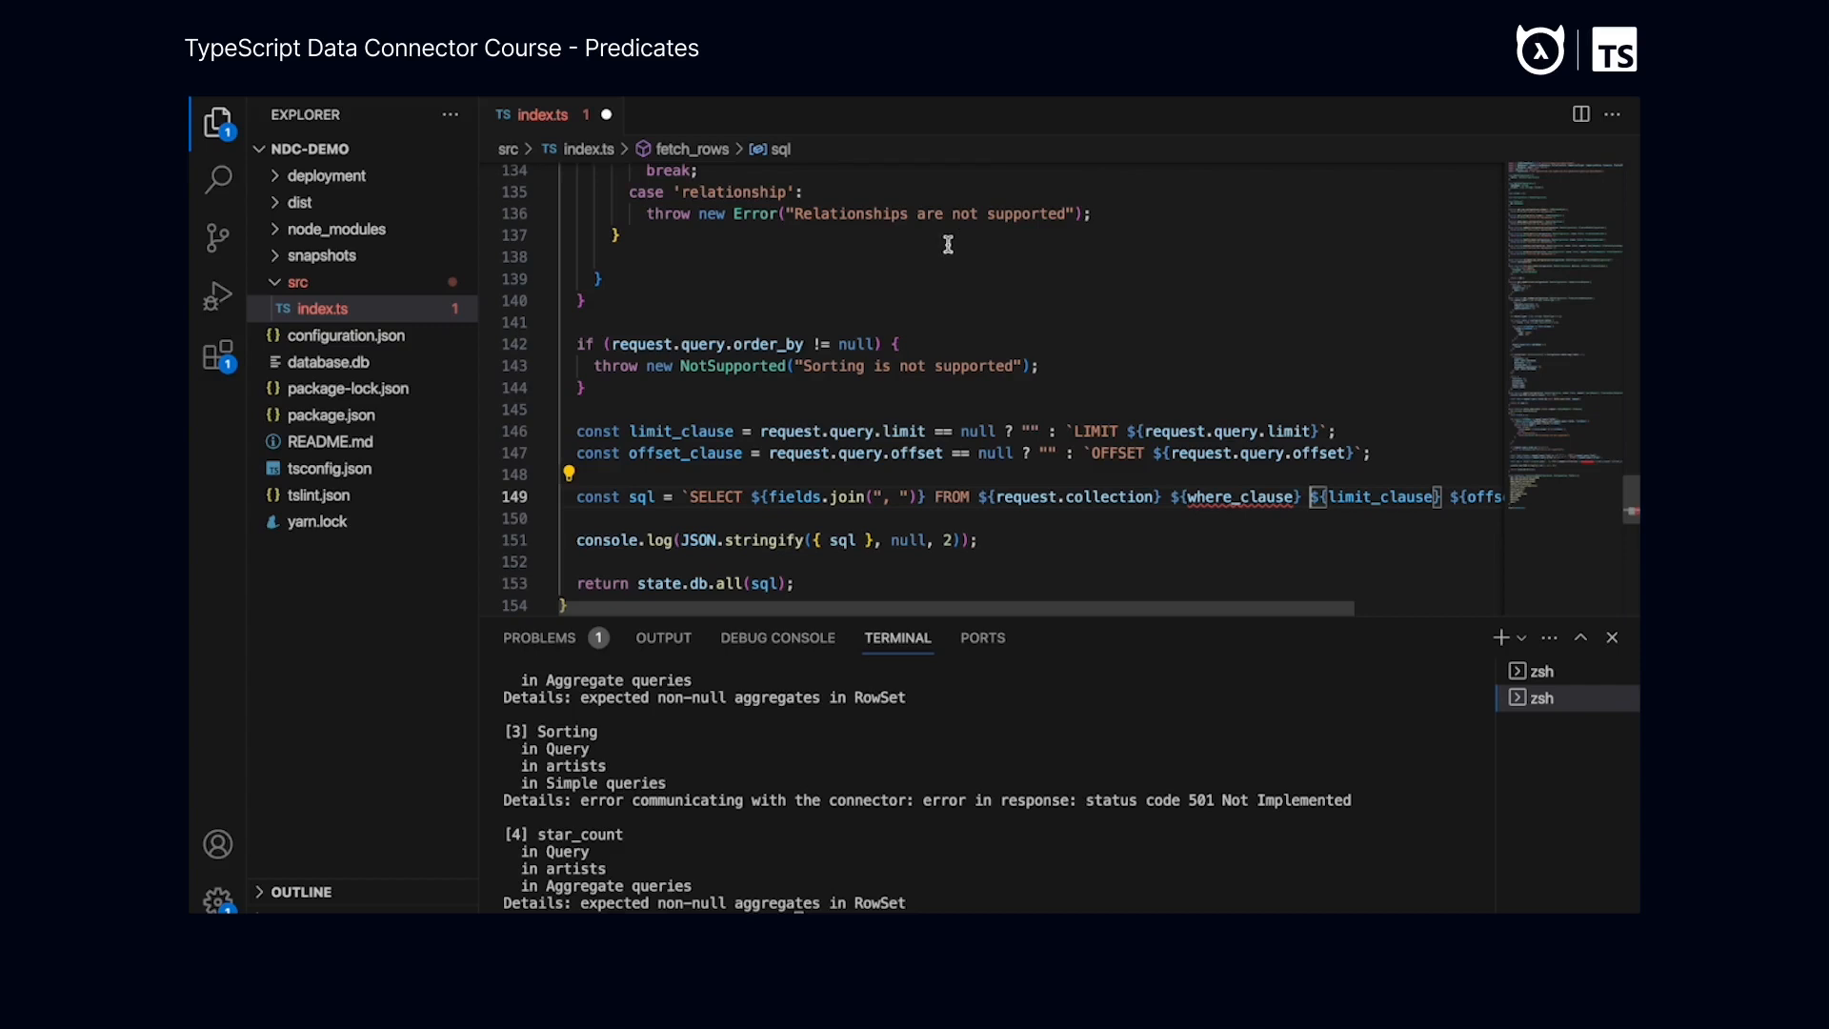
mouse_move(826, 344)
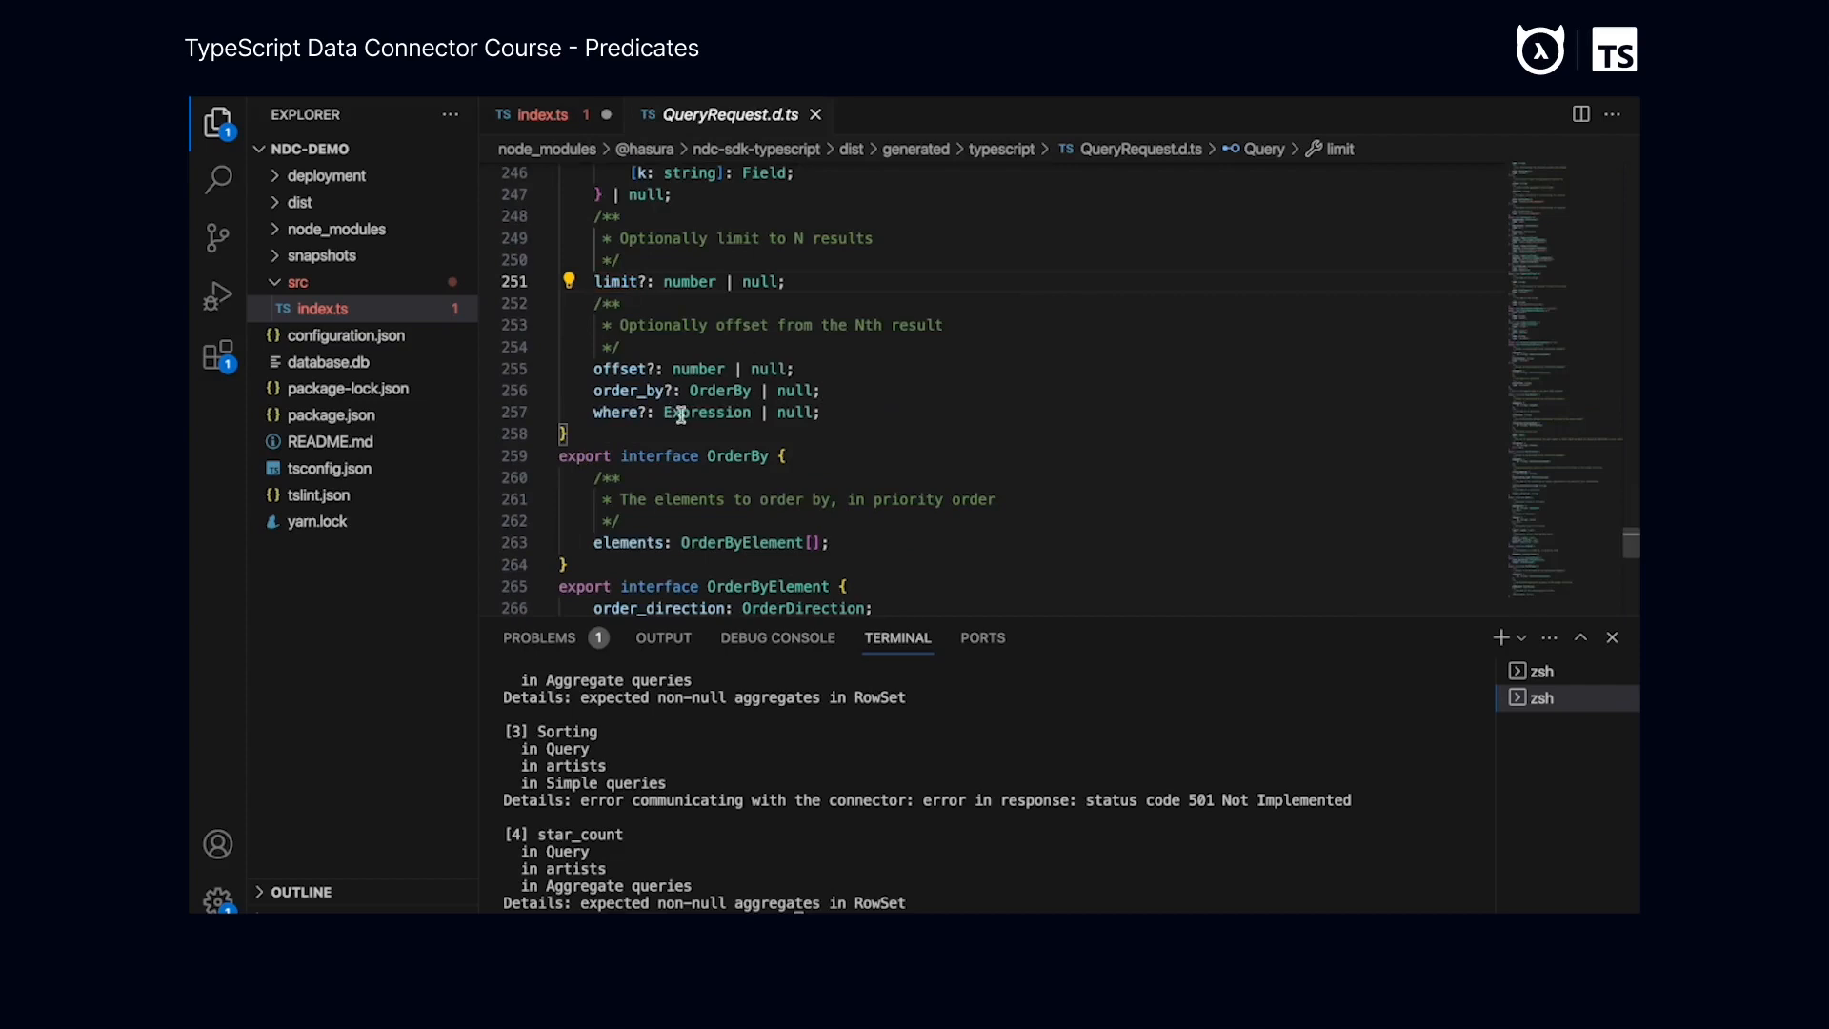
mouse_move(683, 413)
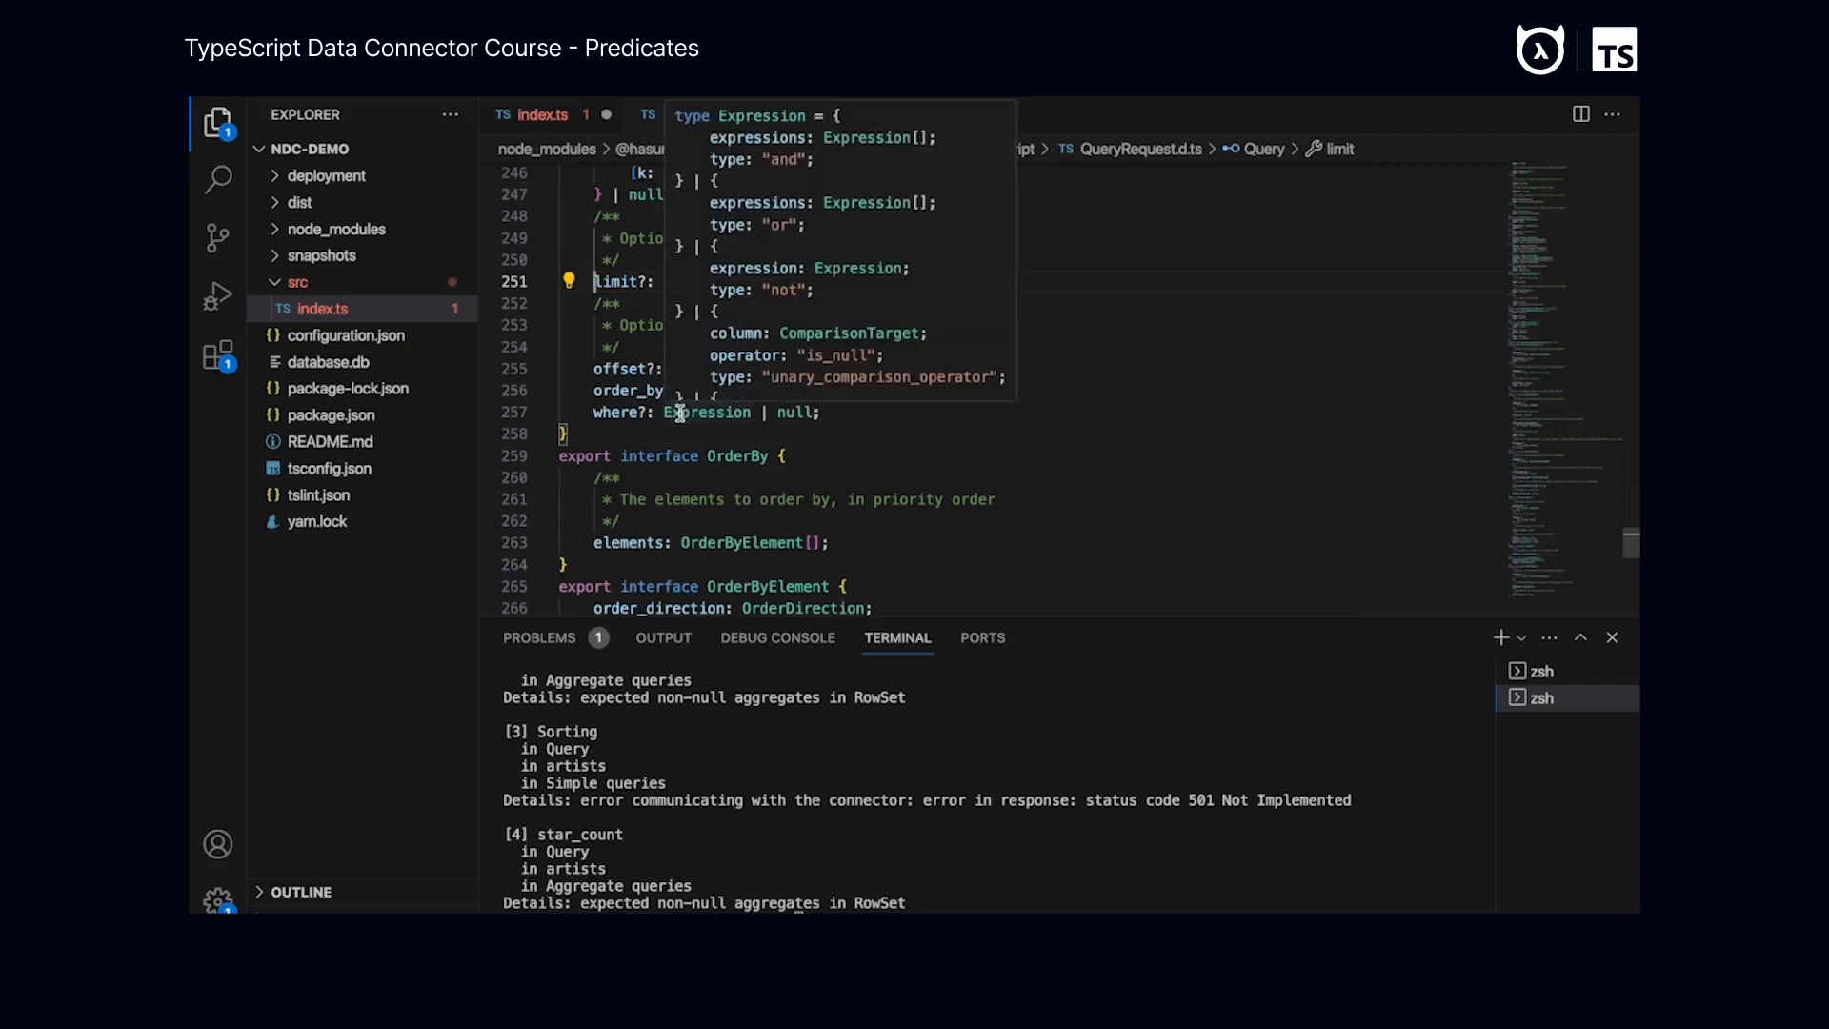
Go to QueryRequest.d.ts and inspect the query's optional where?: Expression field
left_click(323, 255)
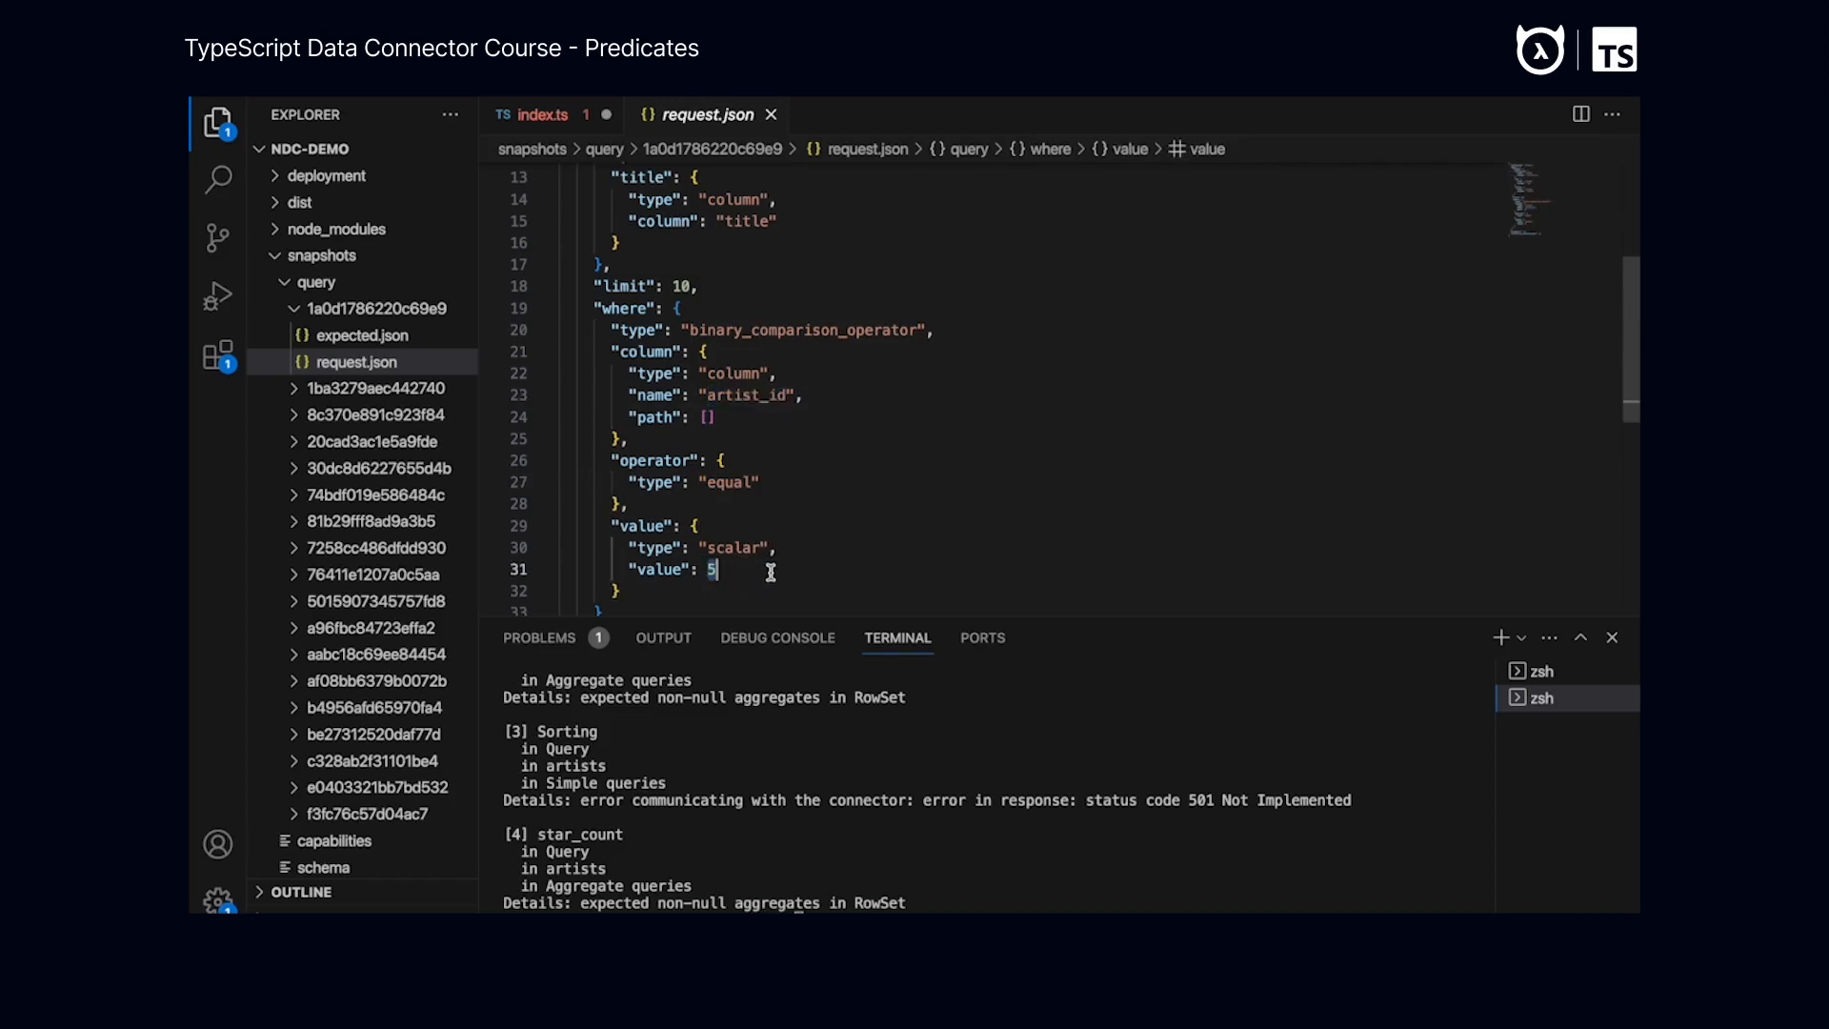
View snapshot 1a0d1786220c69e9 request.json, whose where filter requires artist_id equal to 5
left_click(540, 114)
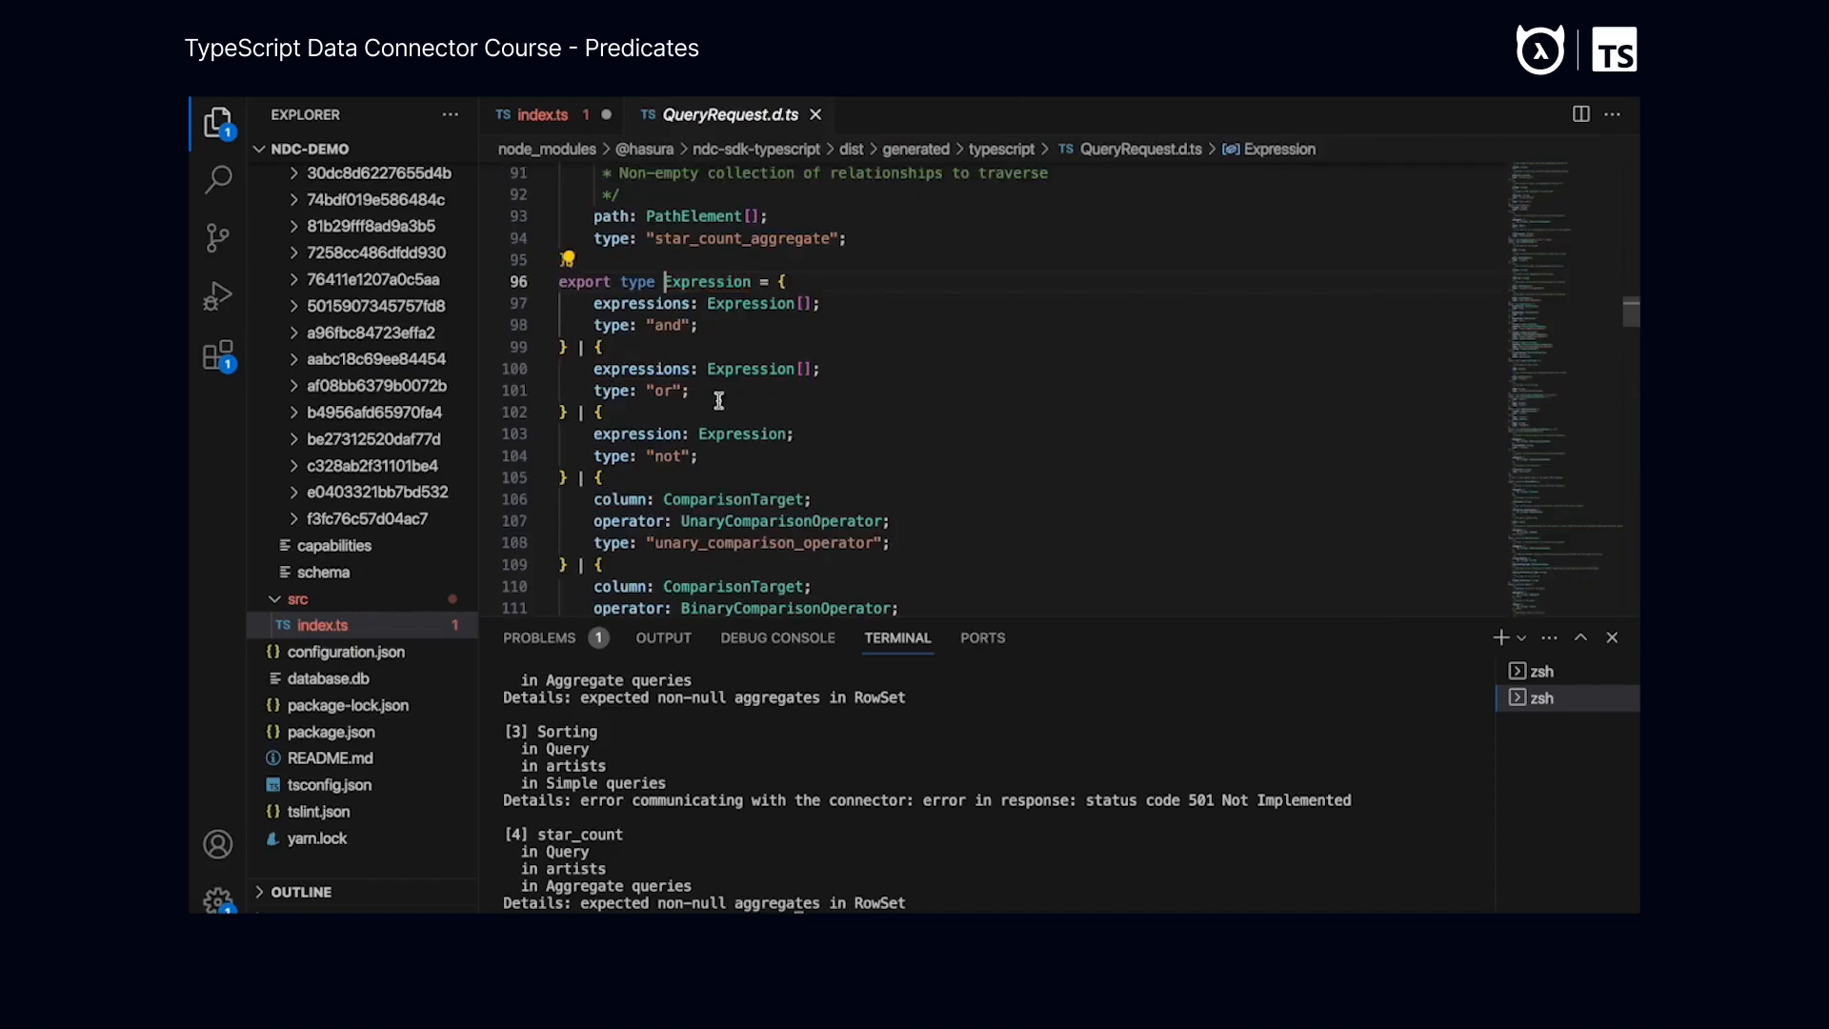
mouse_move(752, 303)
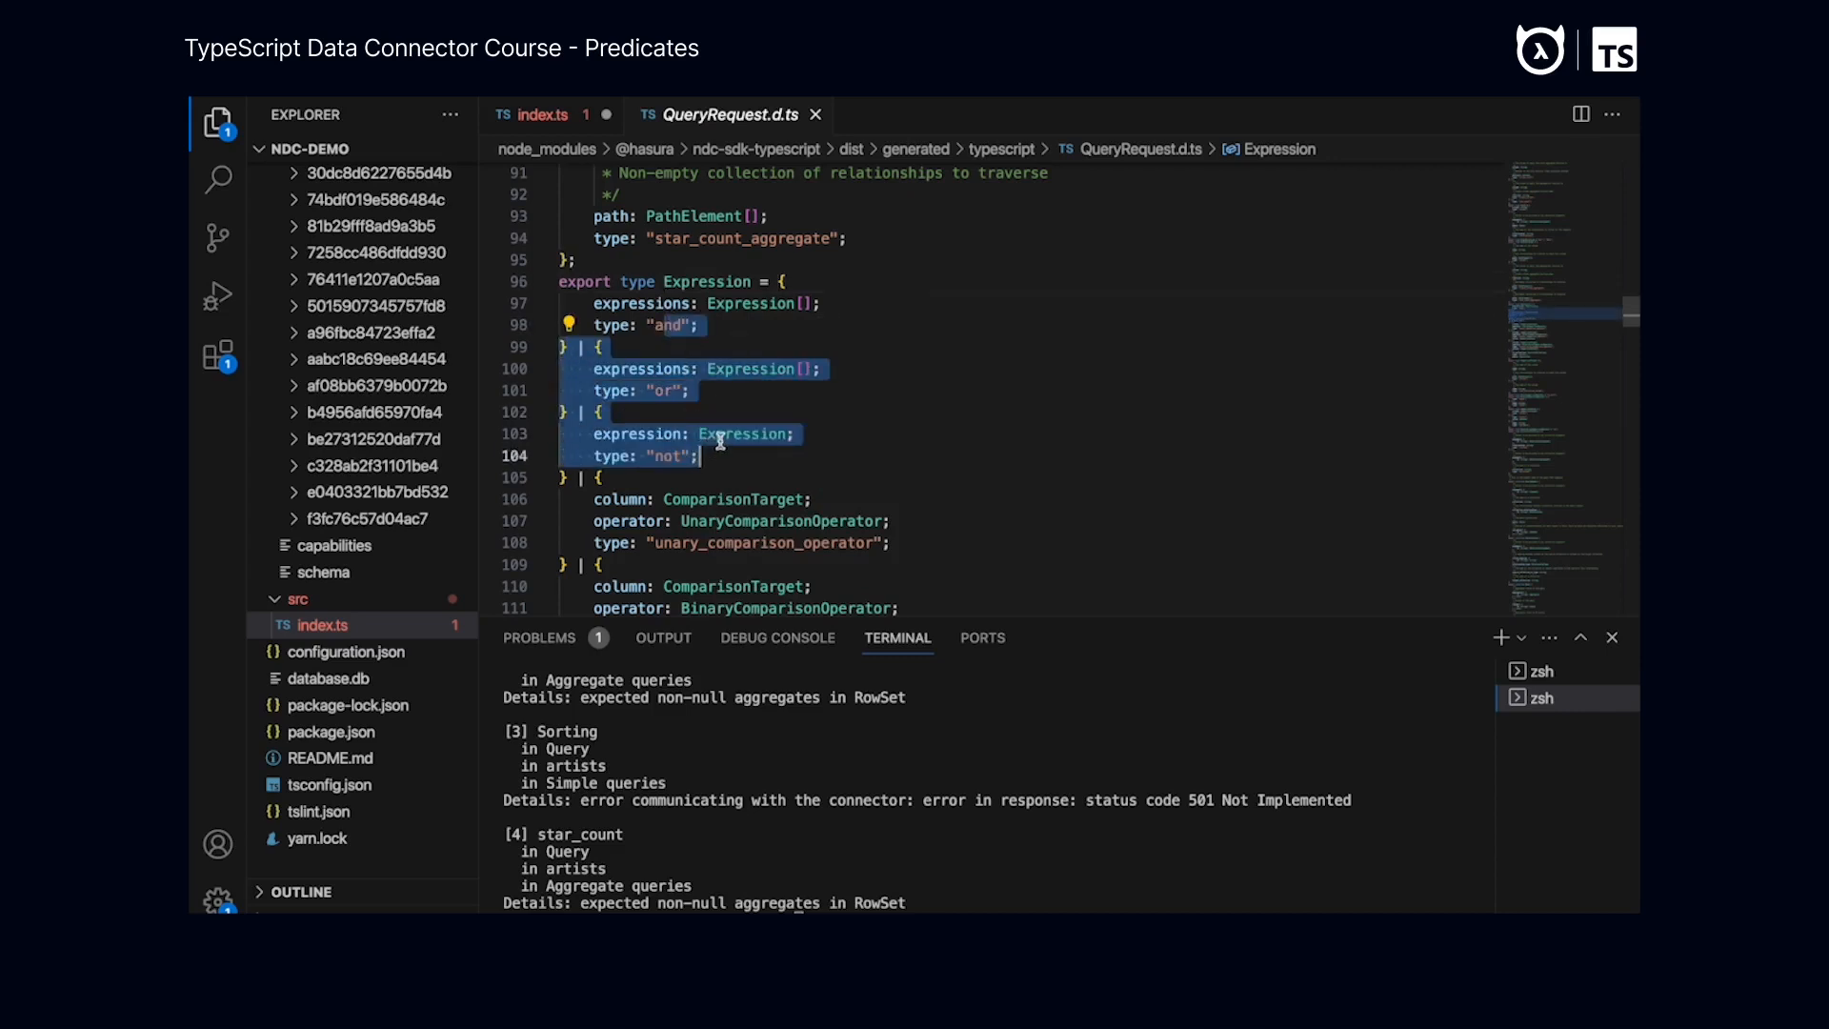
Review the Expression union's exists and ComparisonTarget variants, then return to index.ts
scroll("down", 3)
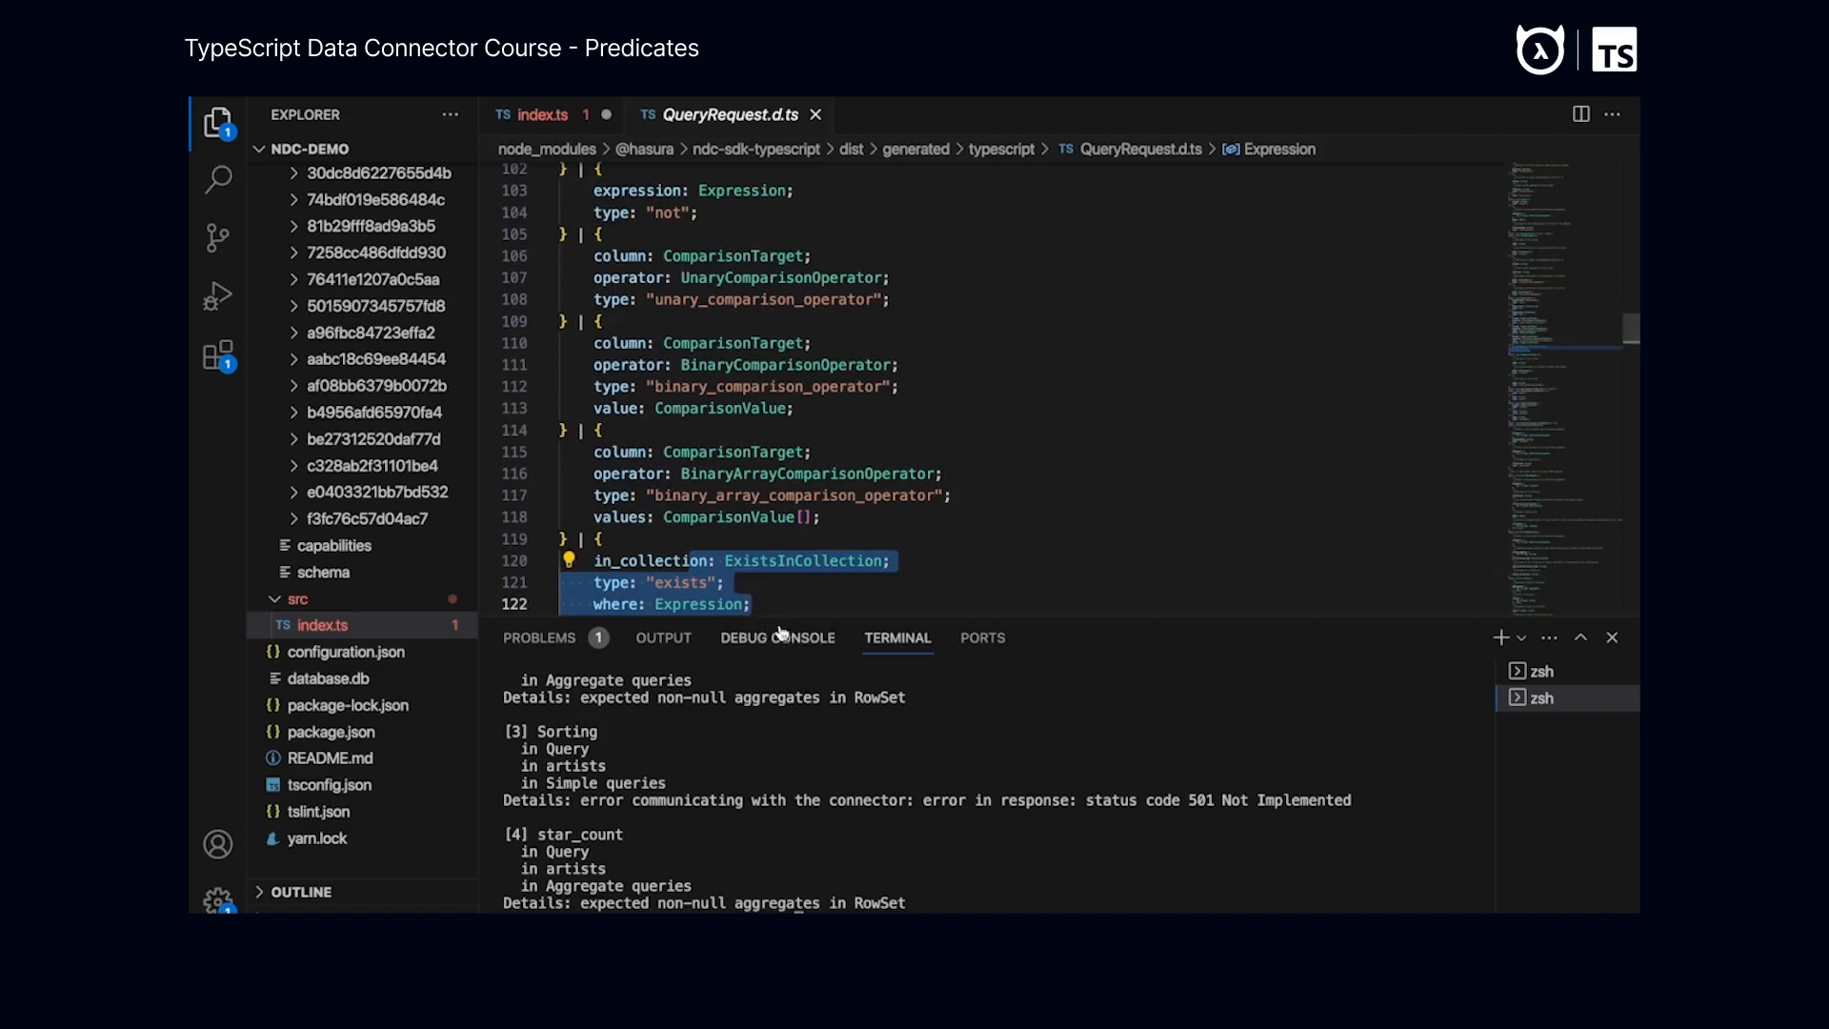
scroll("down", 3)
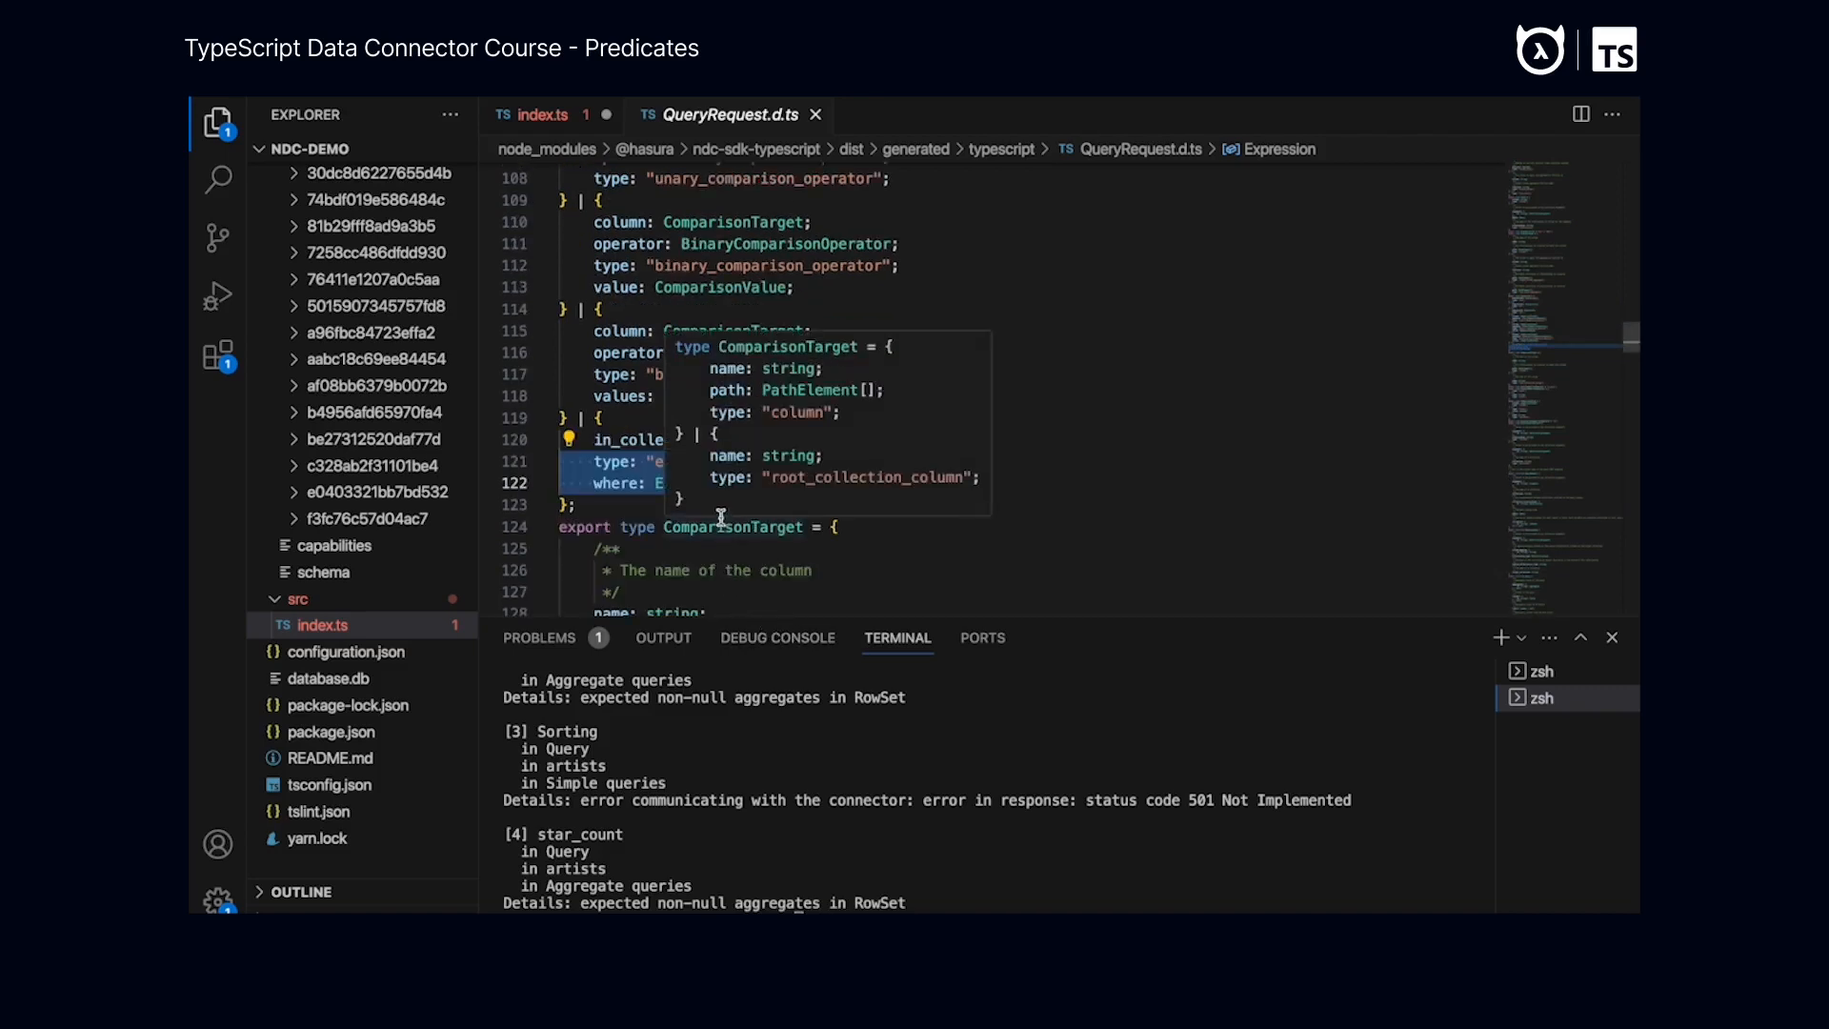
mouse_move(724, 390)
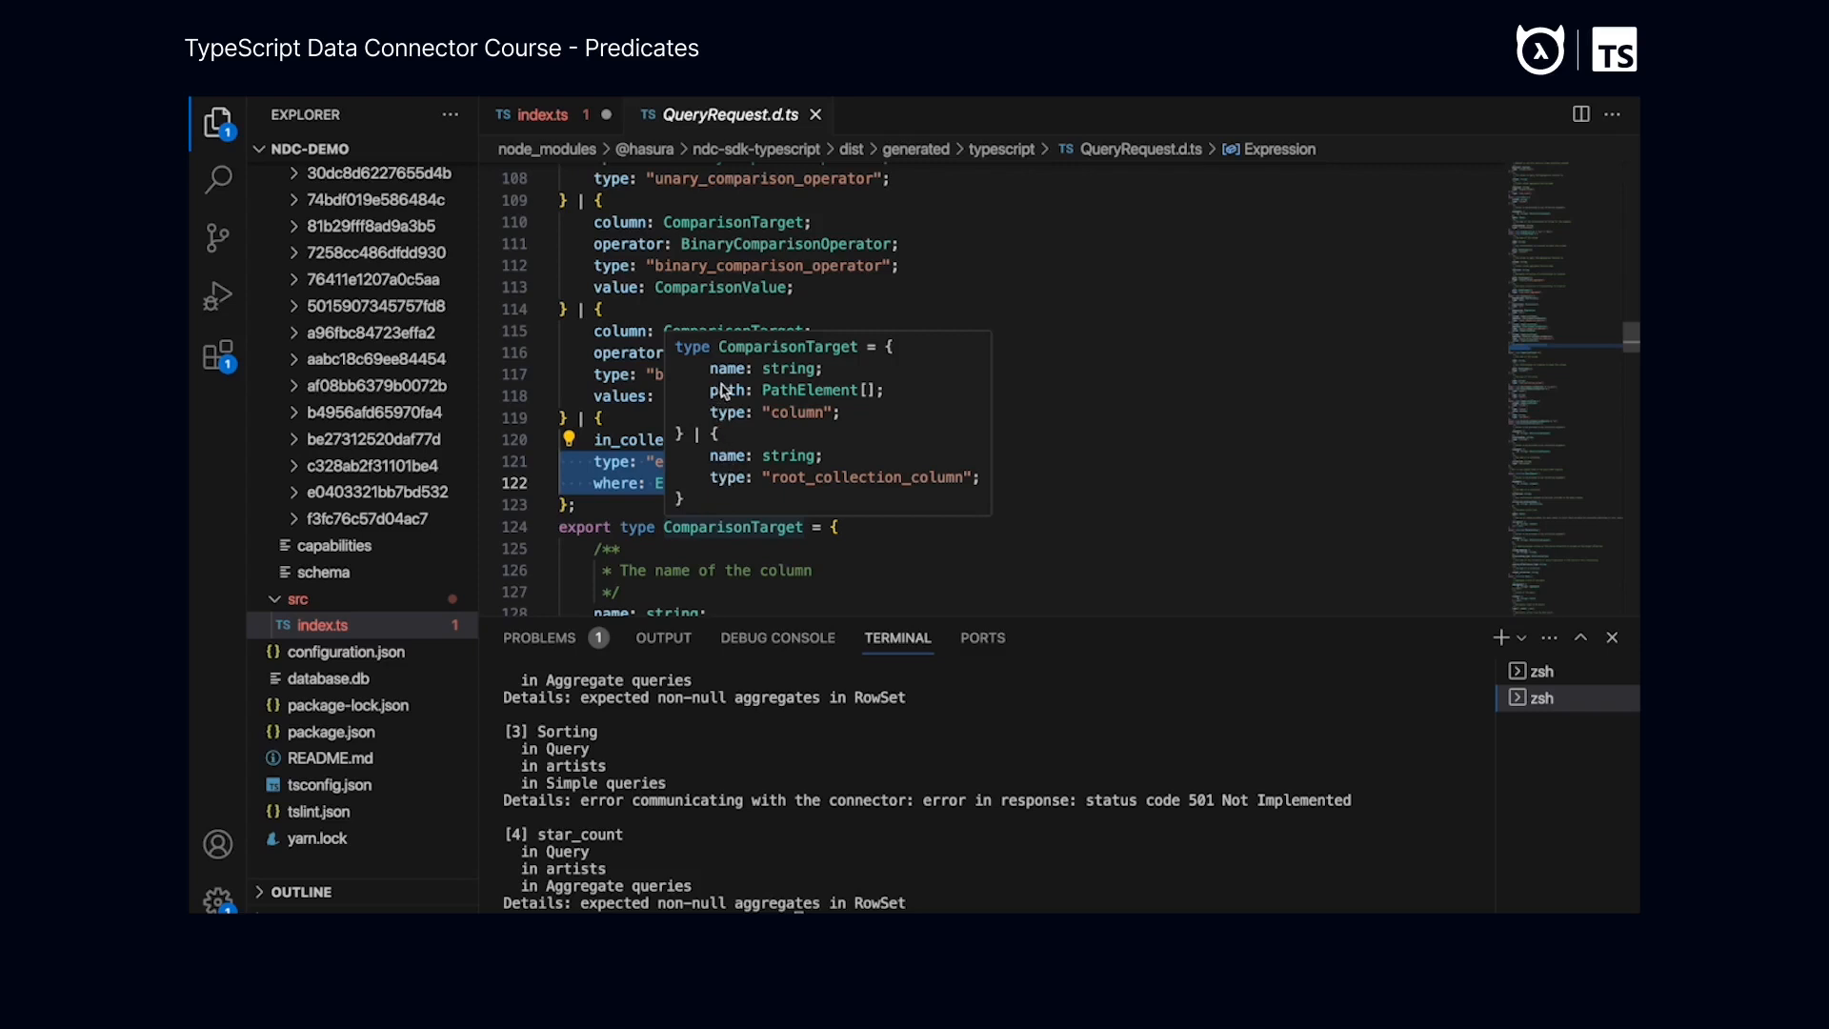
mouse_move(721, 373)
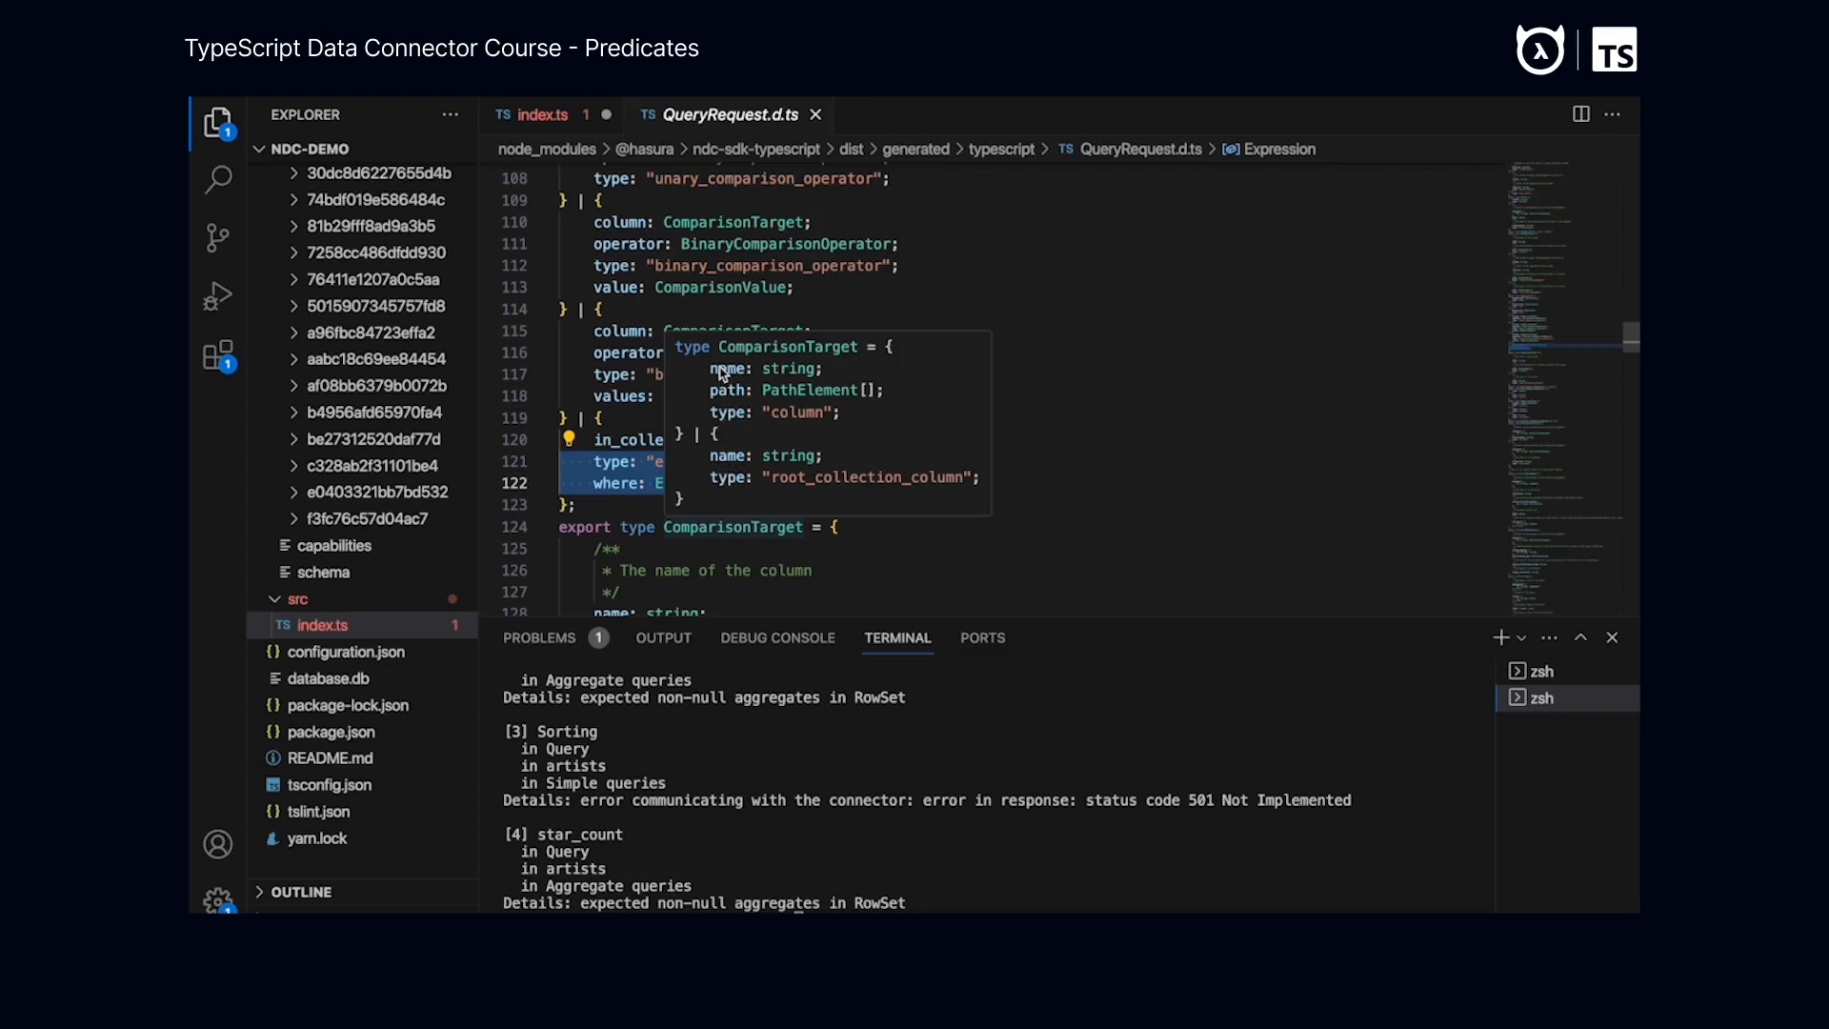
left_click(539, 114)
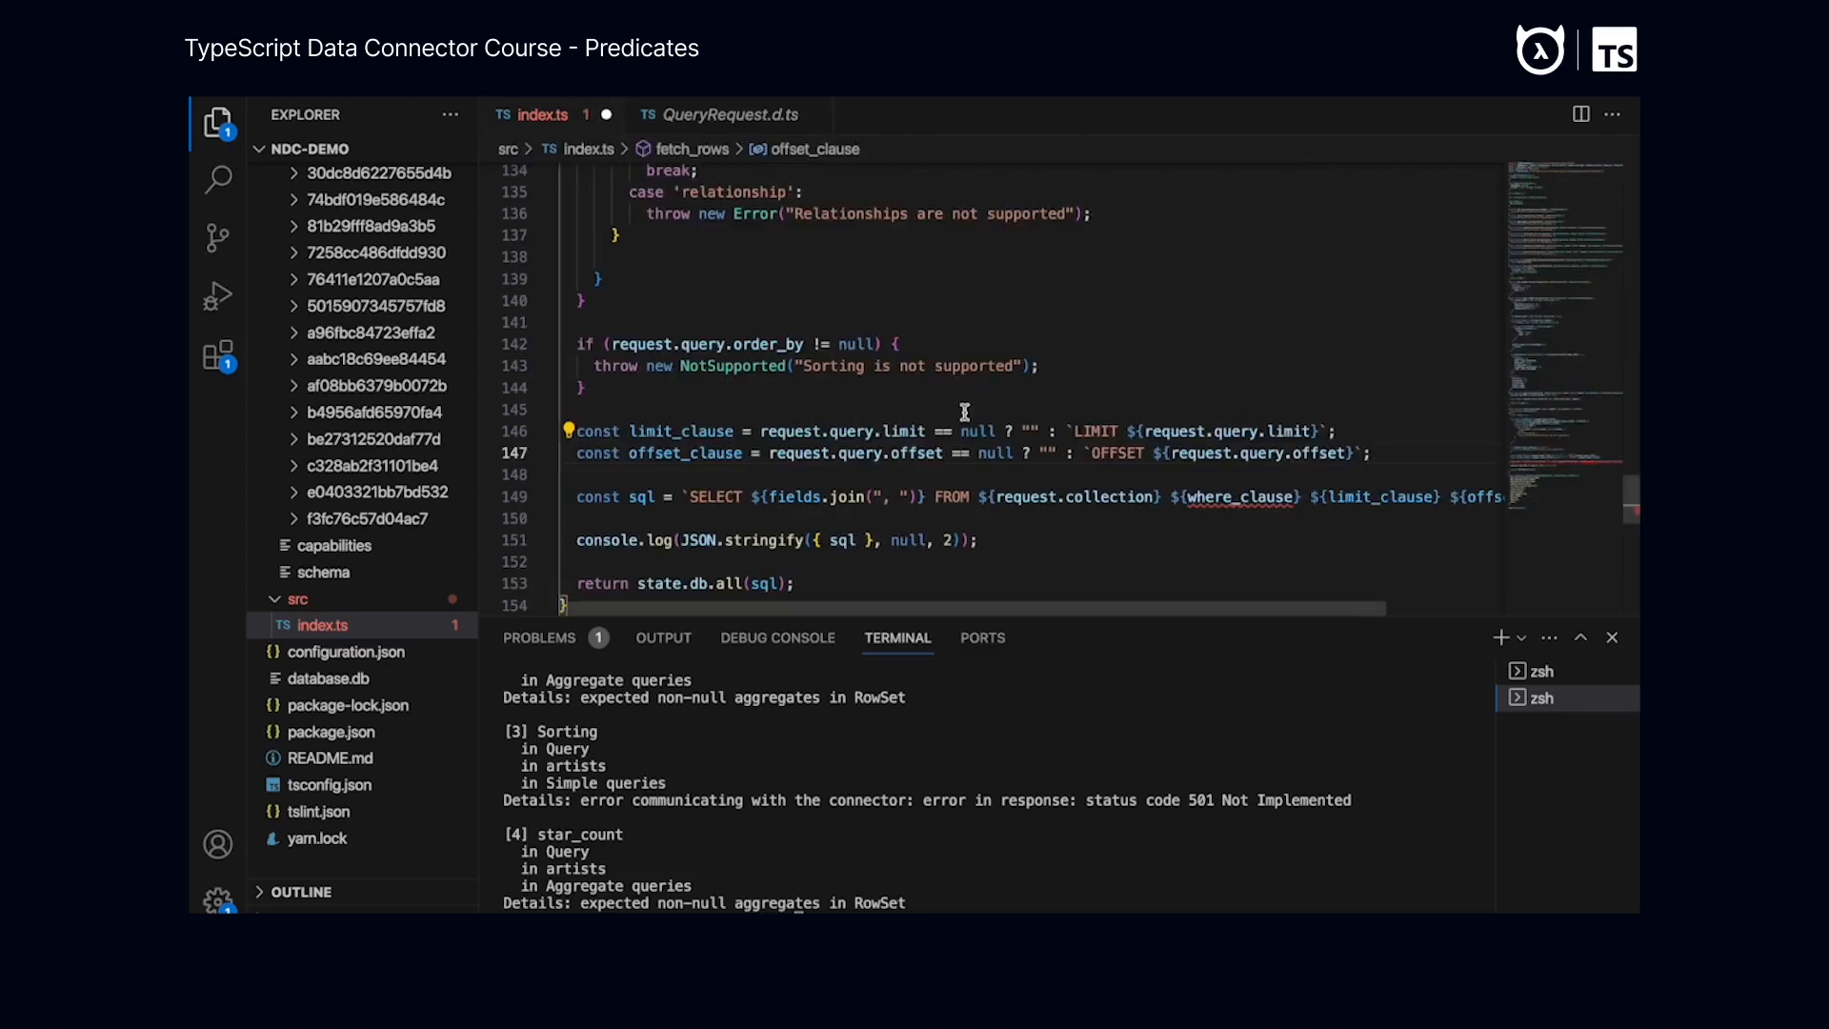
Declare const parameters: any[] = []; above the limit_clause line in fetch_rows
scroll("down", 3)
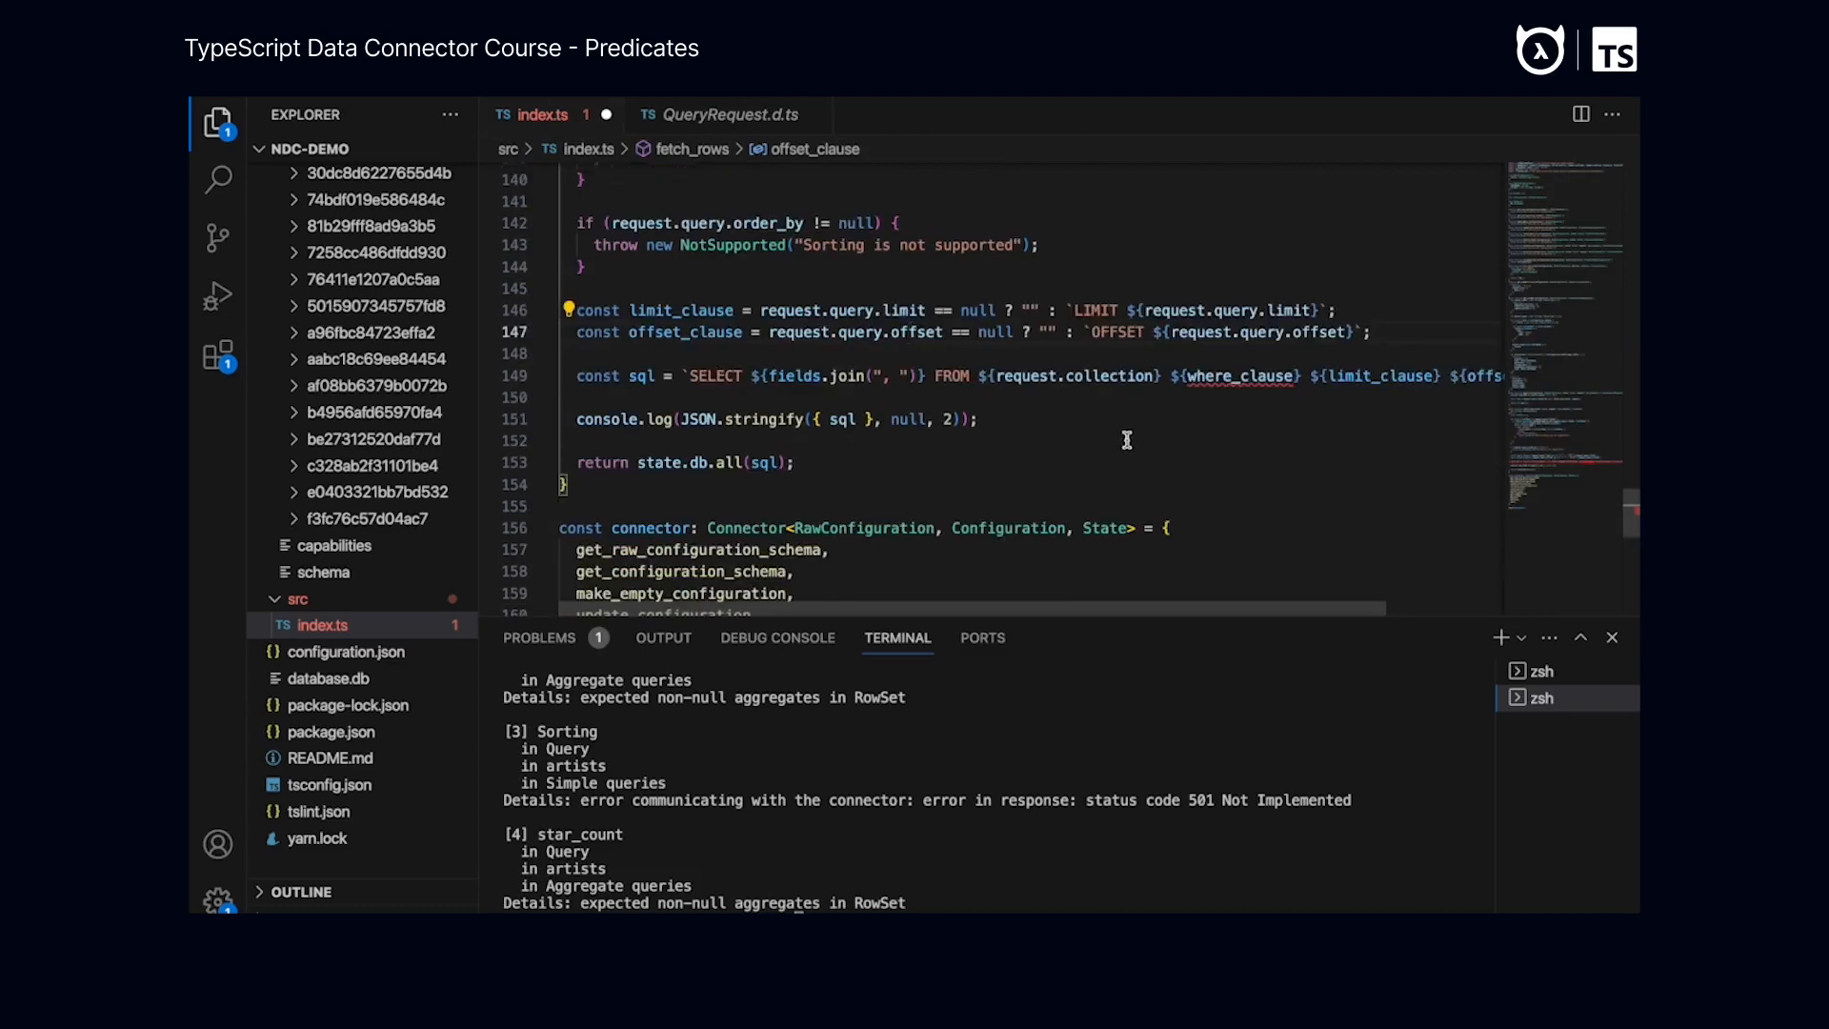
mouse_move(1137, 430)
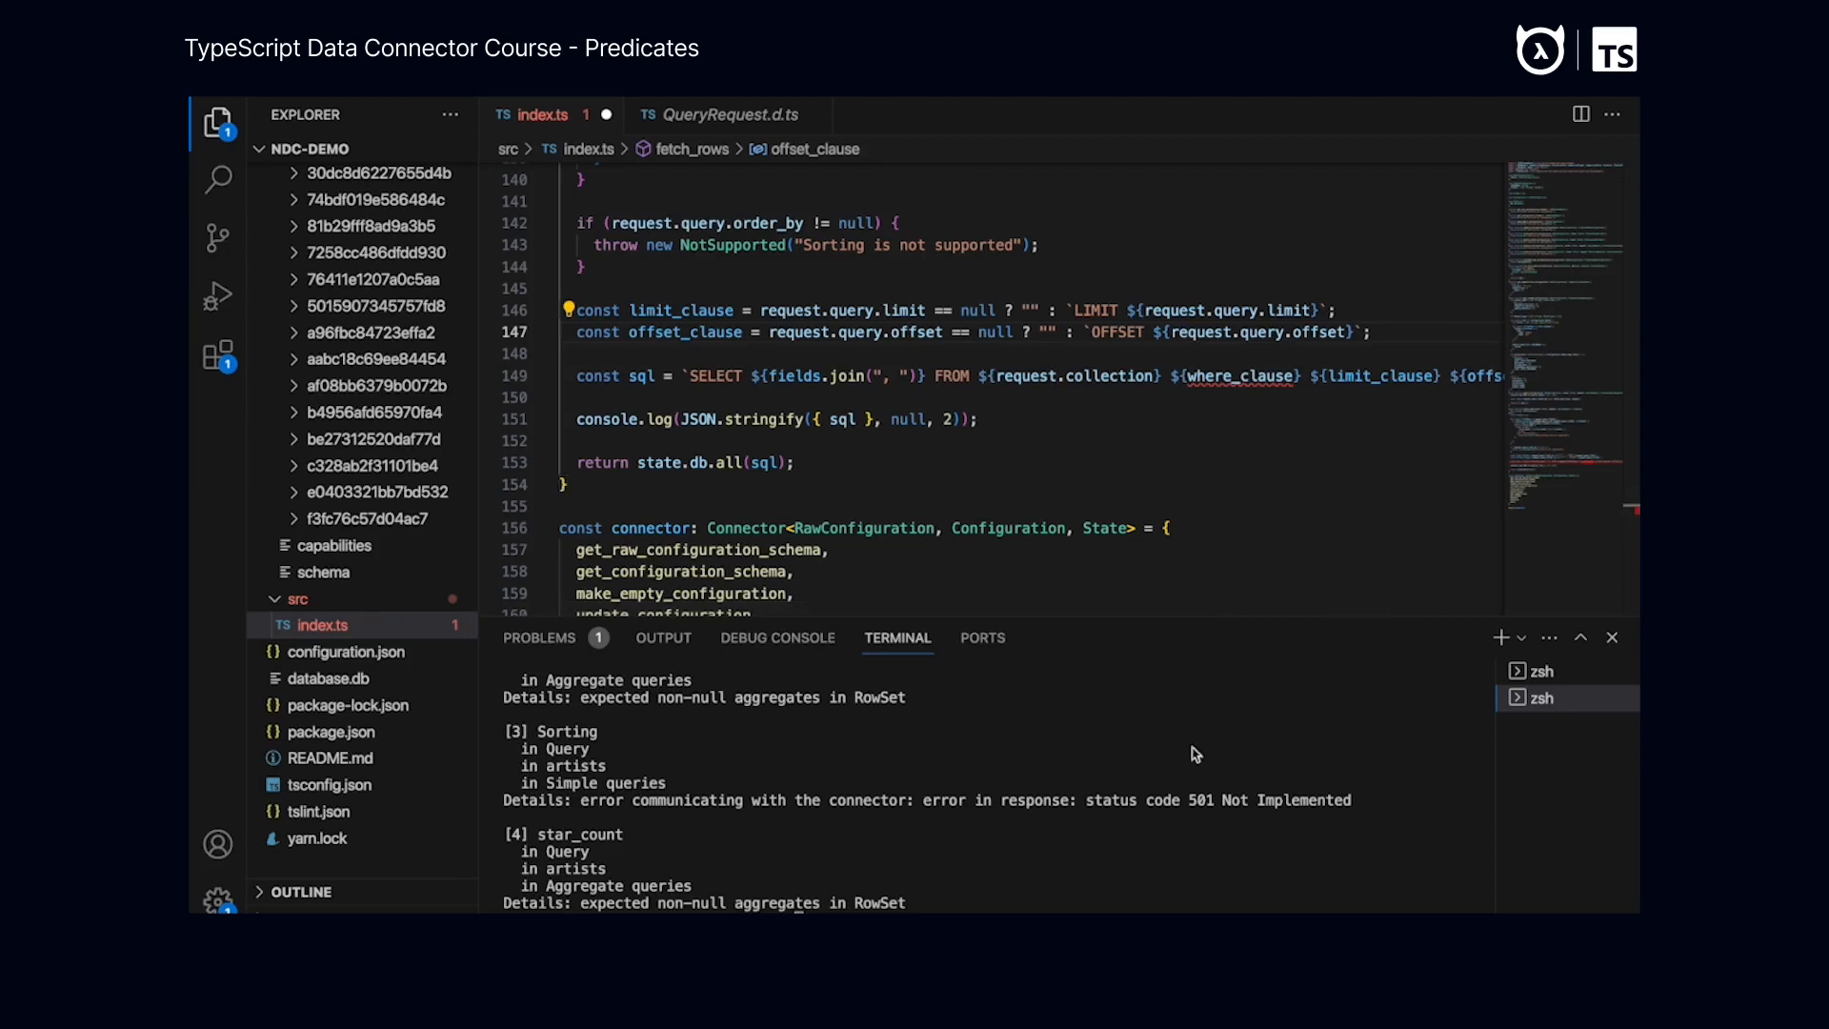
type("const parameters: any[] = [];")
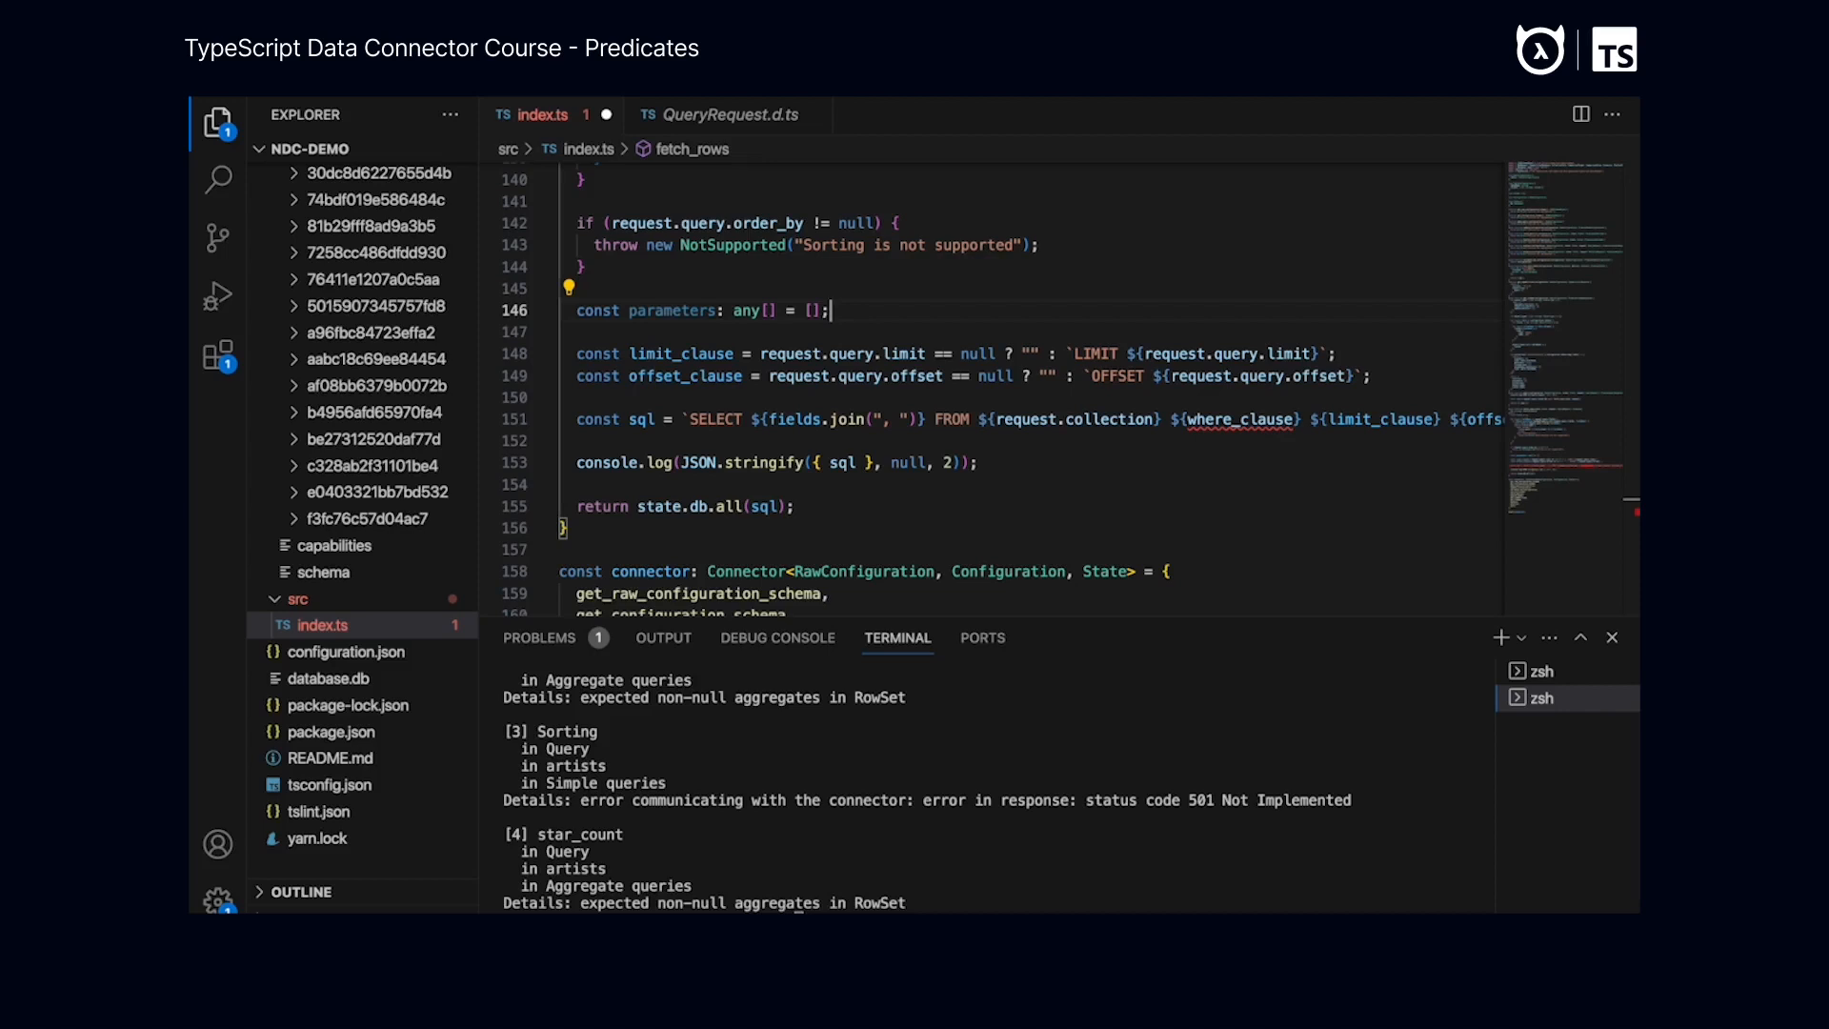
double_click(672, 311)
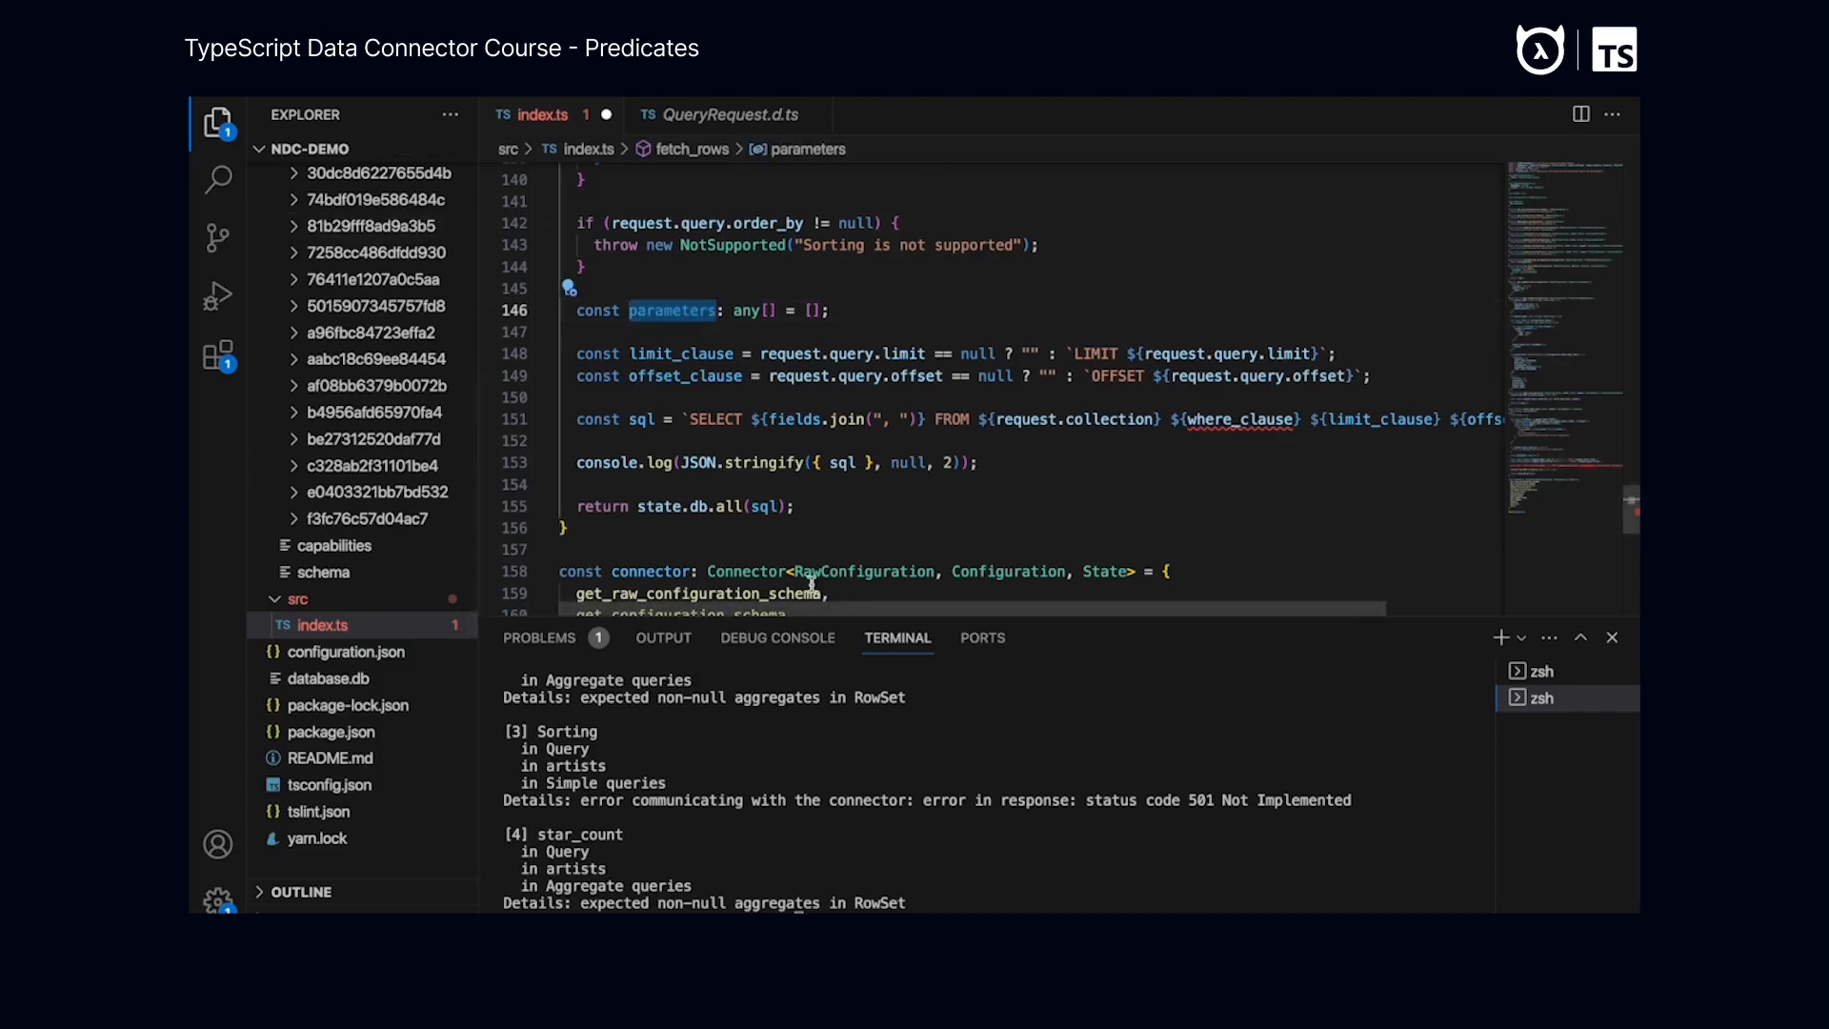
mouse_move(727, 506)
type(", ...parameters")
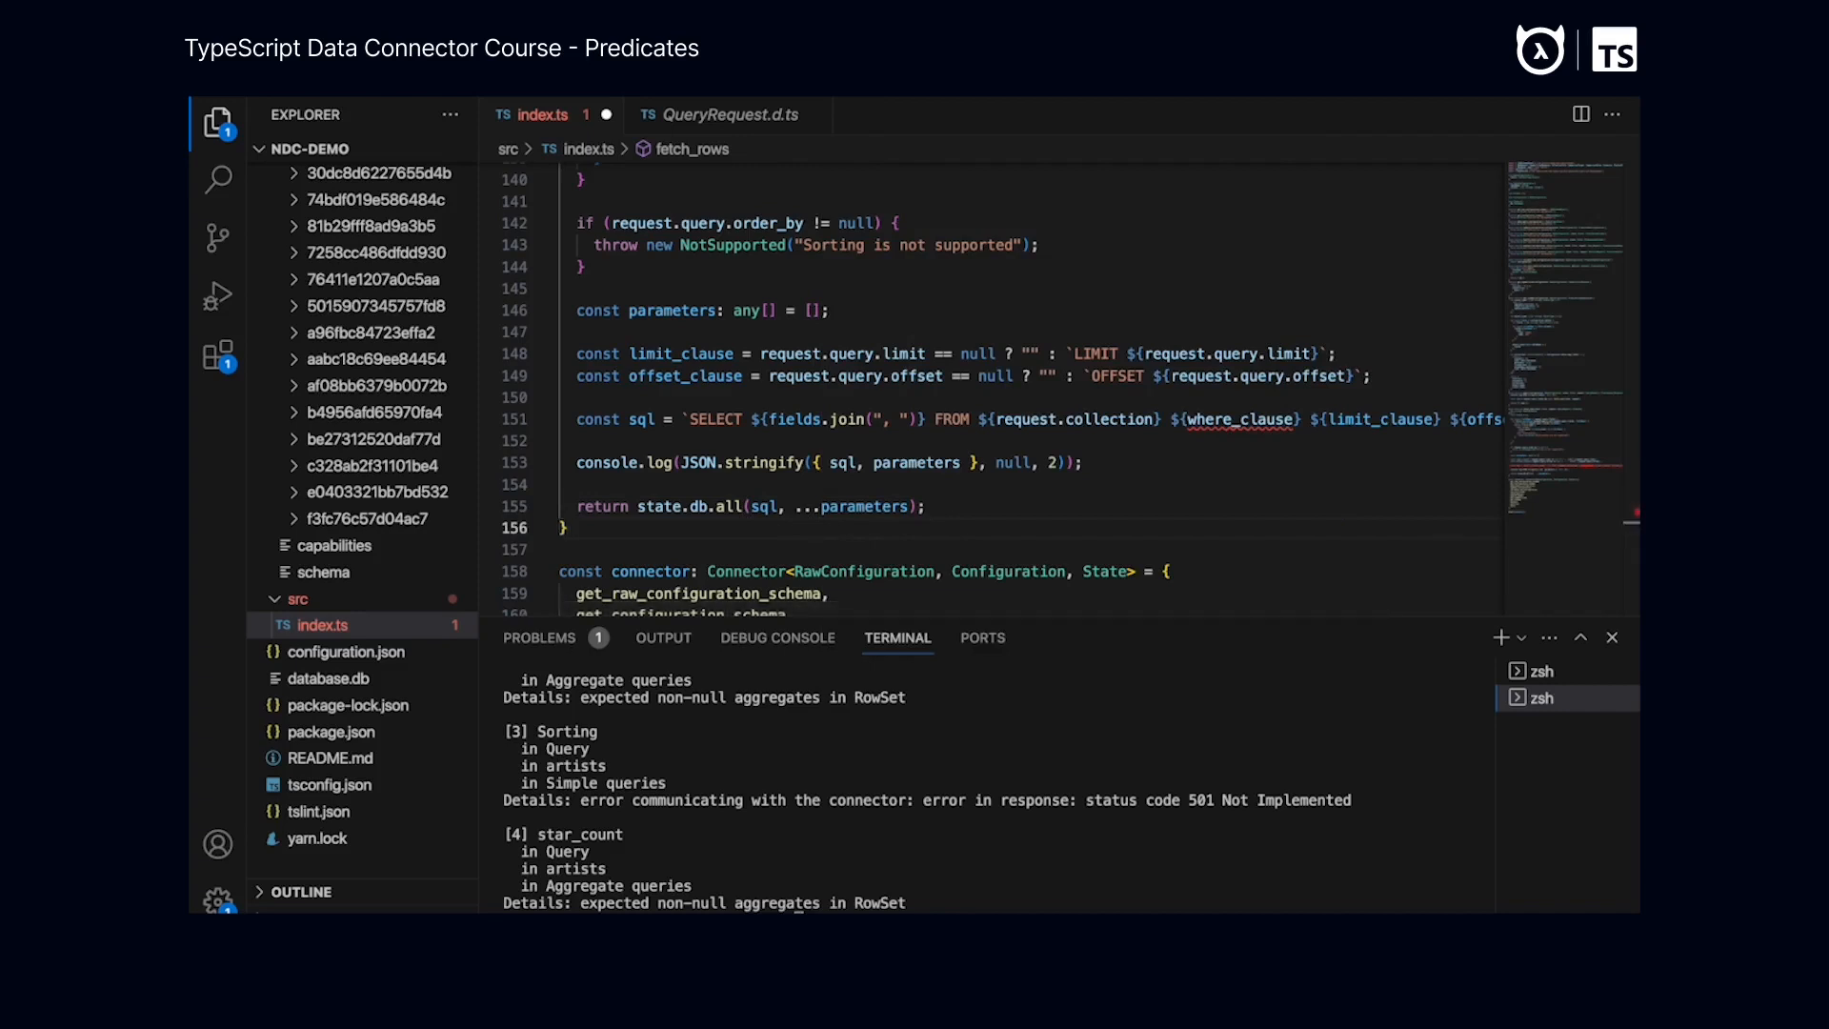
mouse_move(681, 412)
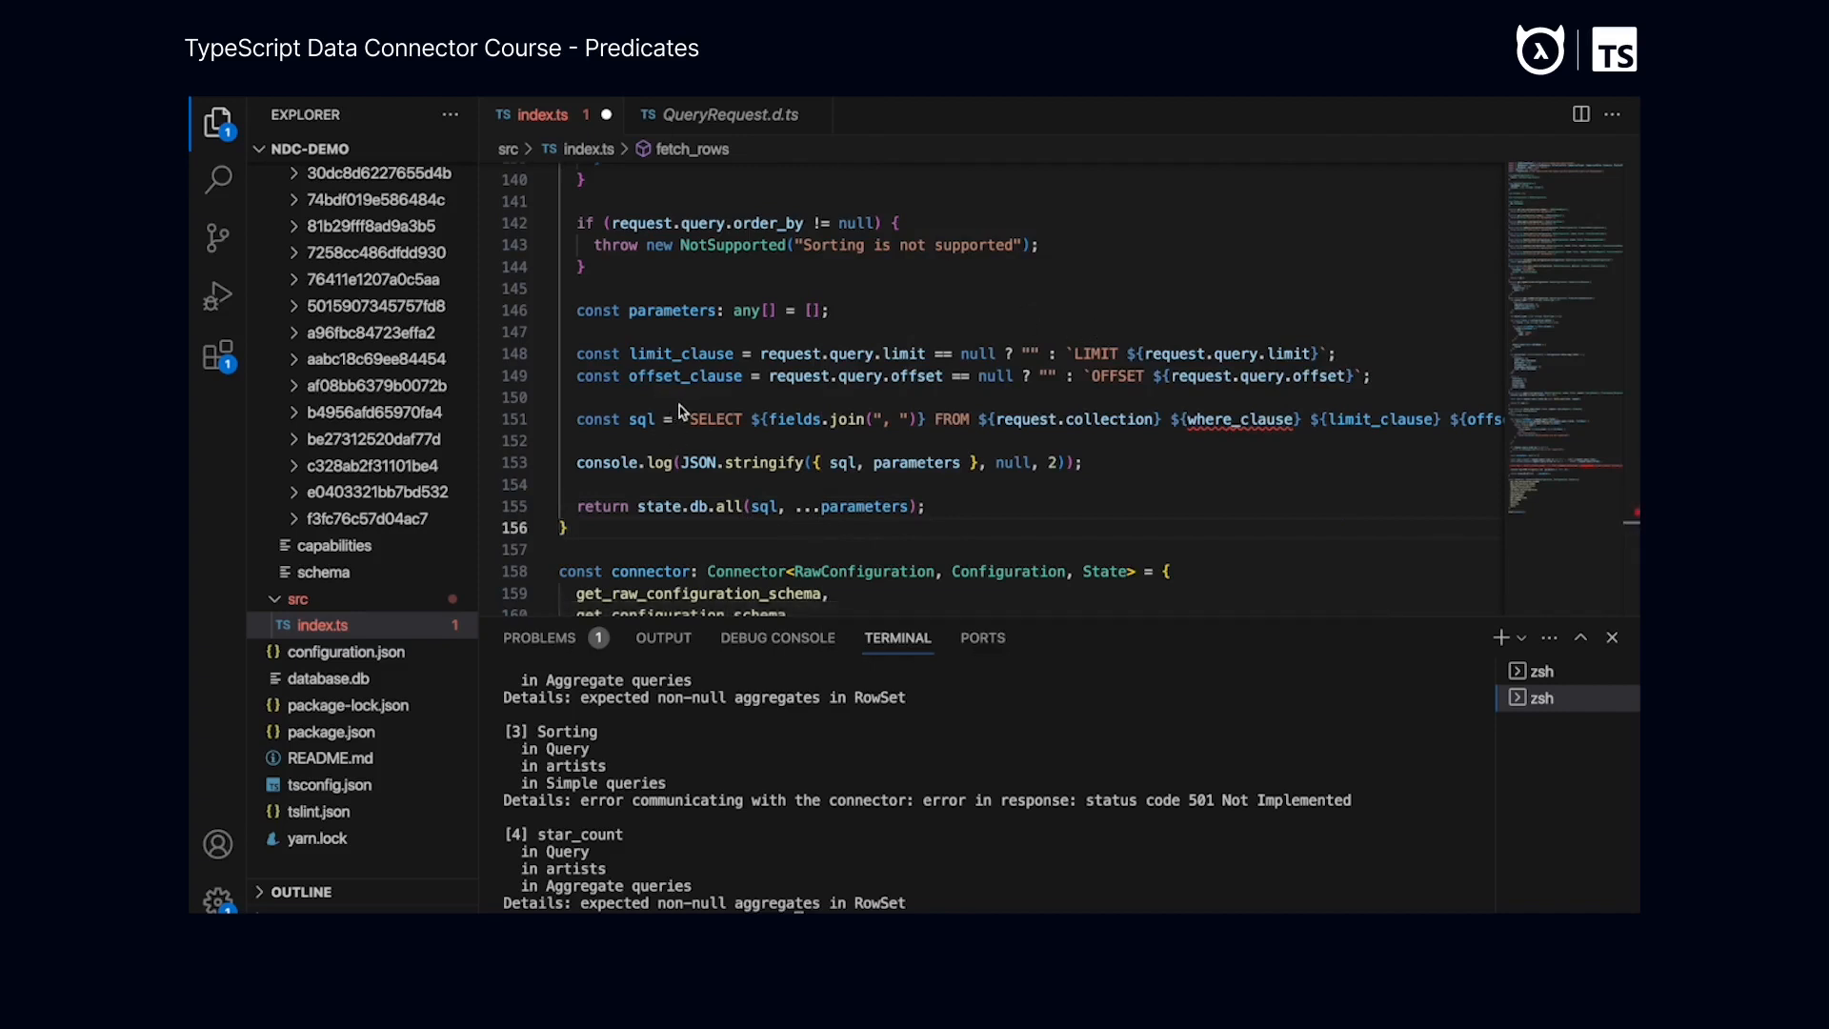
mouse_move(689, 407)
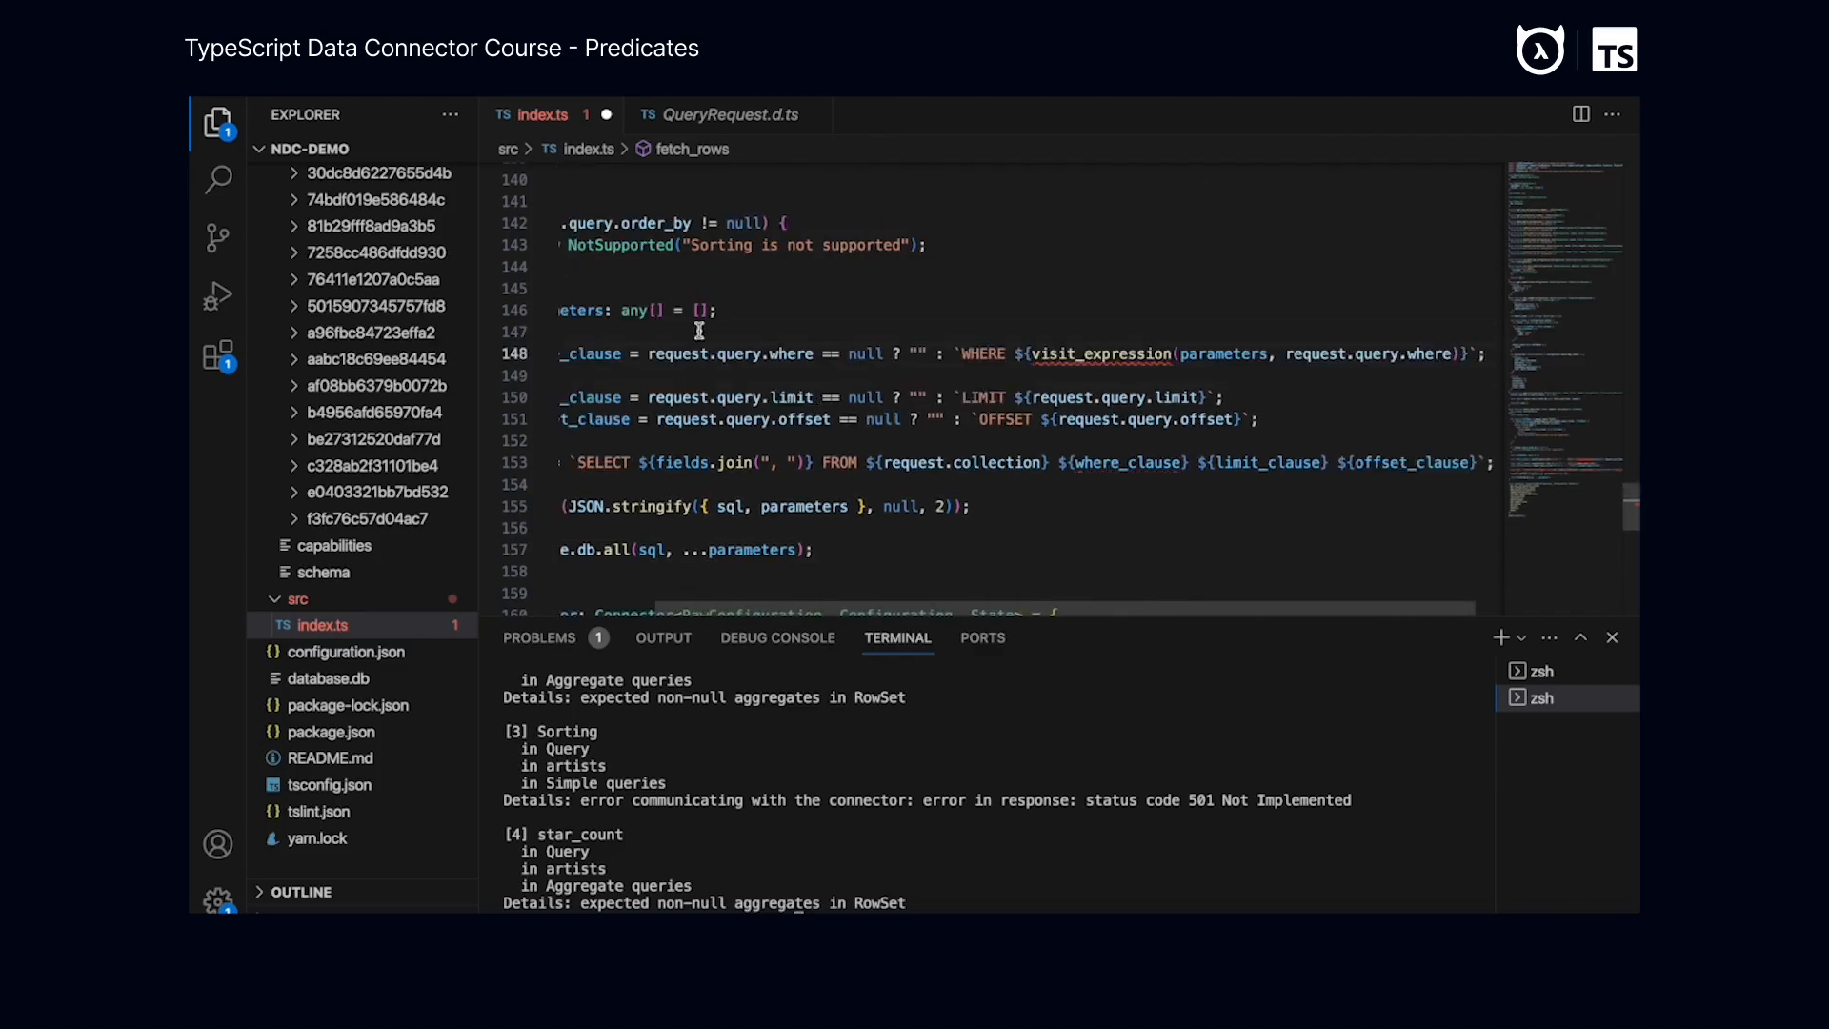
Pass parameters to console.log and state.db.all; define where_clause via visit_expression(parameters, request.query.where)
scroll("down", 3)
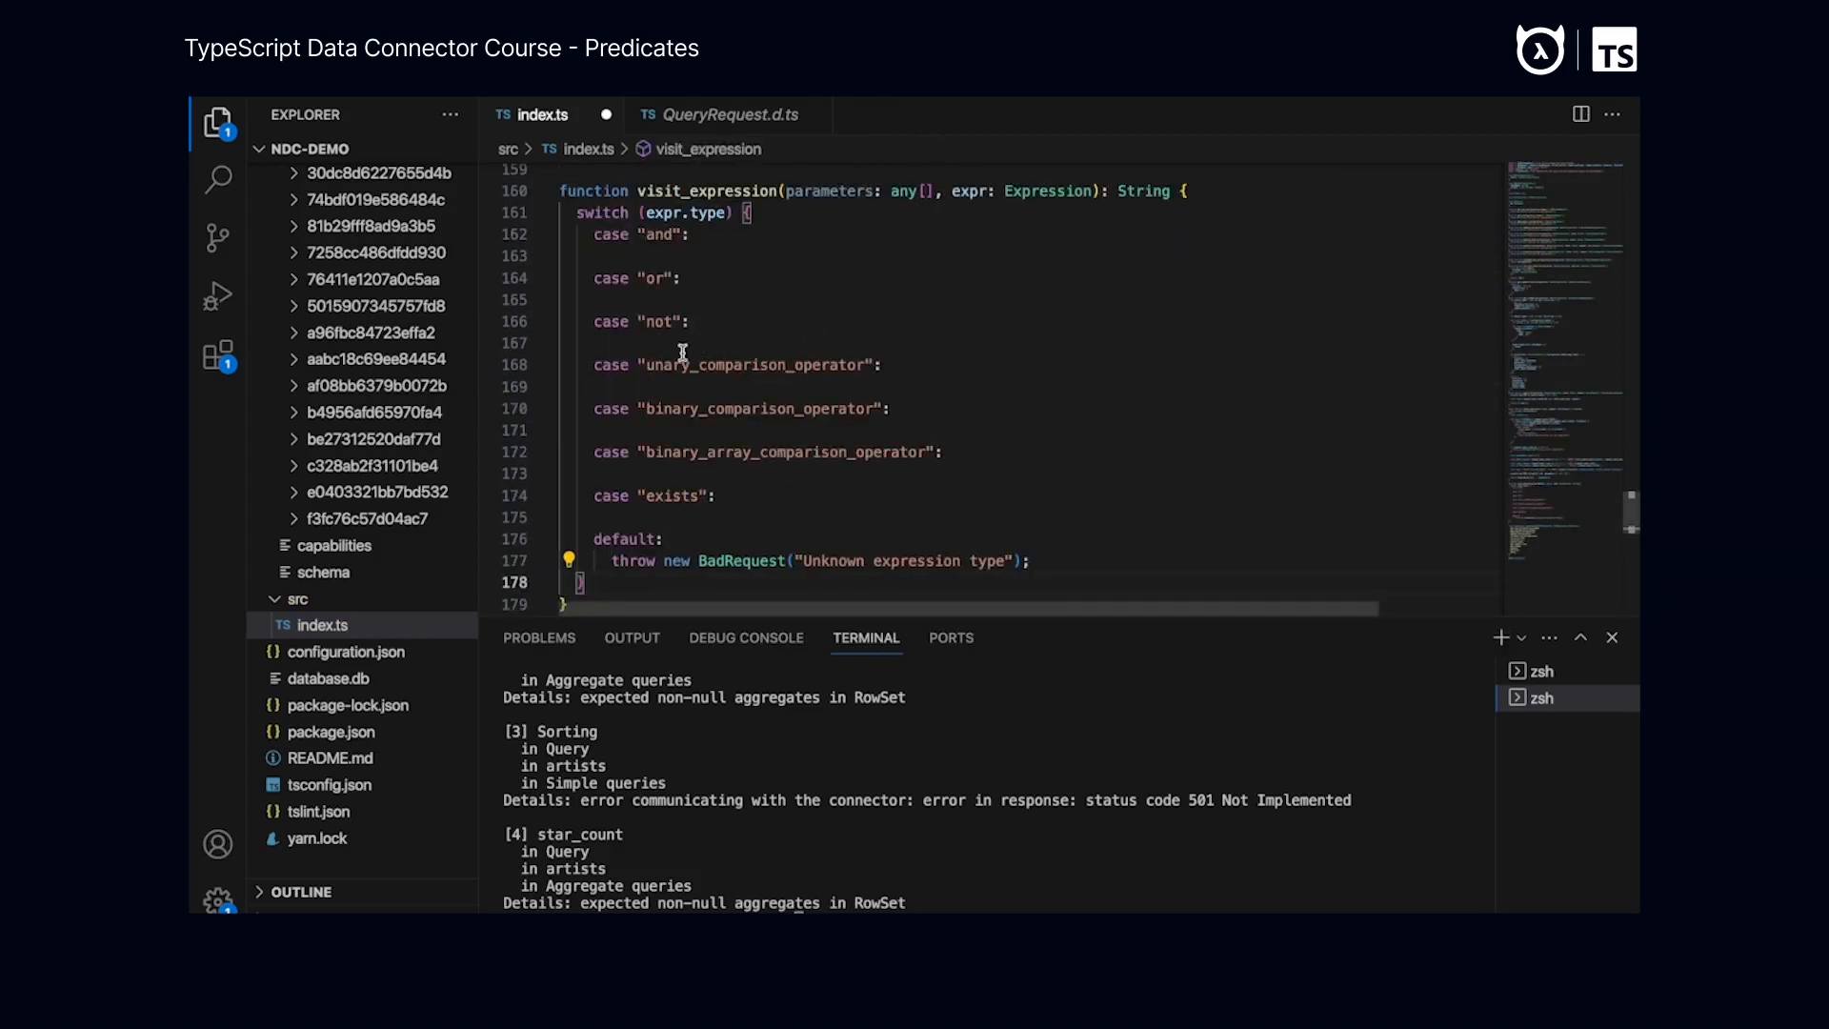
mouse_move(721, 408)
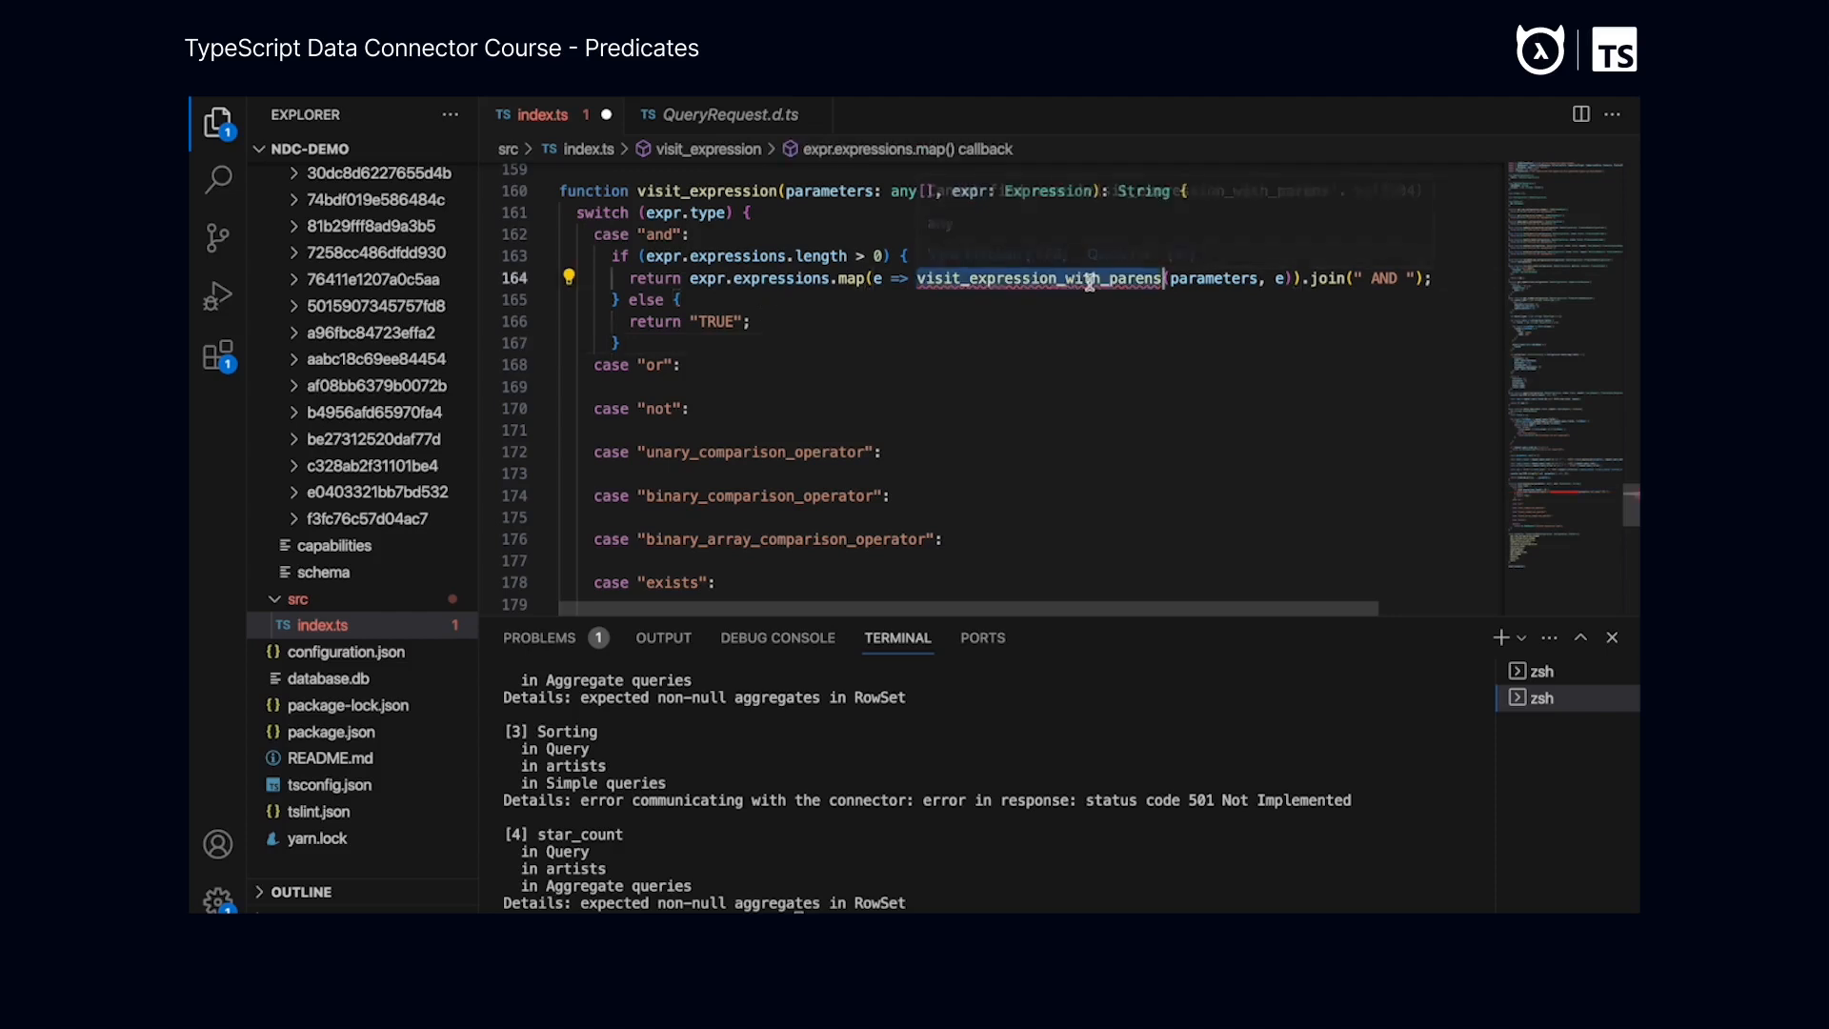
mouse_move(1070, 277)
type("return `(${visit_expression(parameters, expr)})`;")
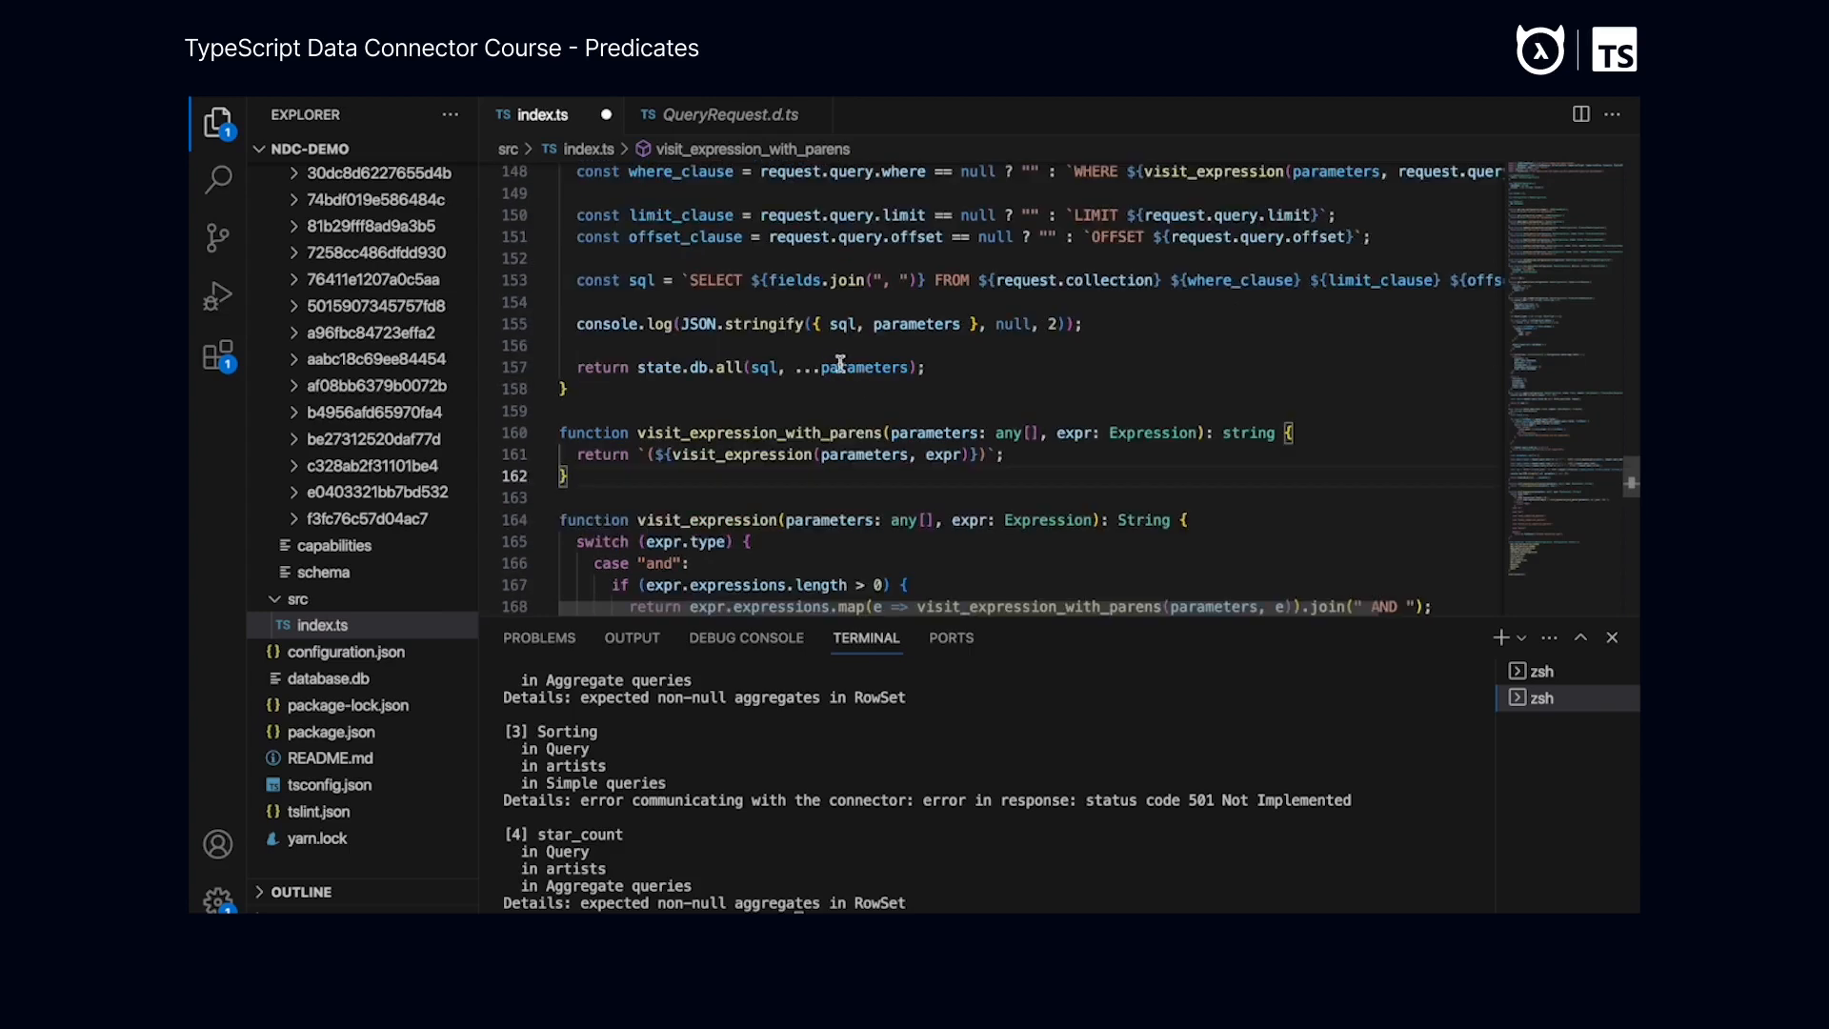
mouse_move(813, 432)
type("return `NOT ${visit_expression_with_parens(parameters, expr.expression)}`;")
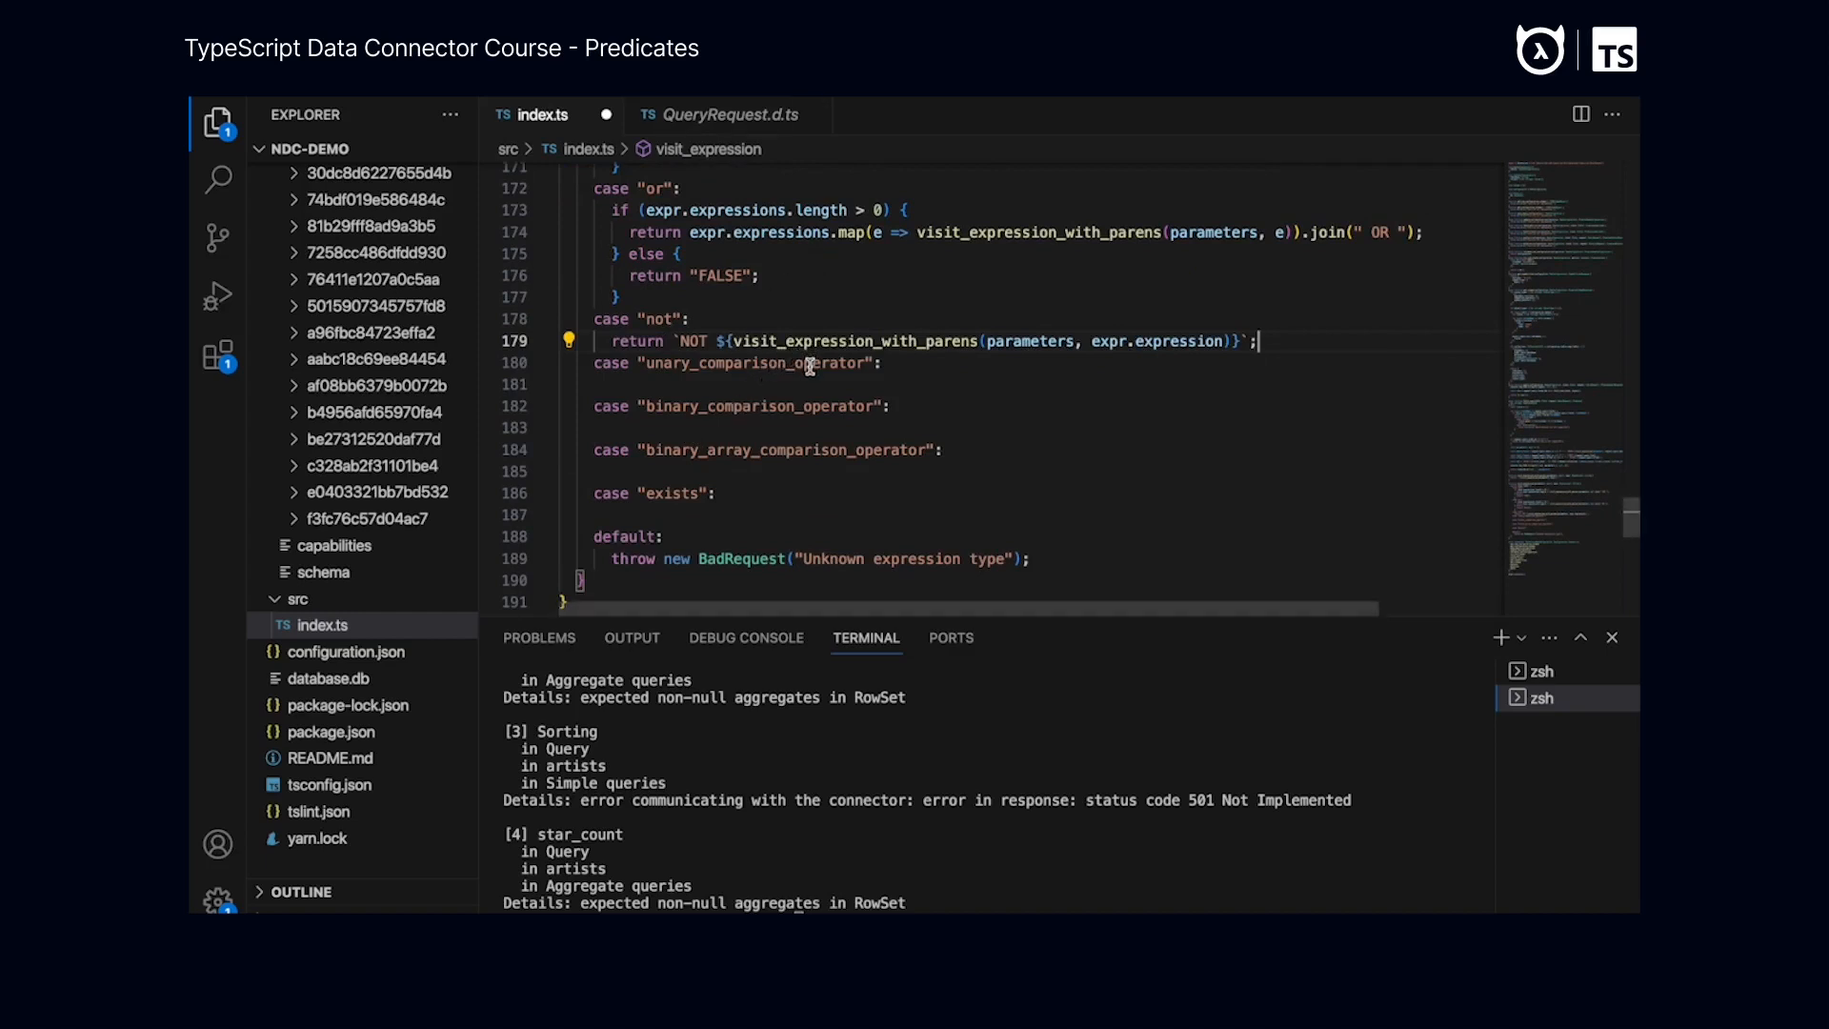
mouse_move(817, 367)
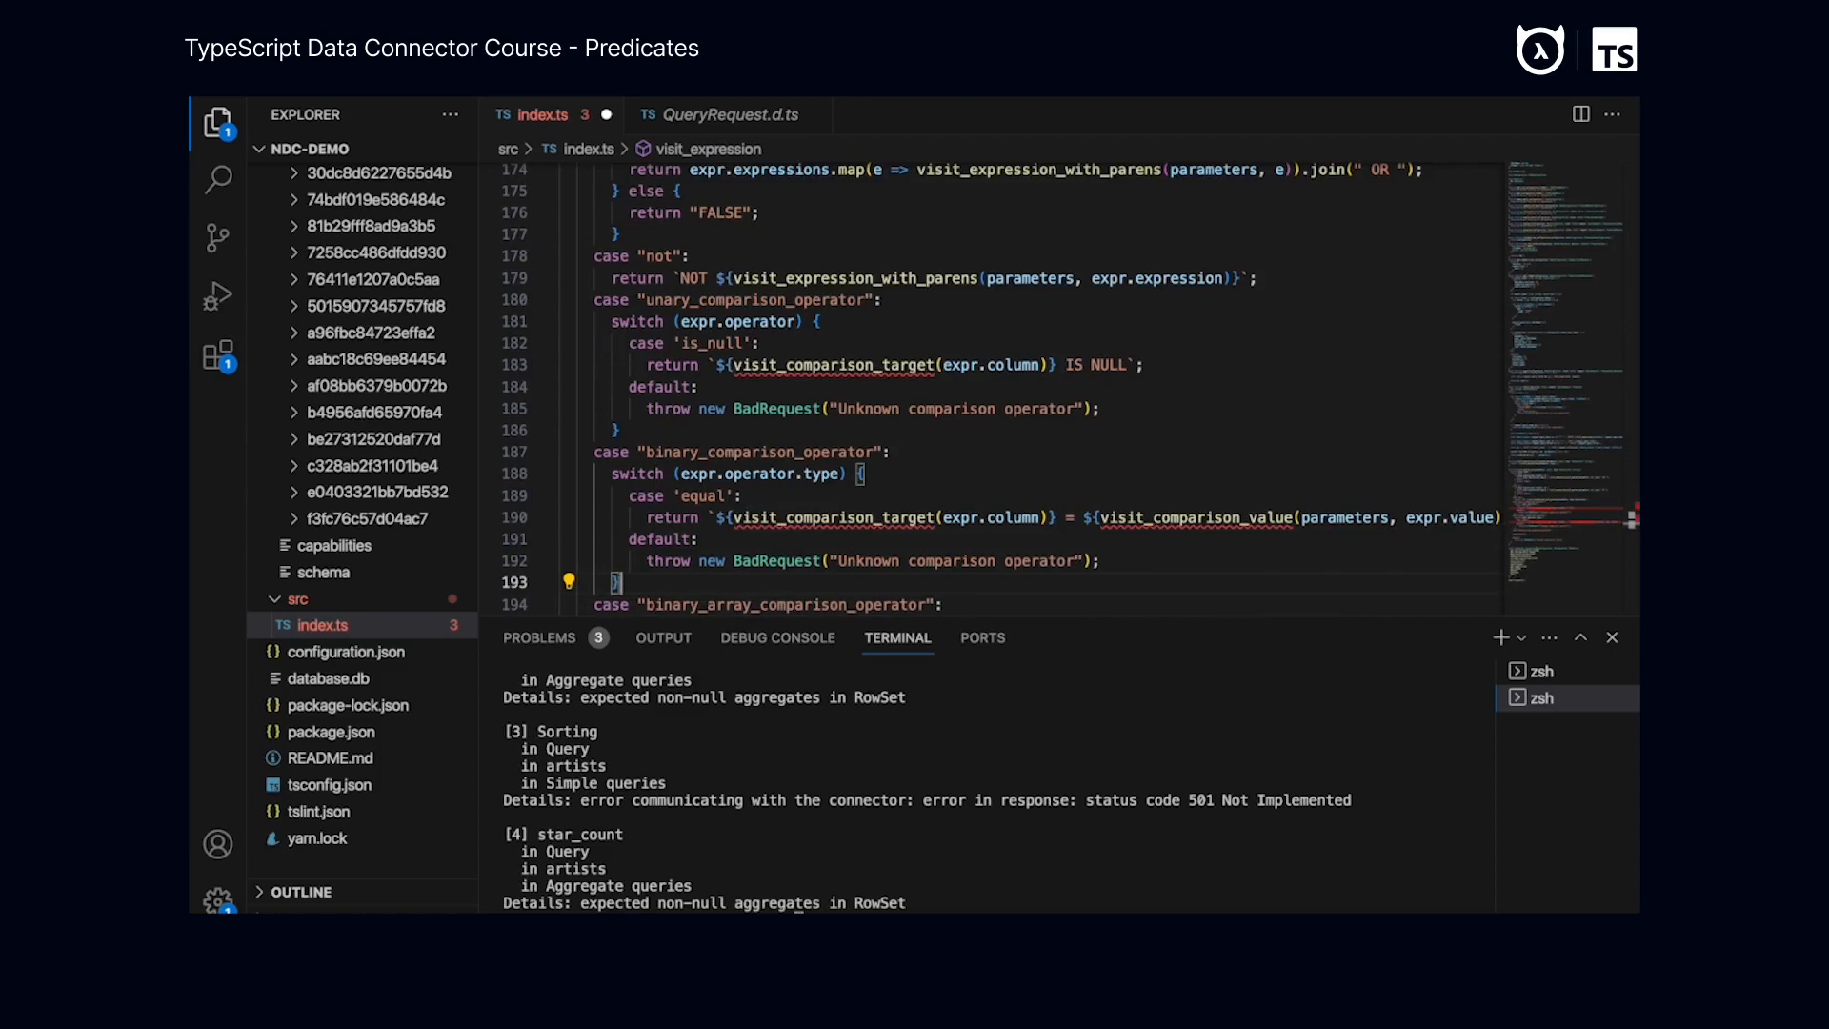
mouse_move(794, 490)
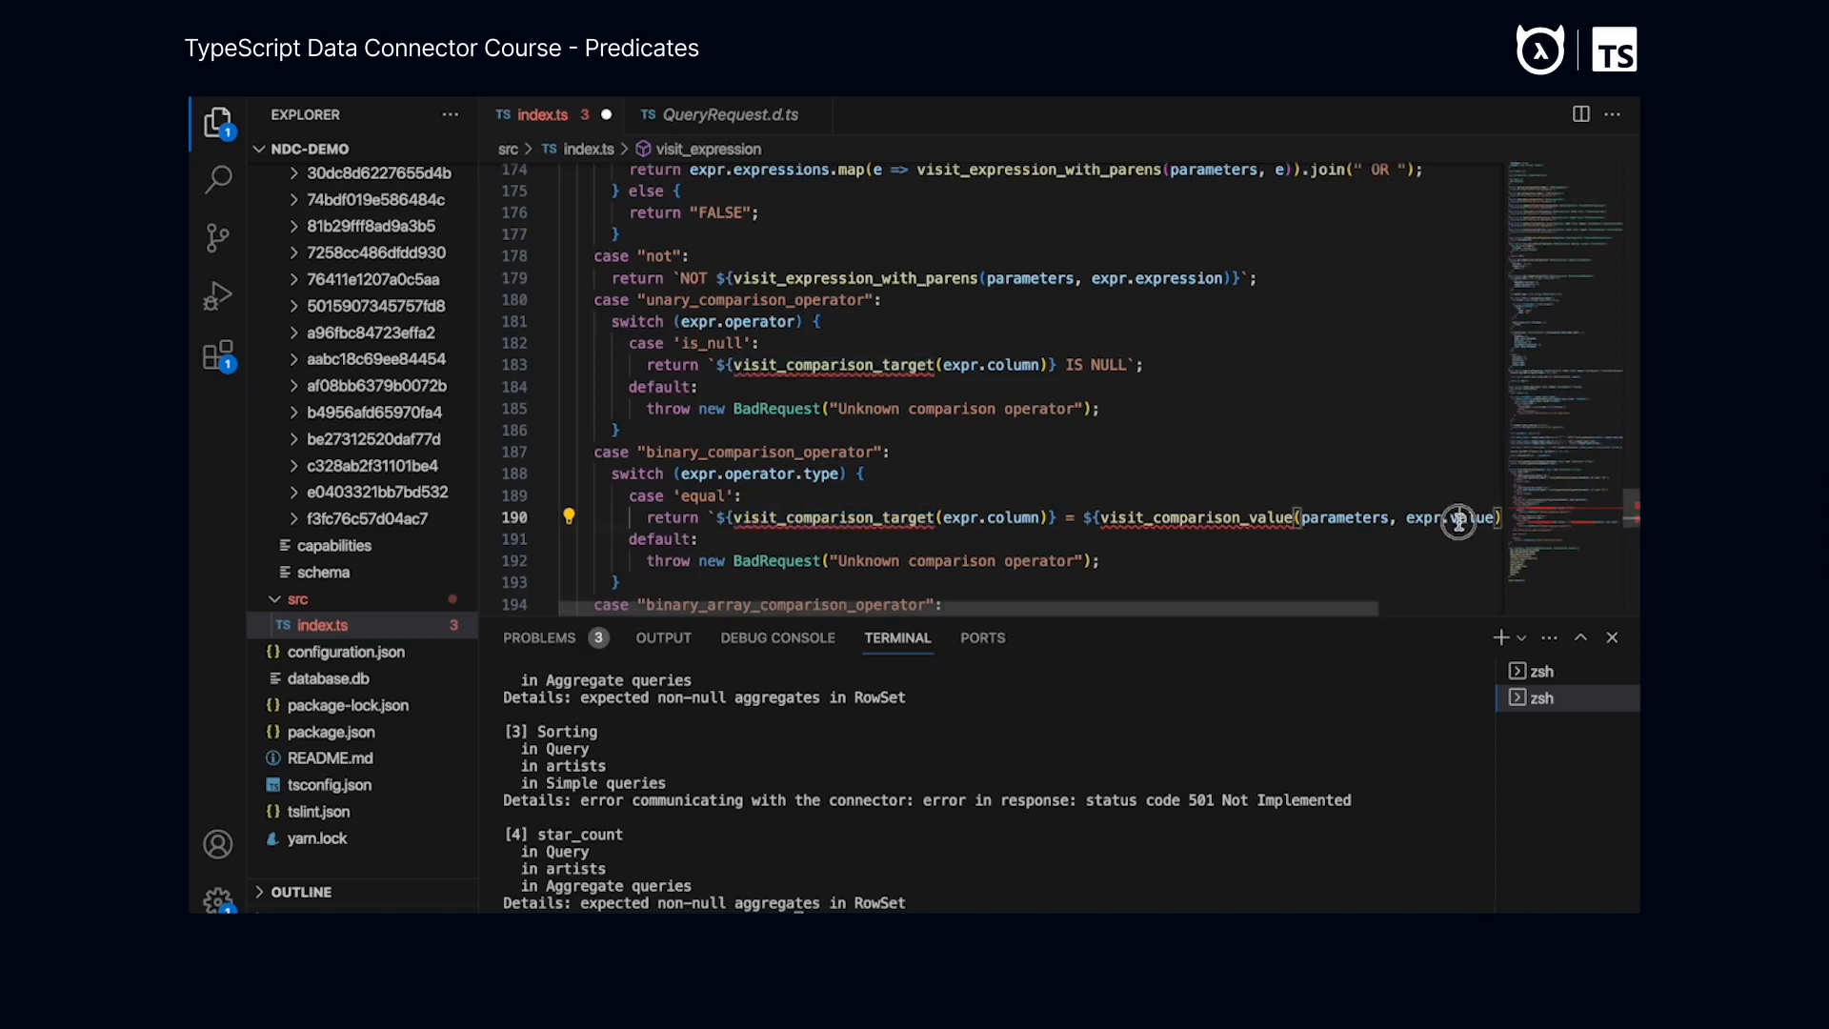
Write the not, is_null unary and equal binary comparison cases in visit_expression's switch
double_click(1213, 517)
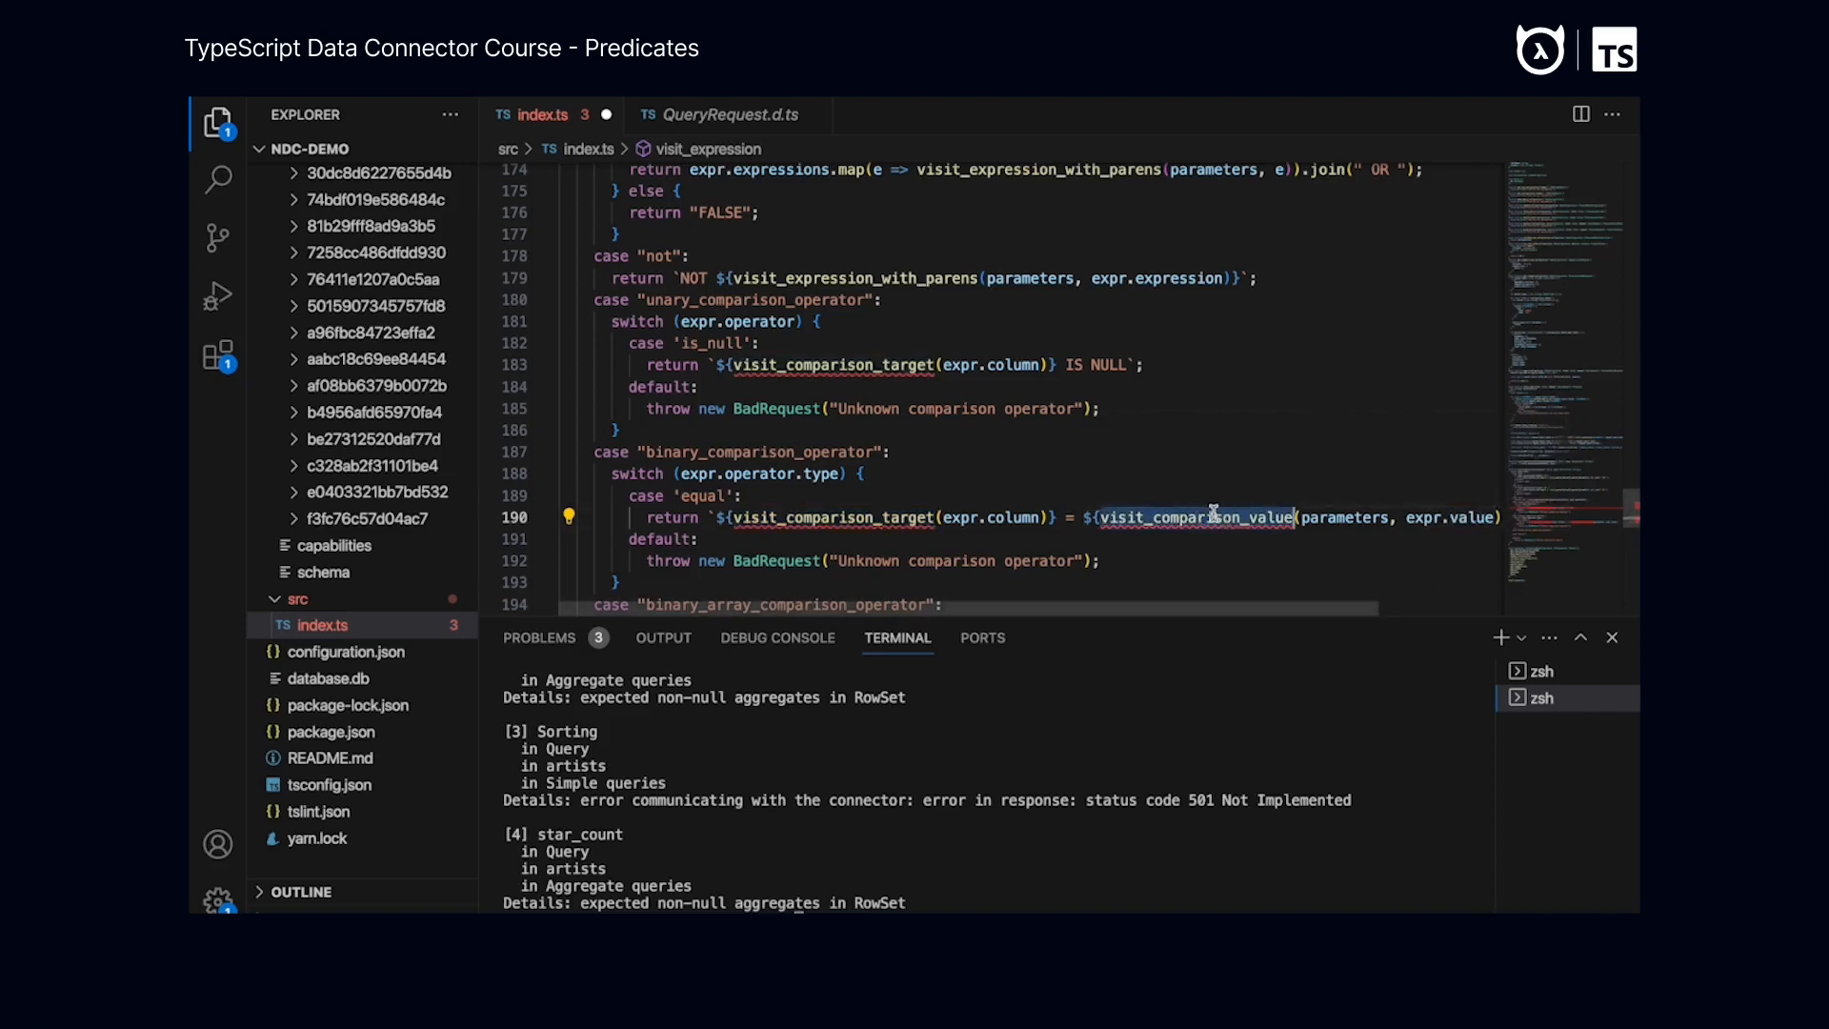
mouse_move(1216, 515)
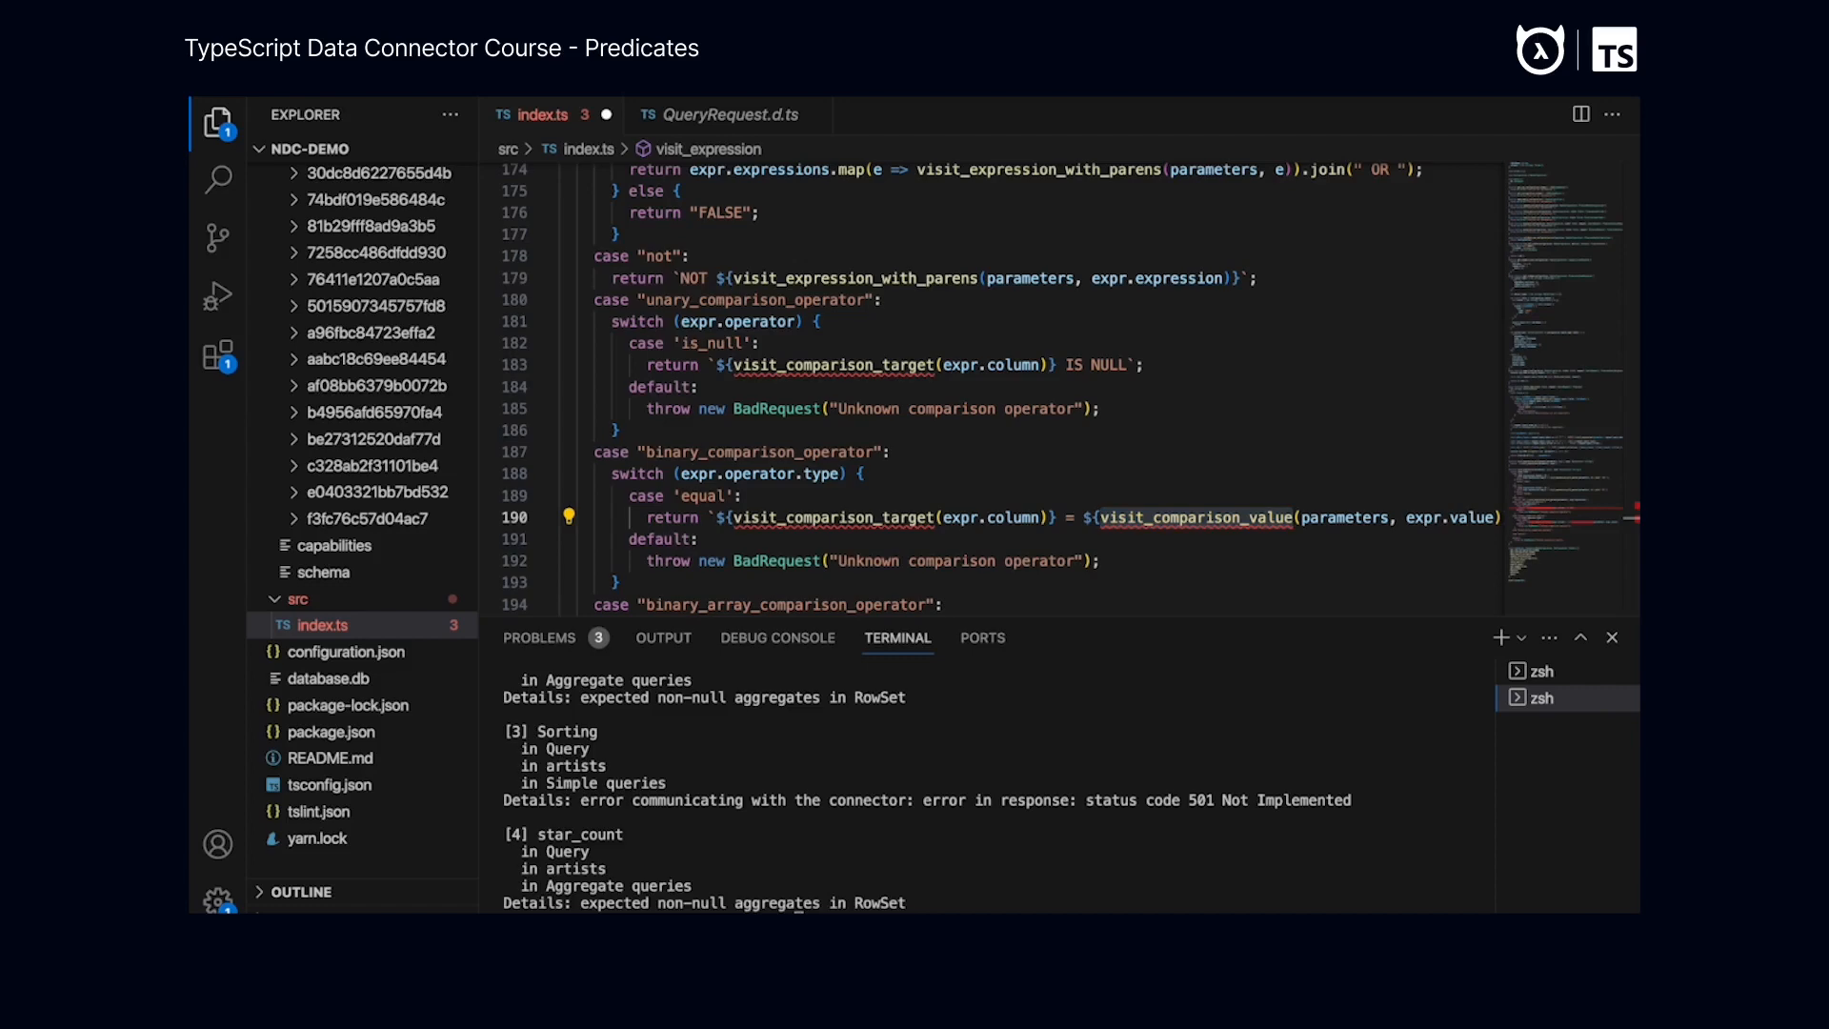
Add visit_comparison_target and visit_comparison_value helpers below visit_expression, pushing scalars as ? parameters
scroll("down", 3)
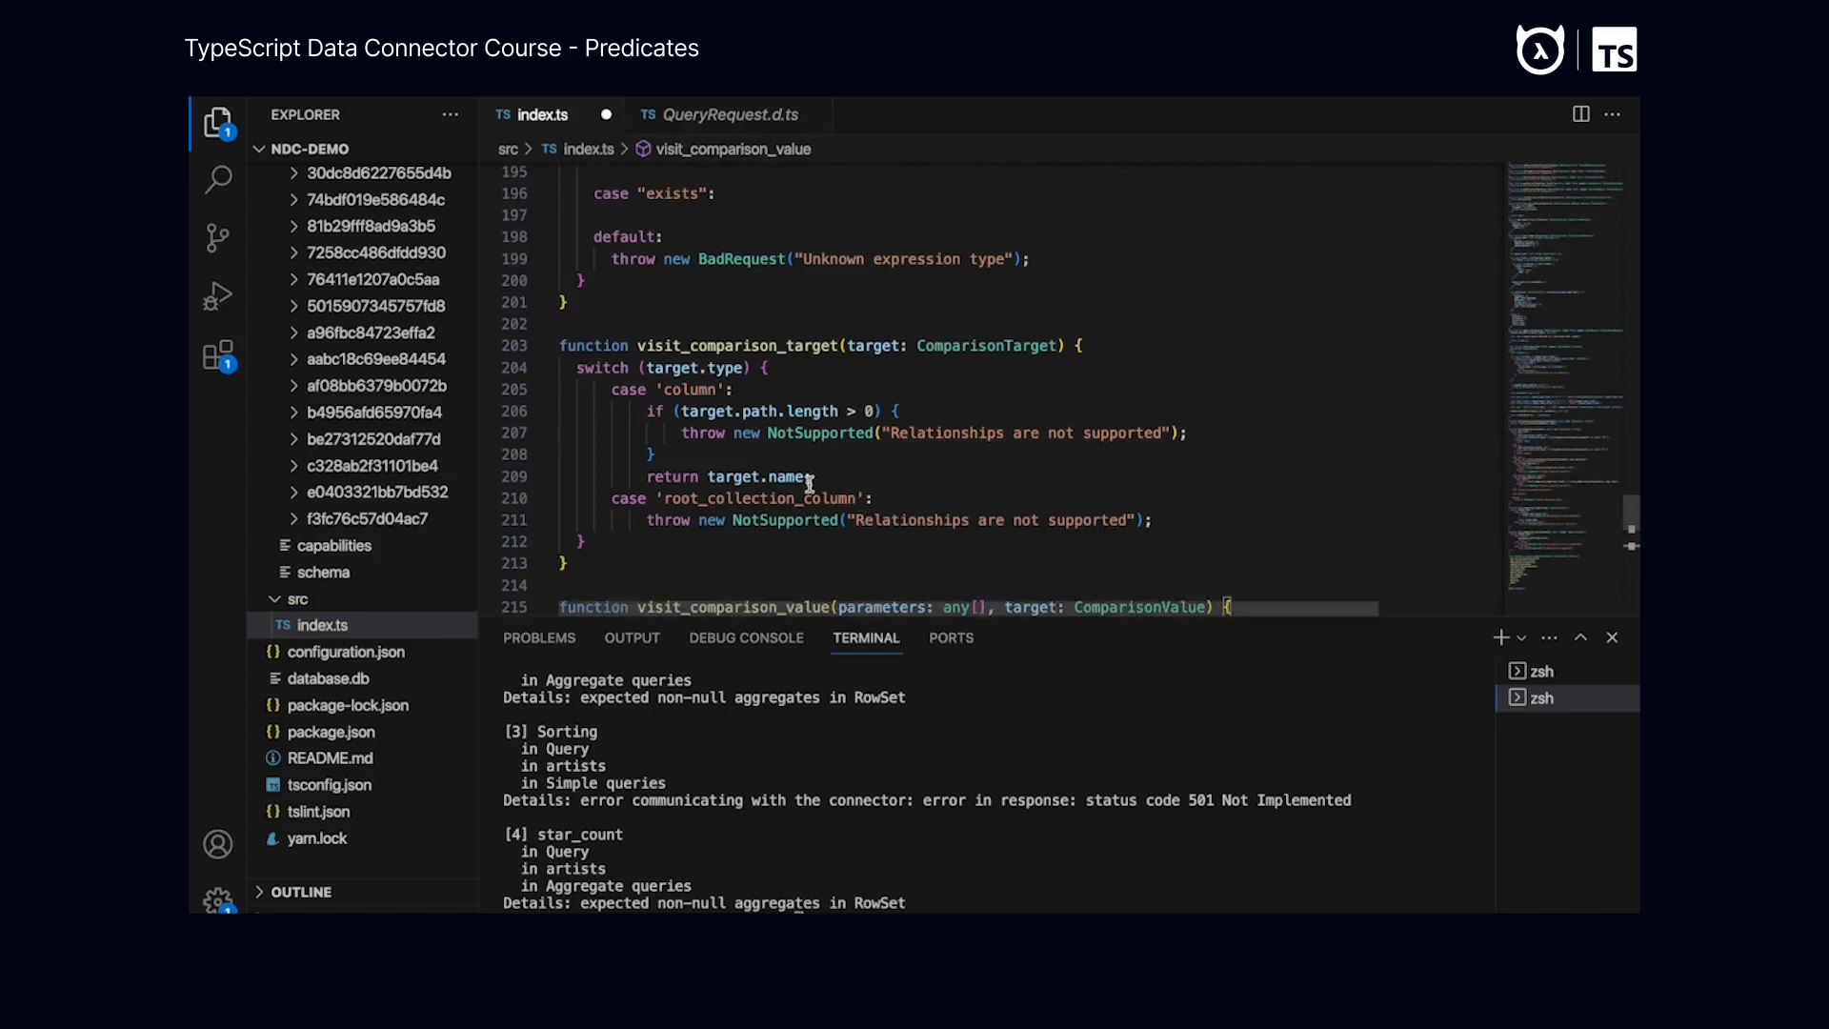
mouse_move(711, 411)
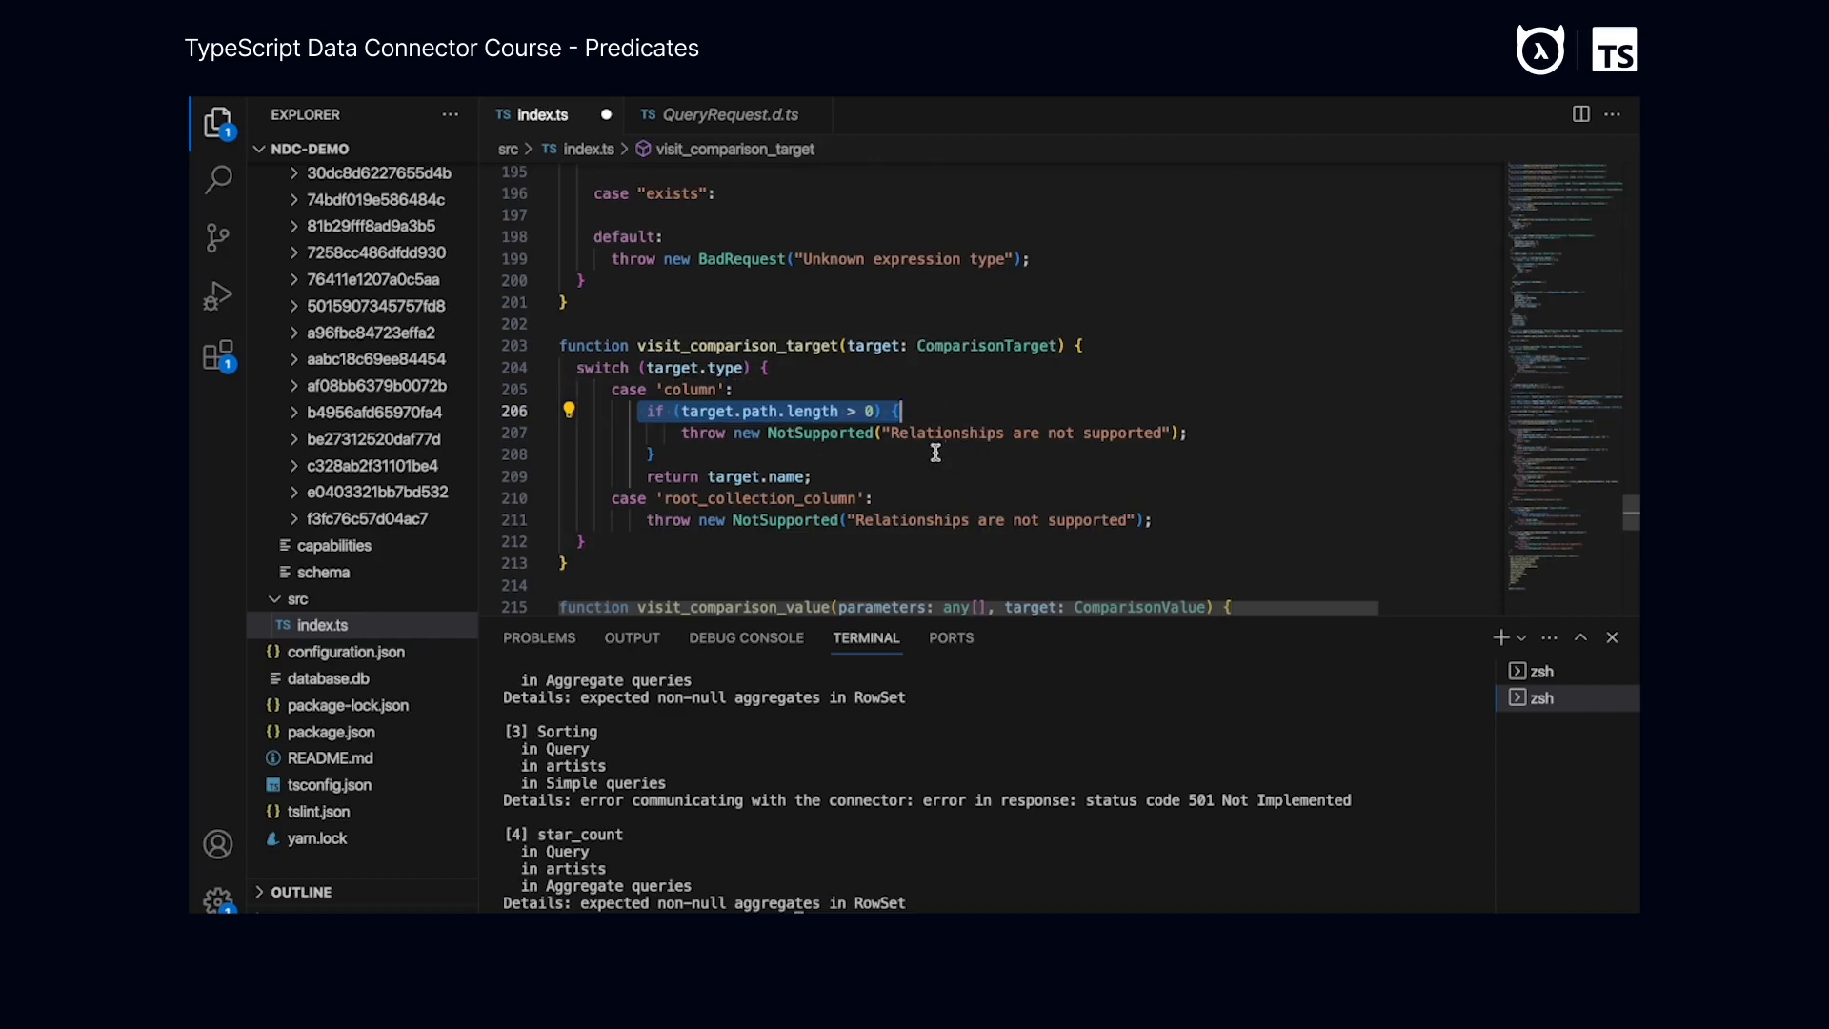
mouse_move(941, 480)
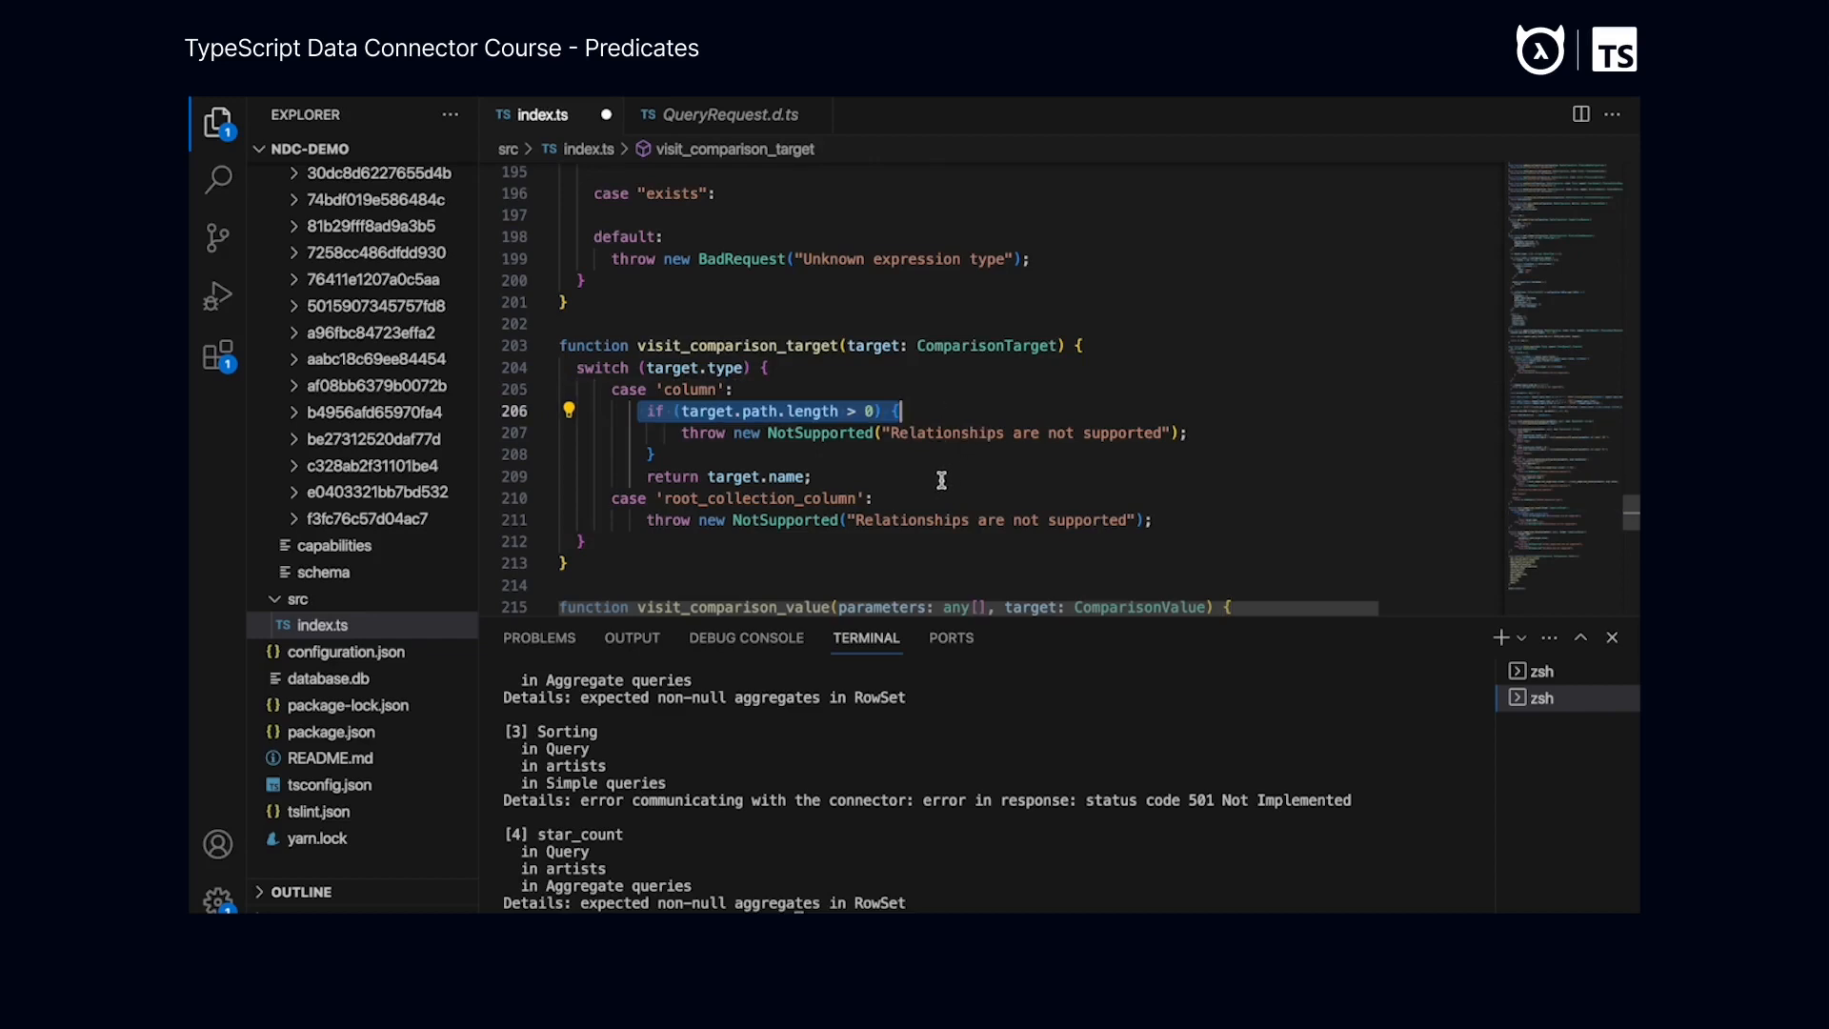
scroll("down", 3)
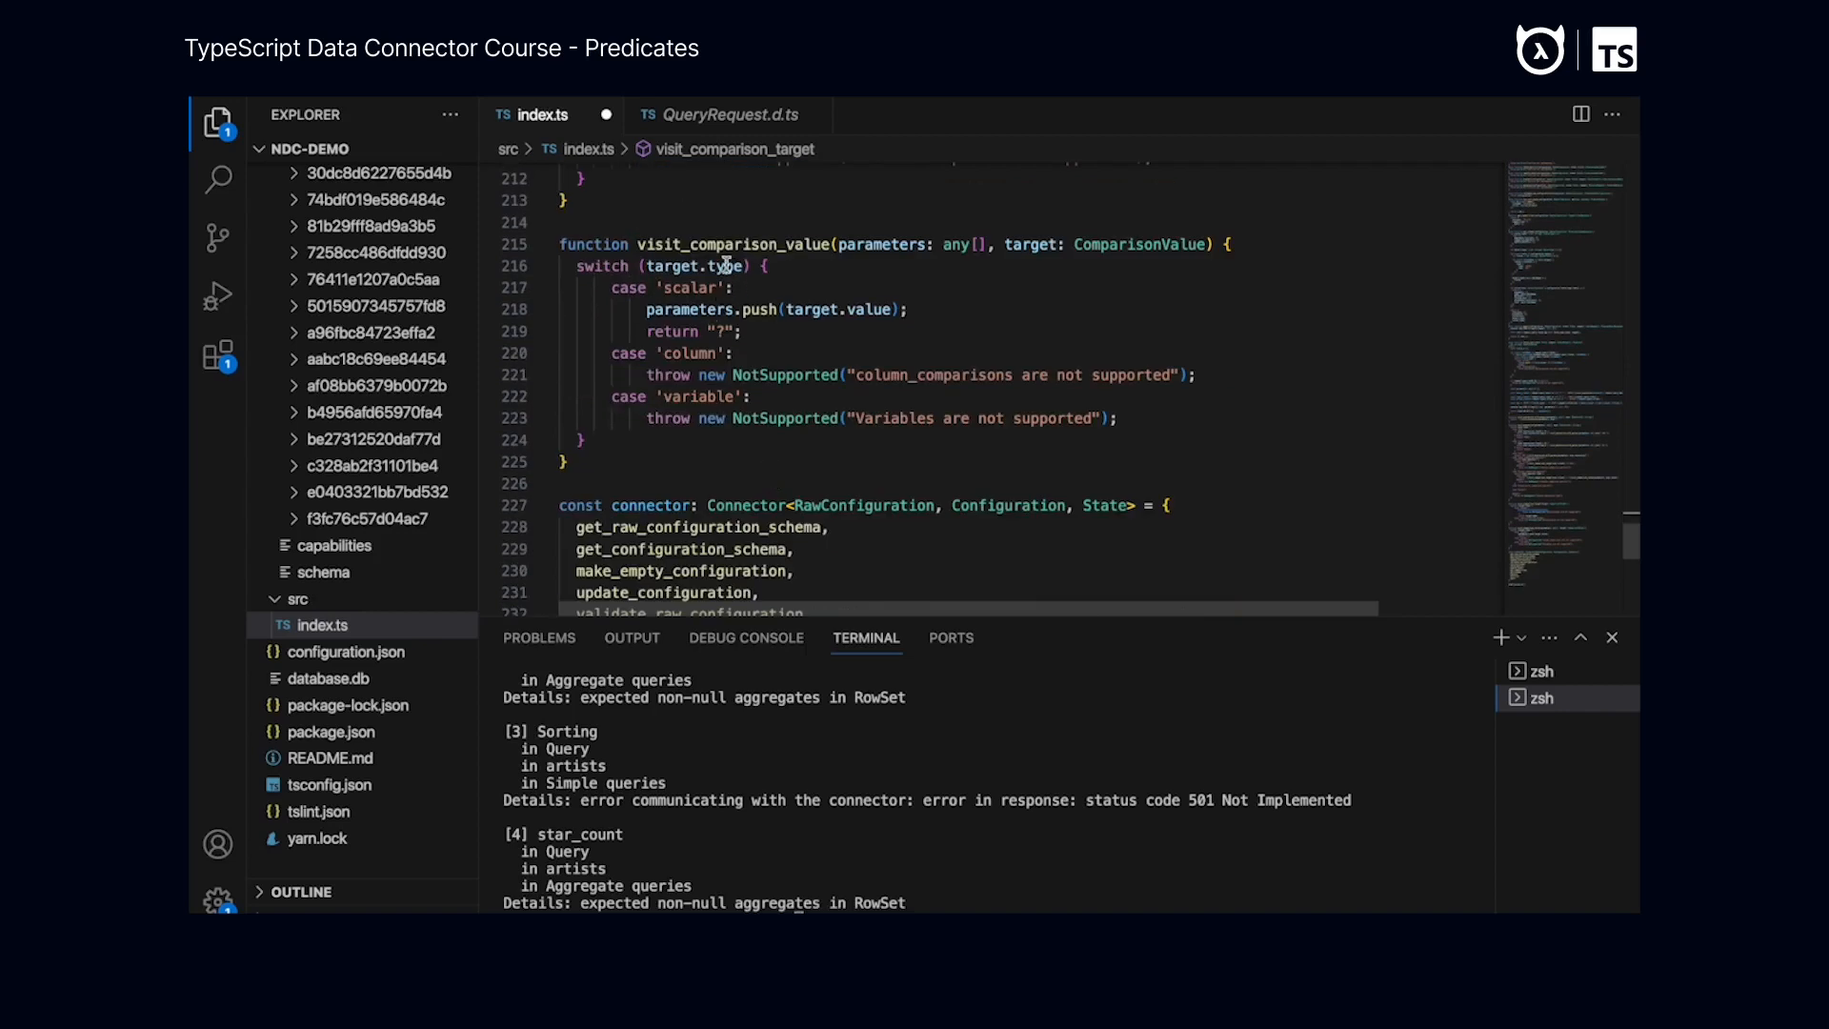
double_click(729, 244)
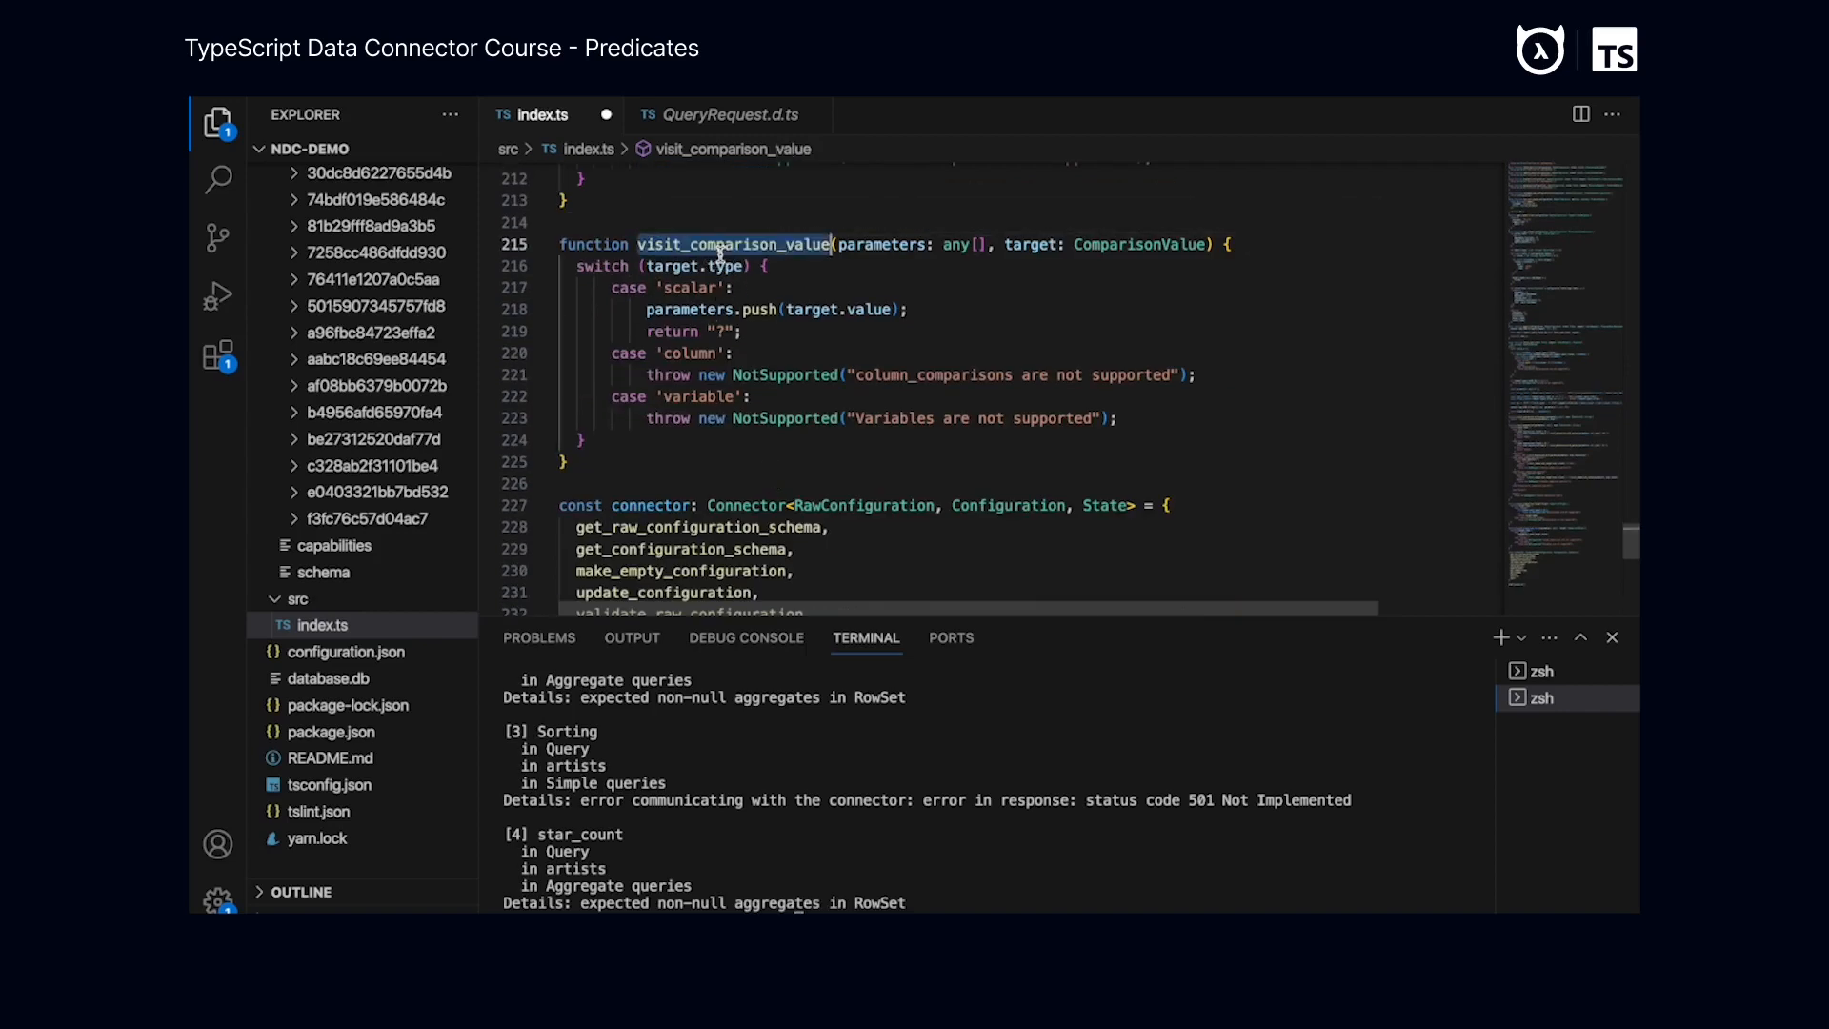
mouse_move(685, 295)
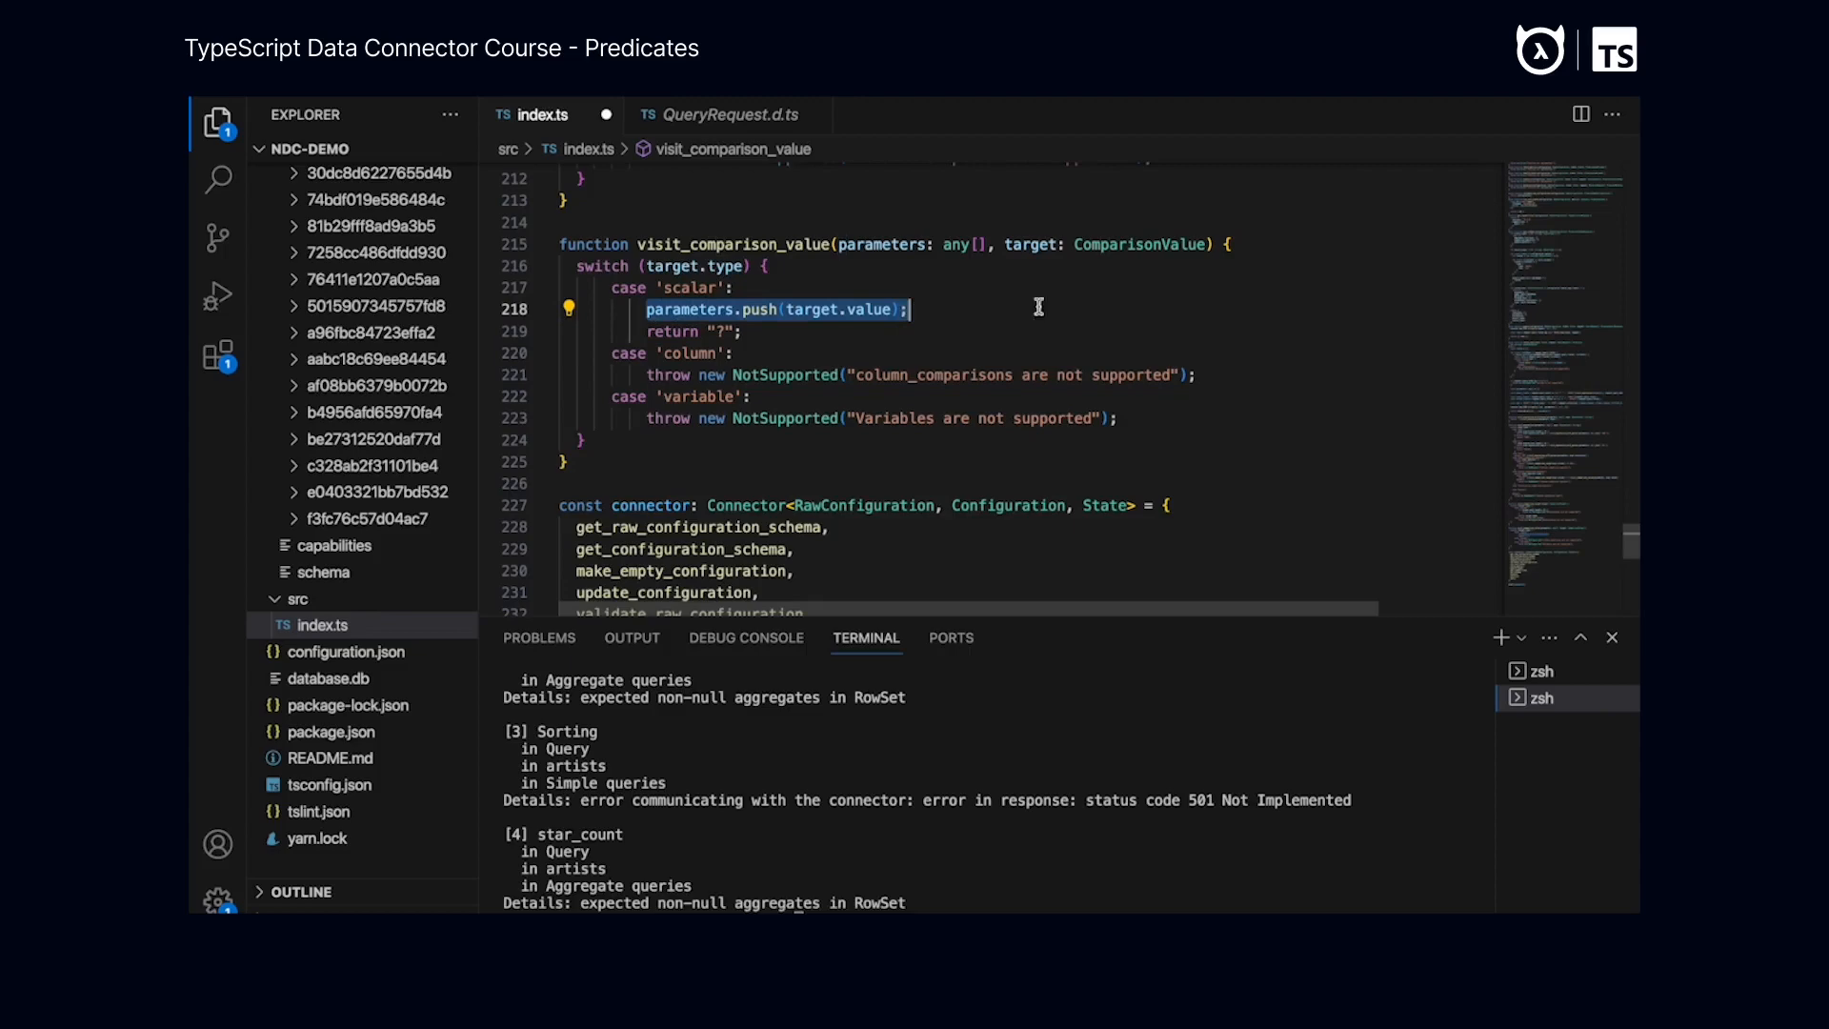
mouse_move(1119, 351)
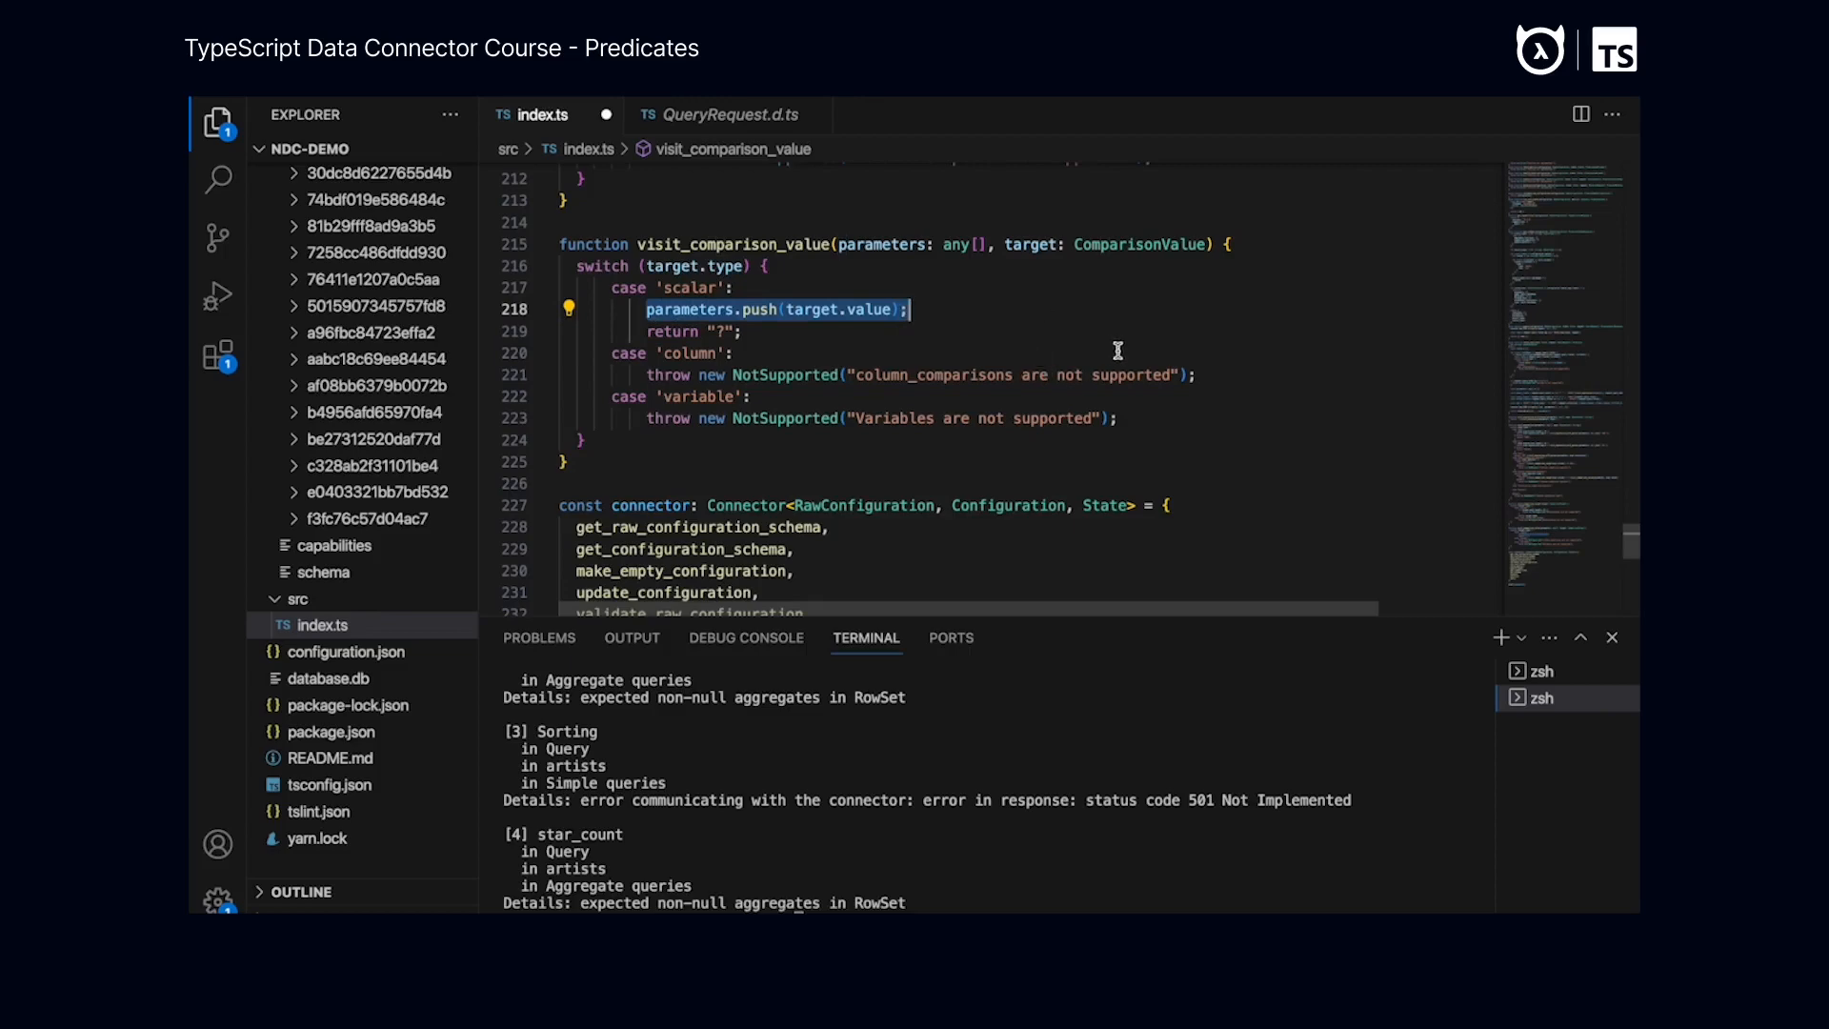
mouse_move(1044, 347)
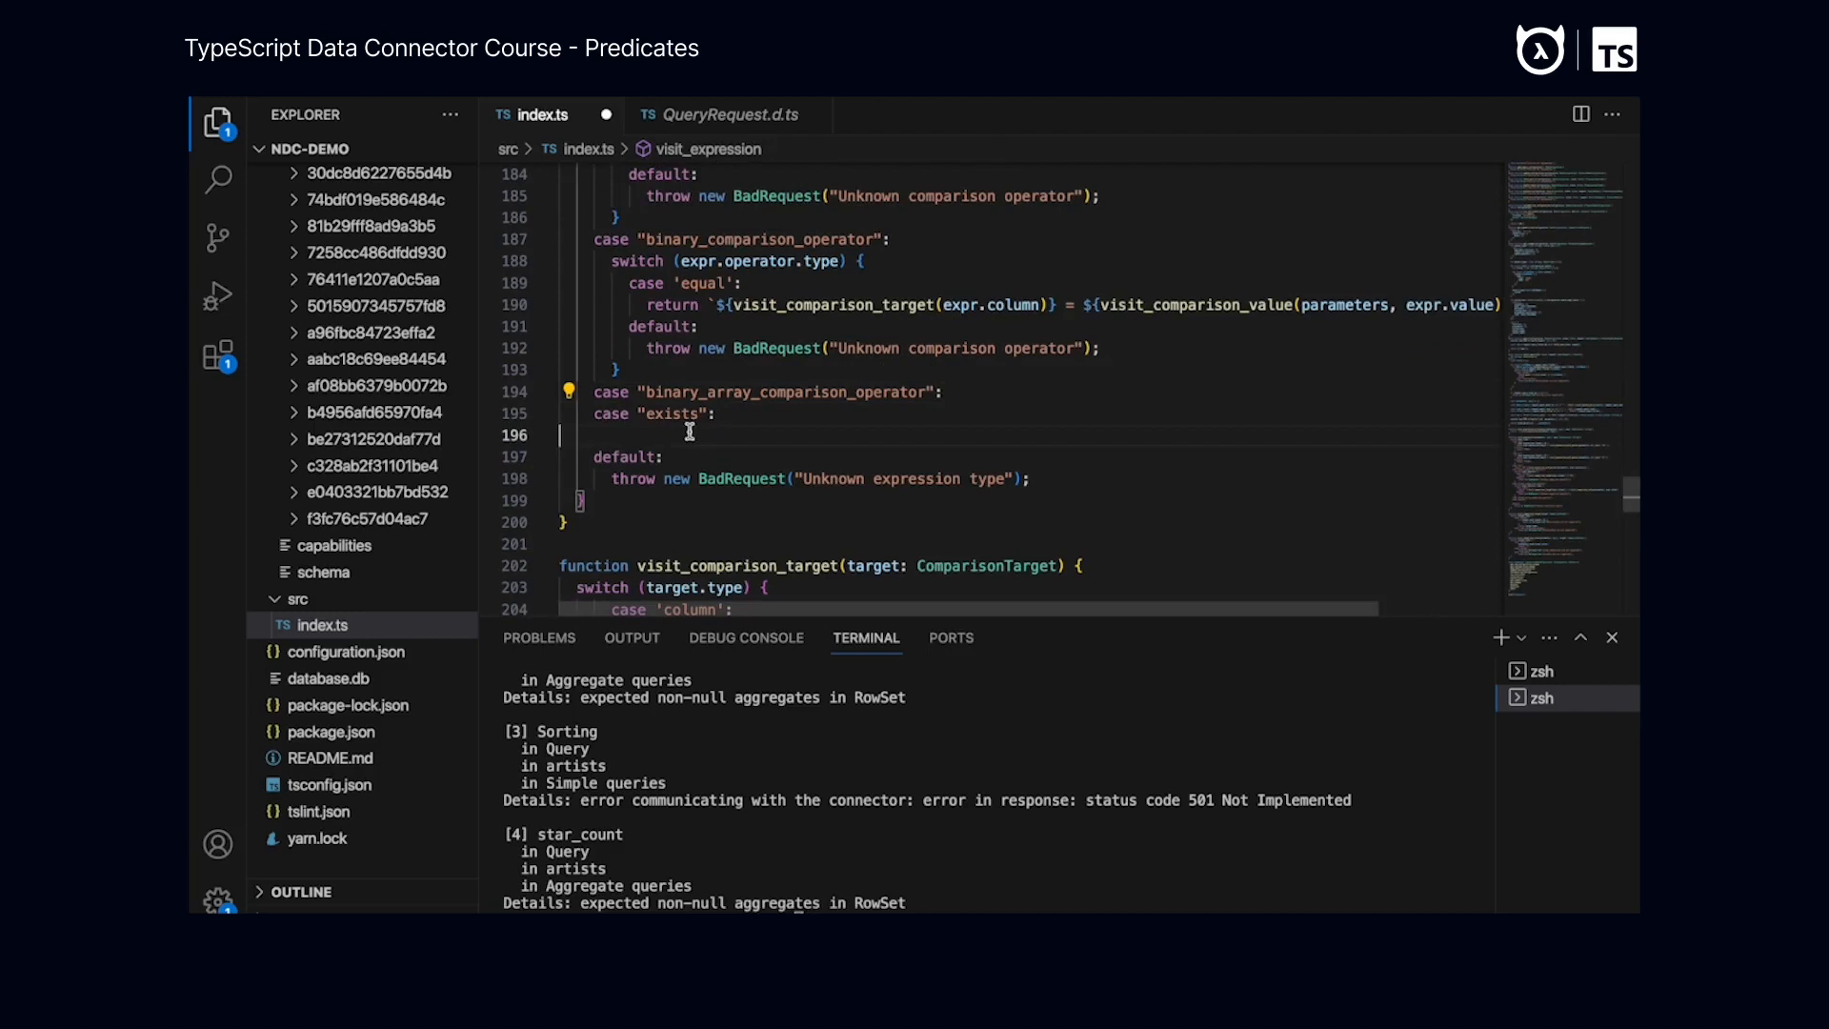
Throw NotSupported("Unsupported expression type") in the exists case and save index.ts
type("throw new NotSupported(\"Unsupported expression type\");")
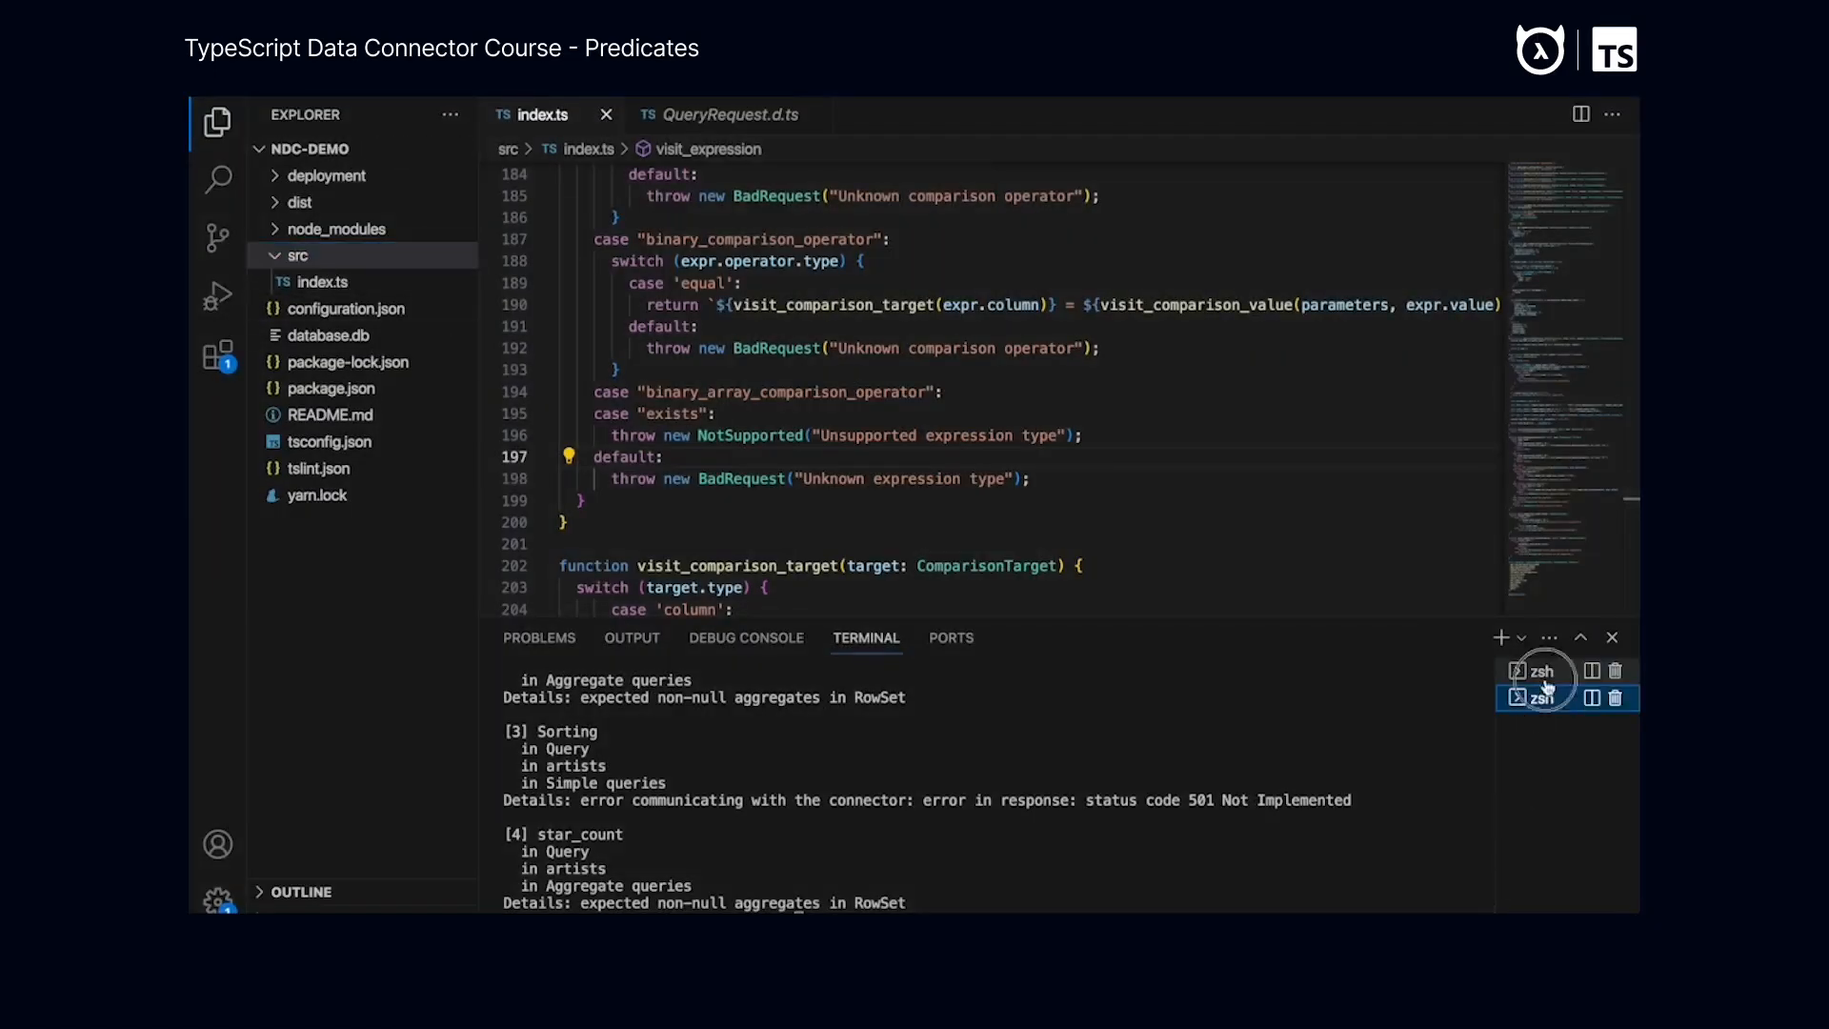
Run the connector test suite in the zsh terminal and confirm Predicates pass
left_click(1542, 698)
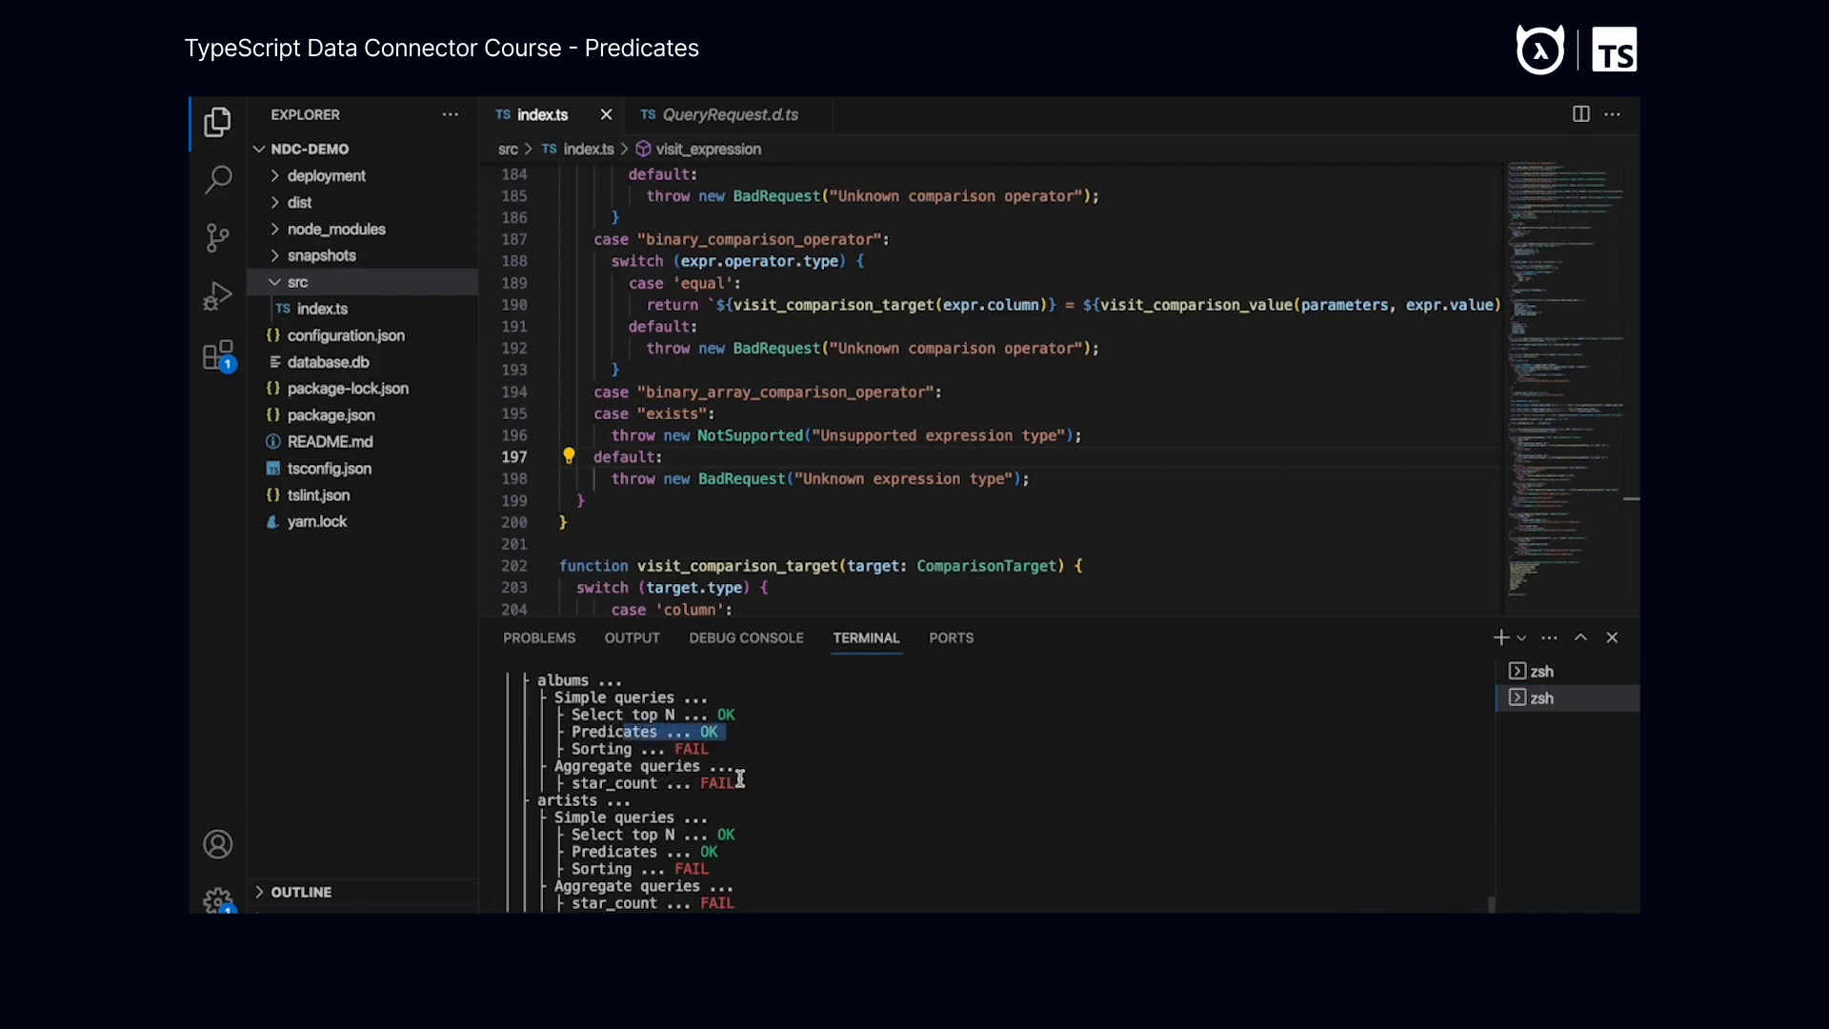
mouse_move(822, 783)
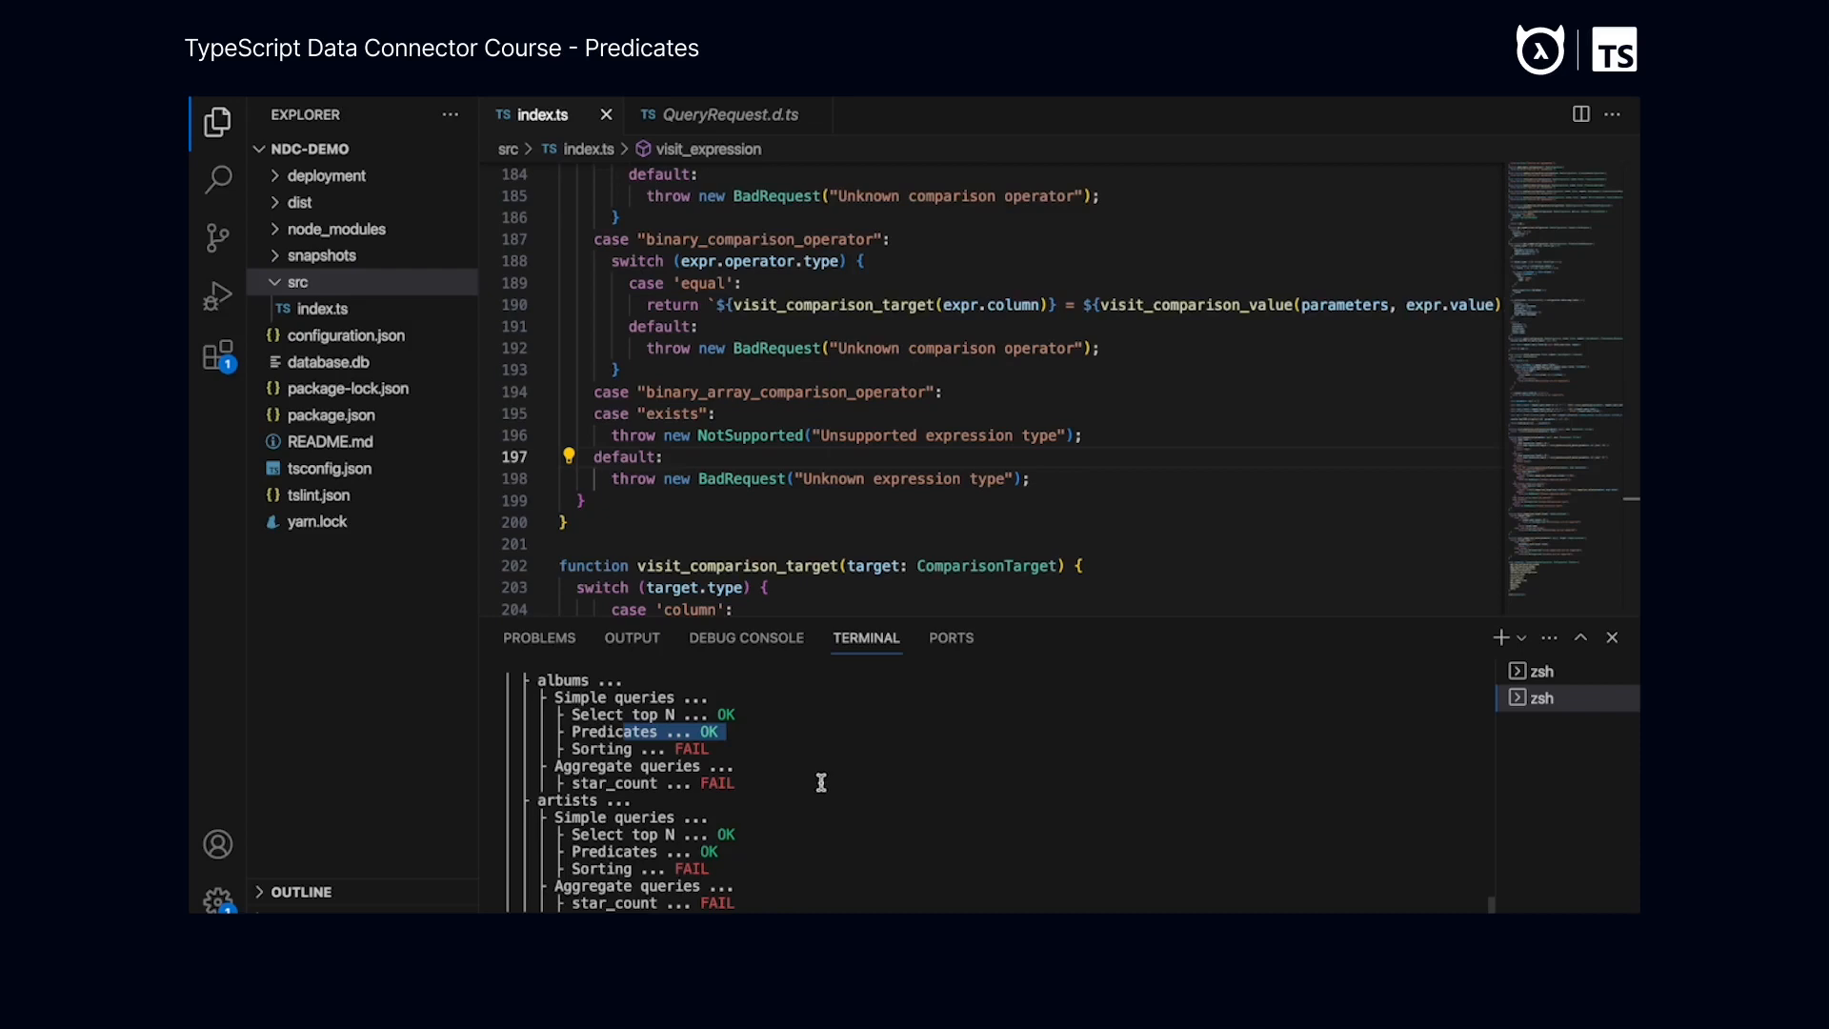
mouse_move(834, 793)
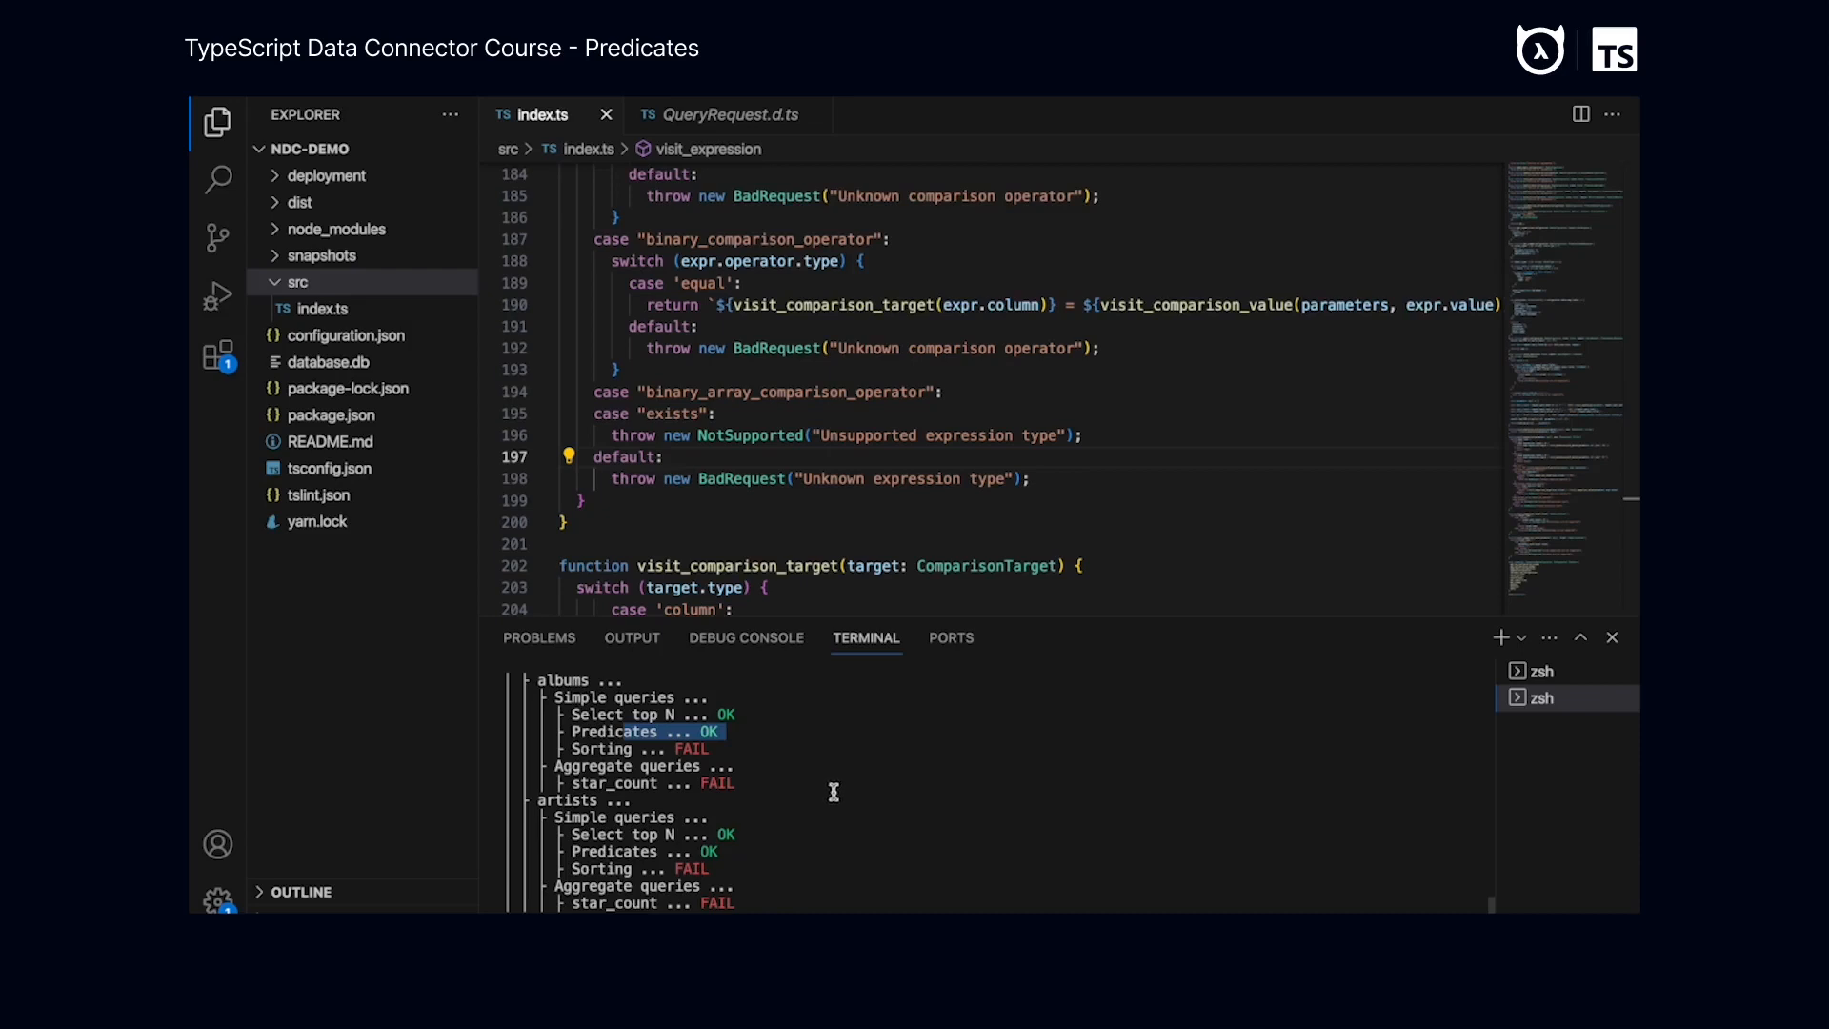
mouse_move(759, 584)
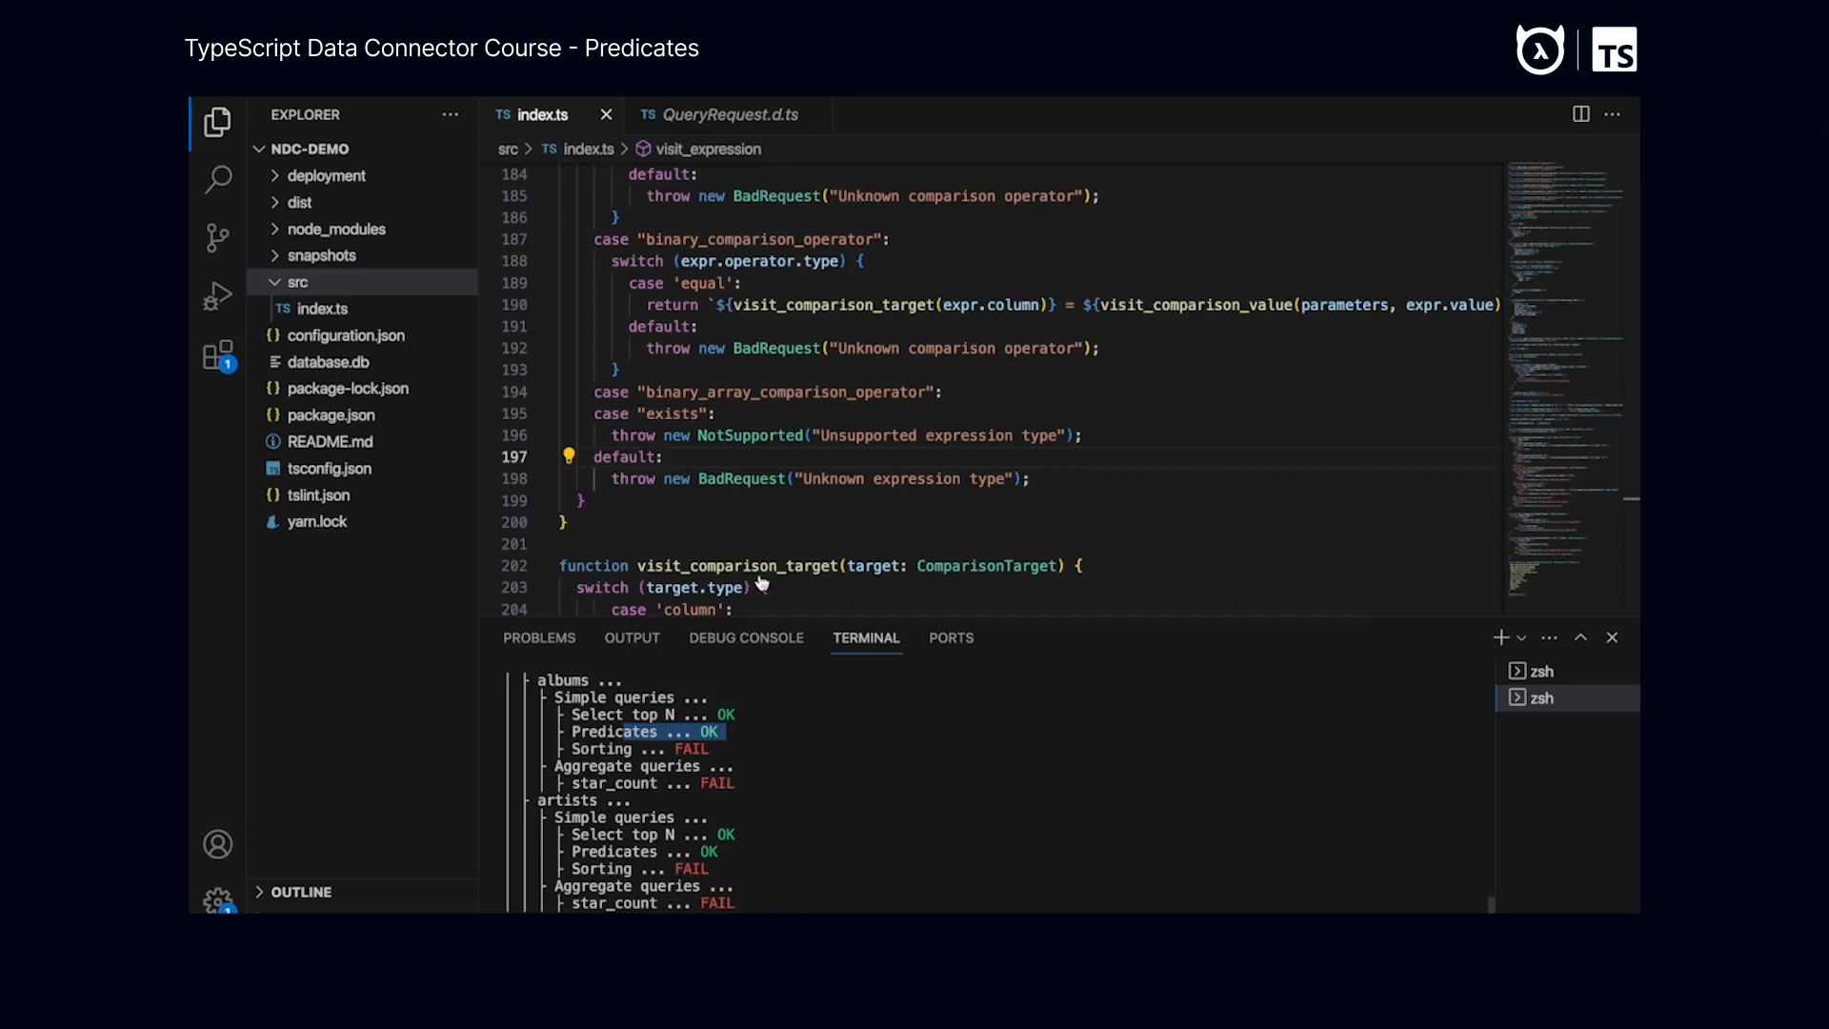
Expand snapshots > query > 1a0d1786220c69e9 and open its request.json
left_click(322, 255)
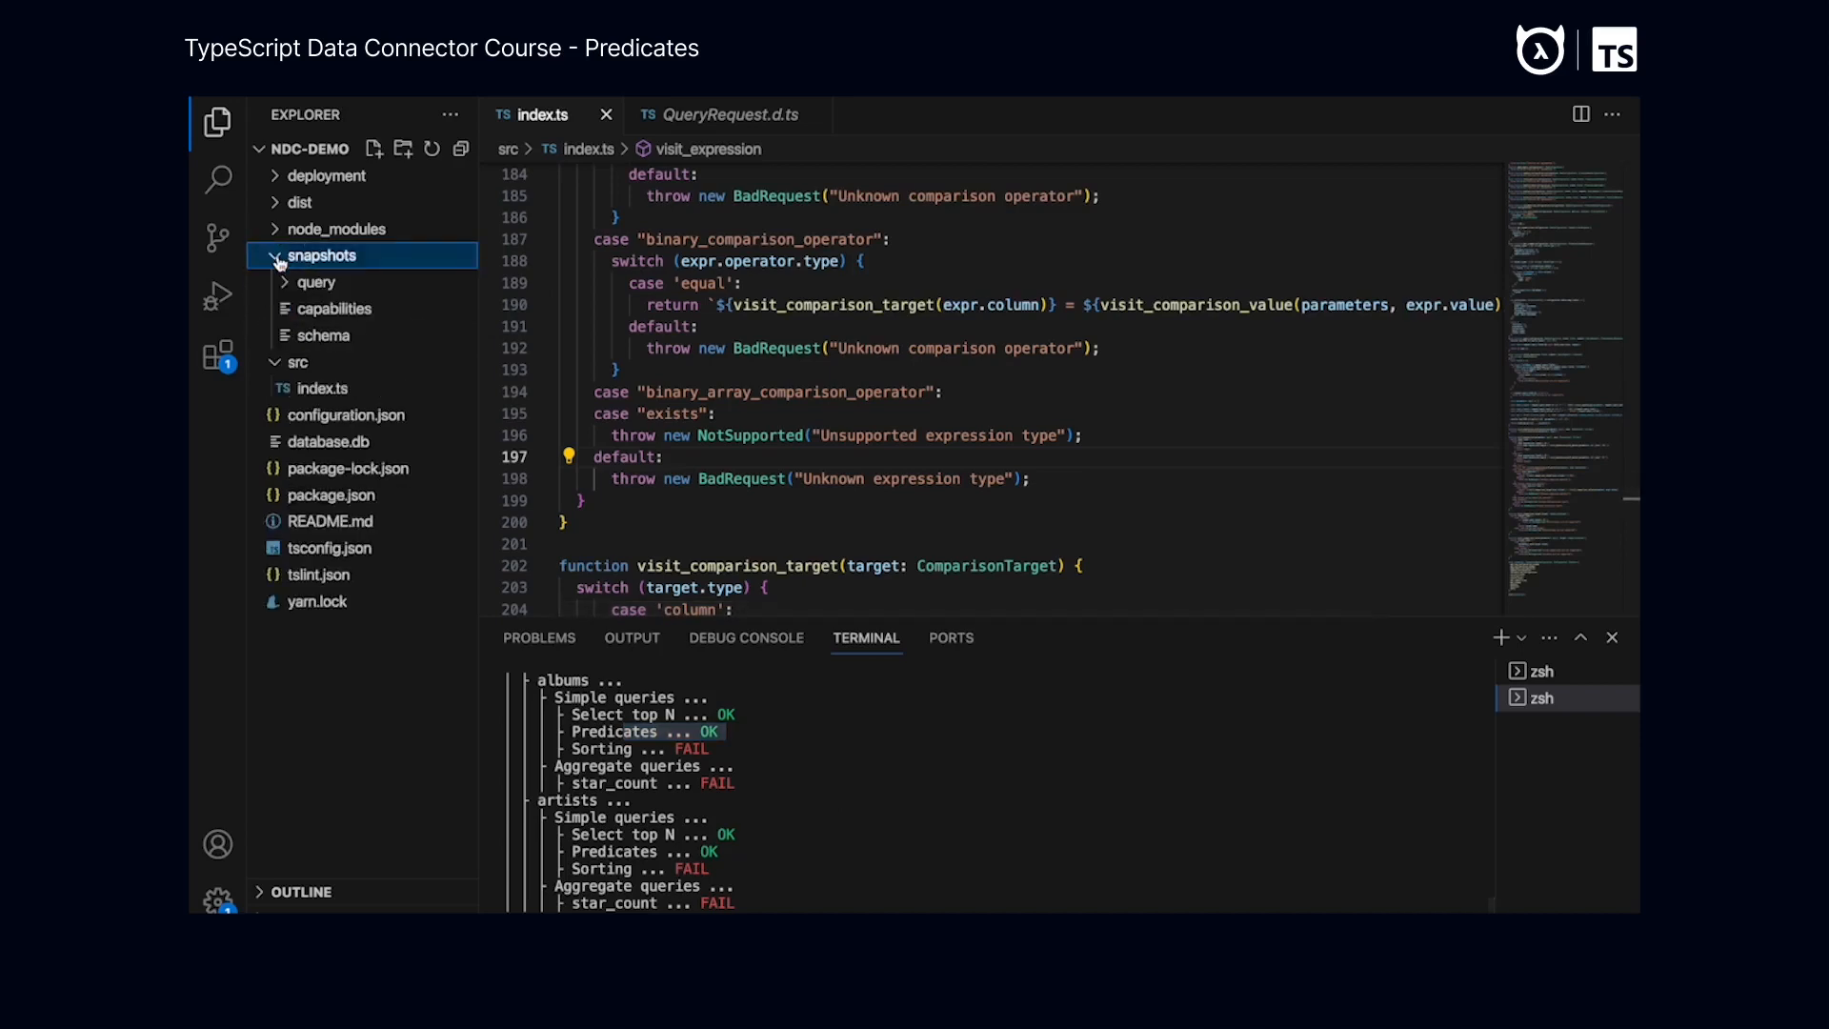
left_click(316, 282)
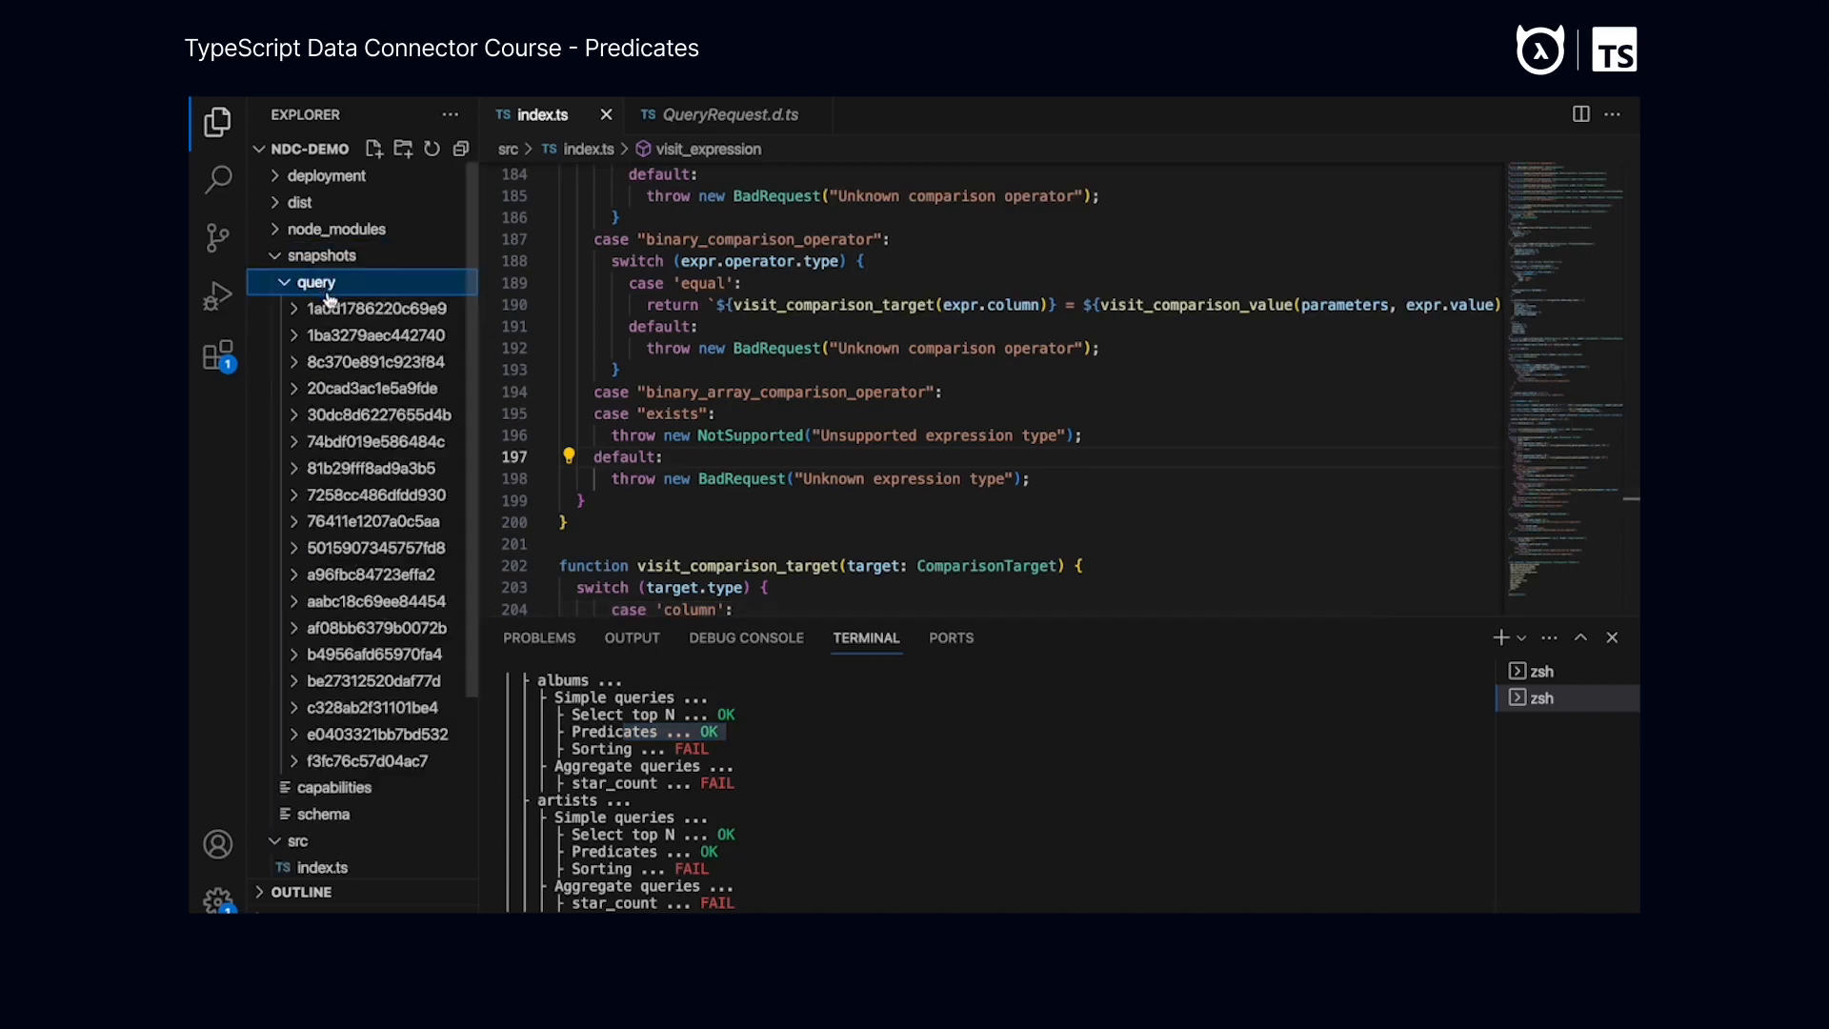
left_click(375, 308)
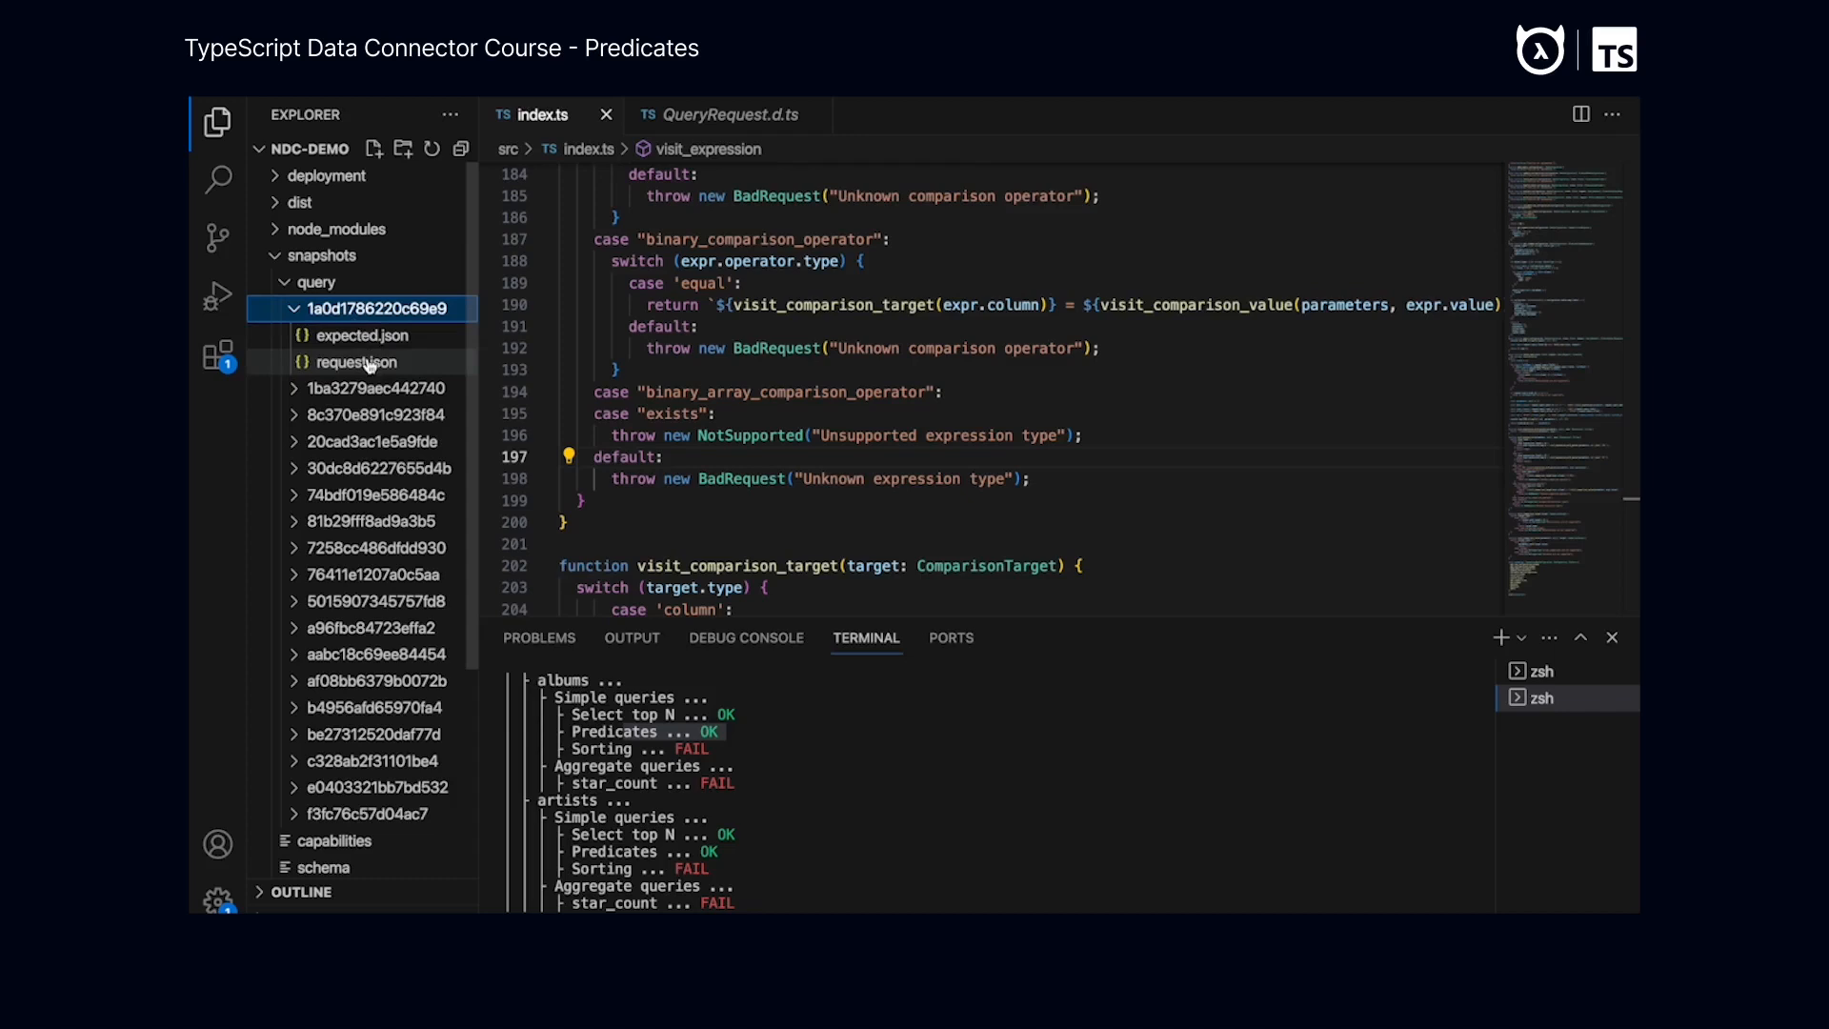
left_click(355, 362)
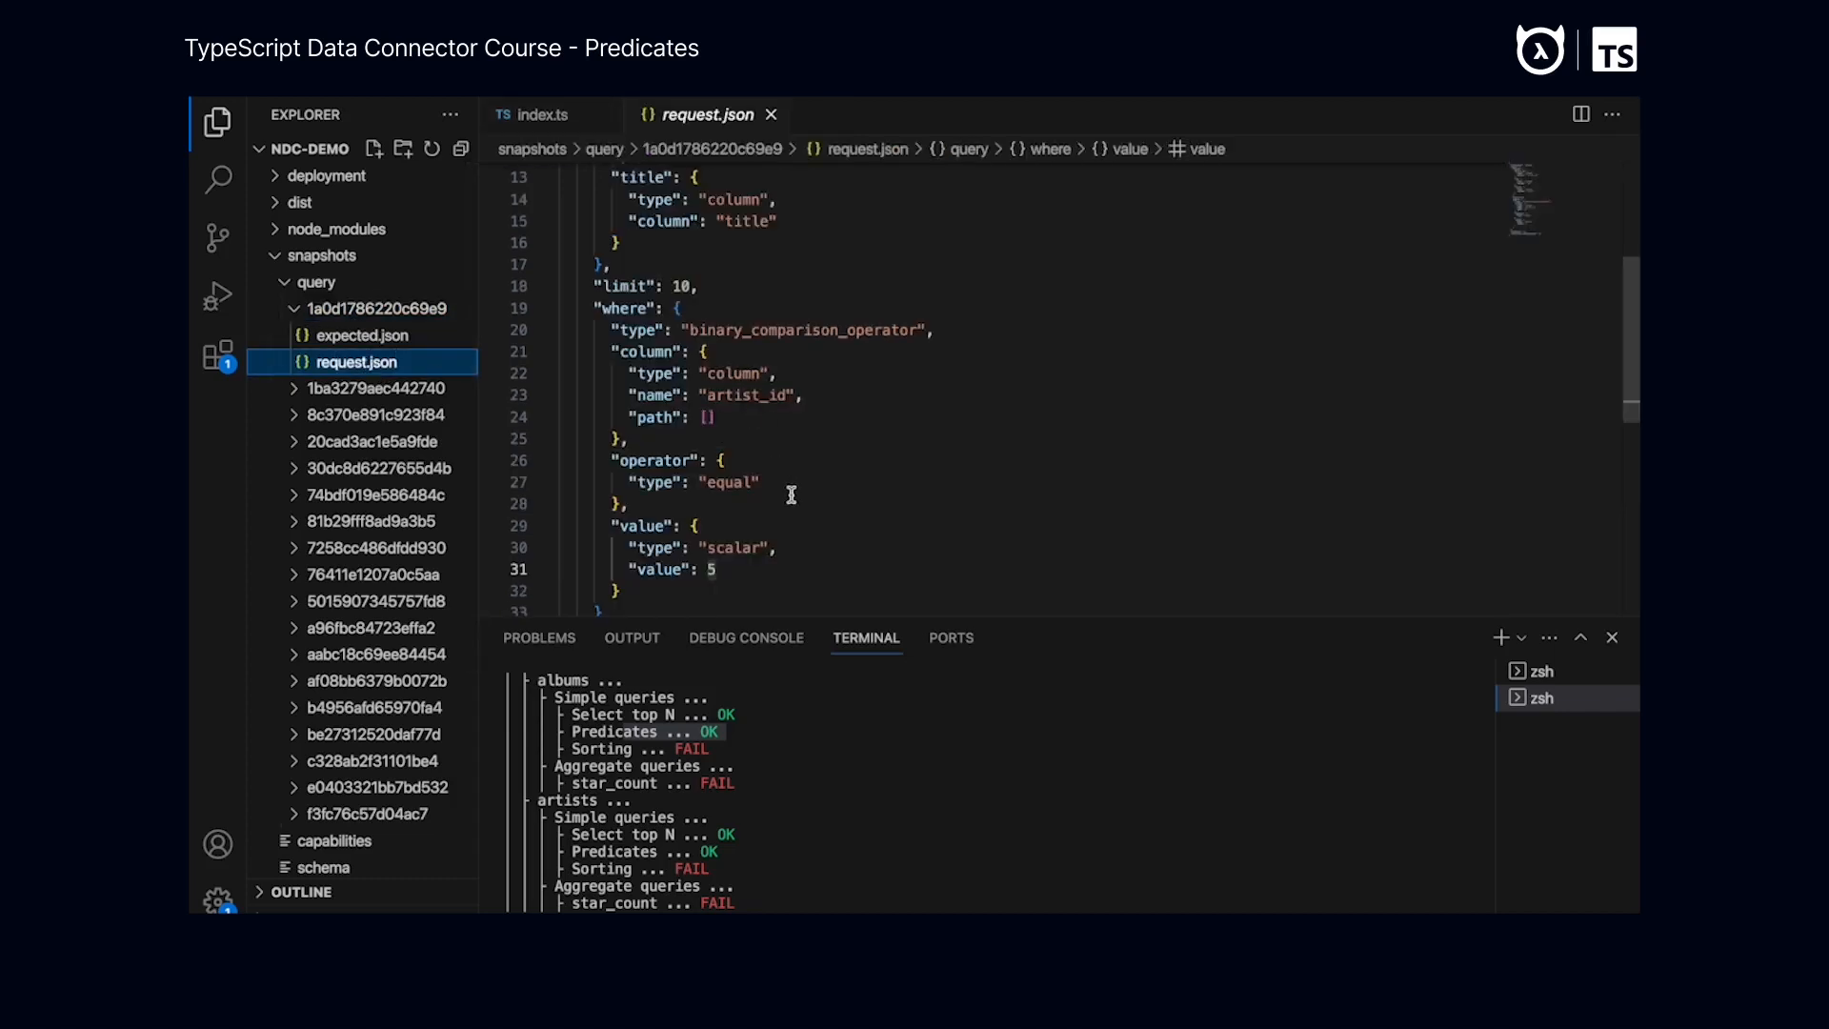
mouse_move(705, 569)
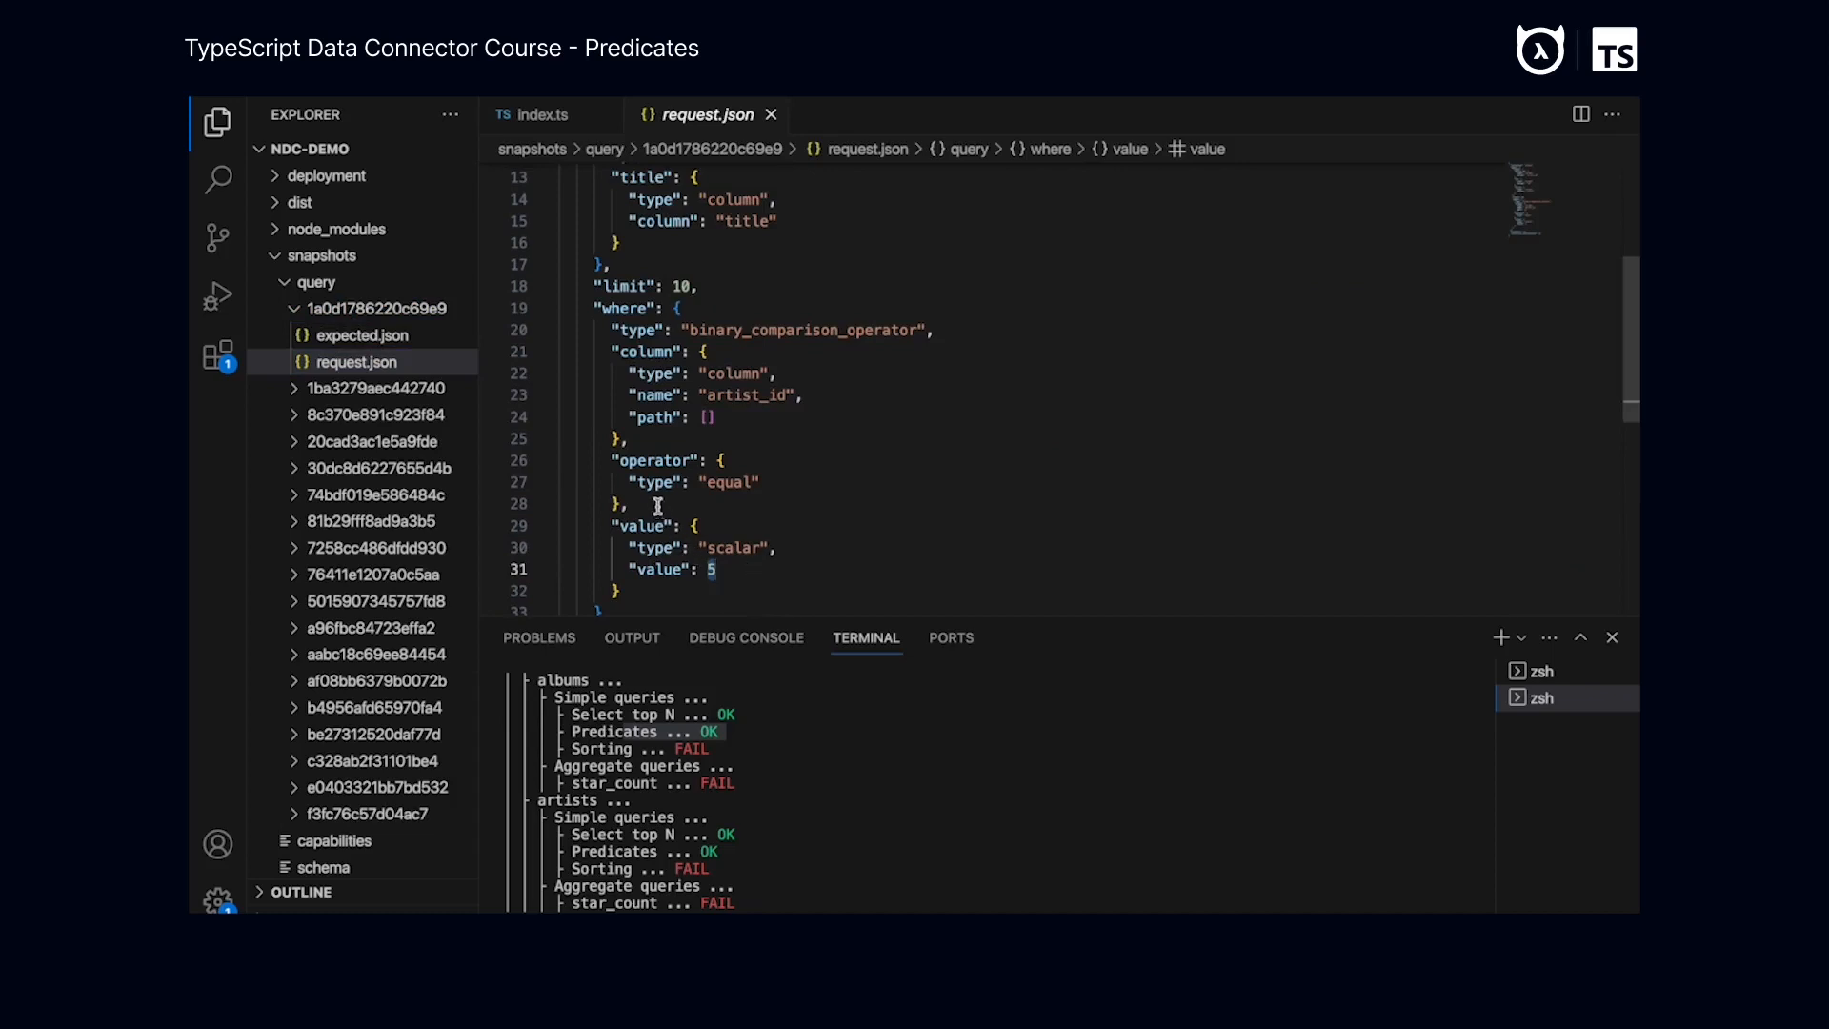
Open expected.json and scroll through the Facelift row (artist_id 5, id 7)
left_click(362, 335)
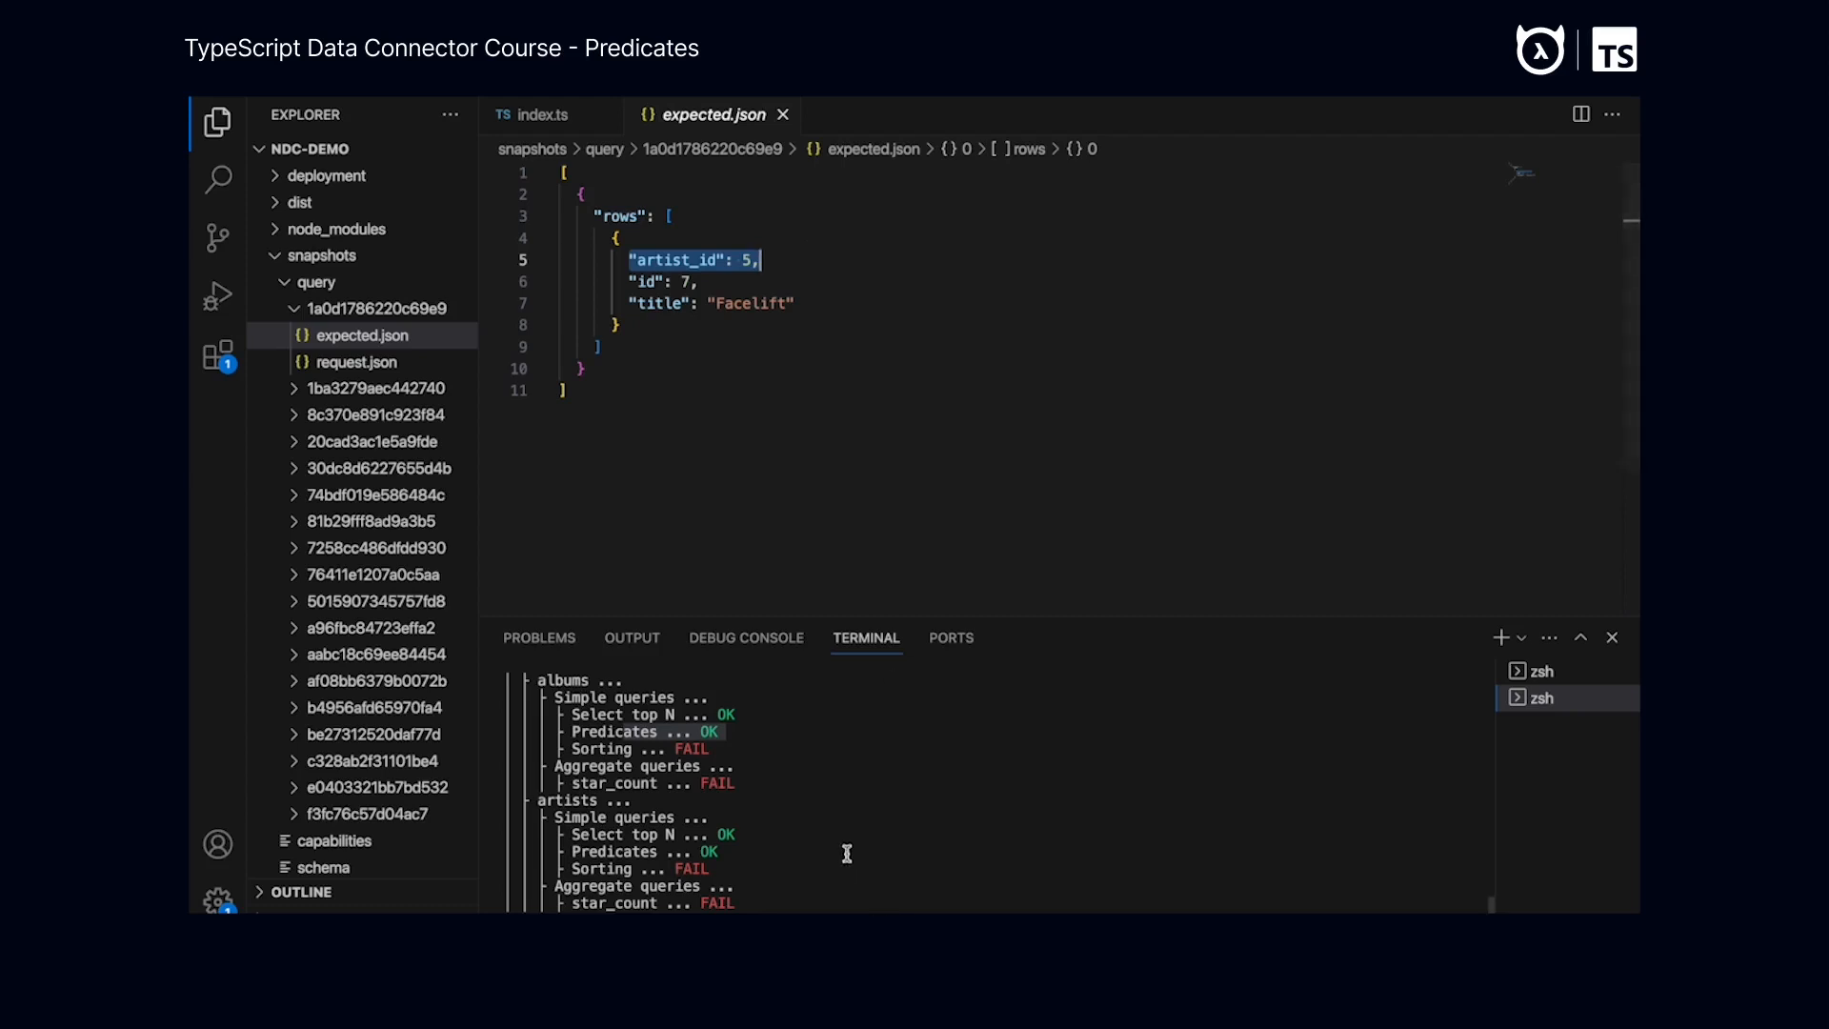
scroll("down", 3)
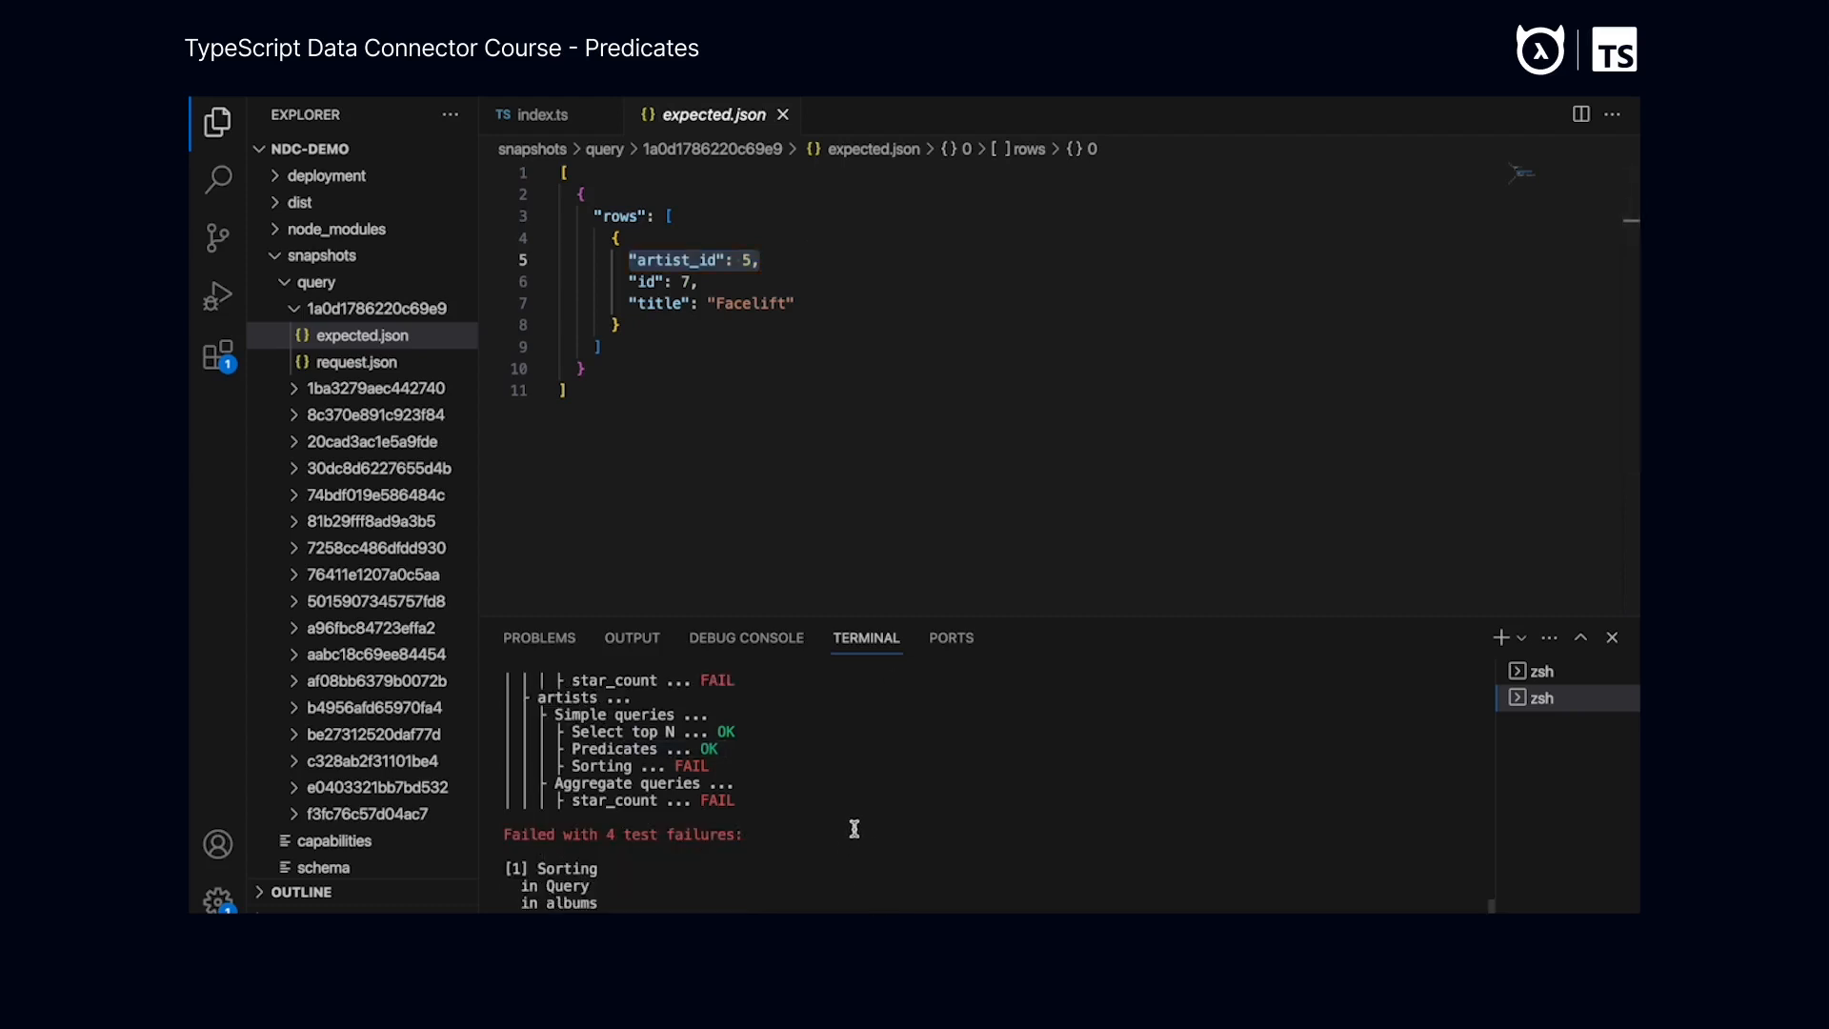
scroll("down", 3)
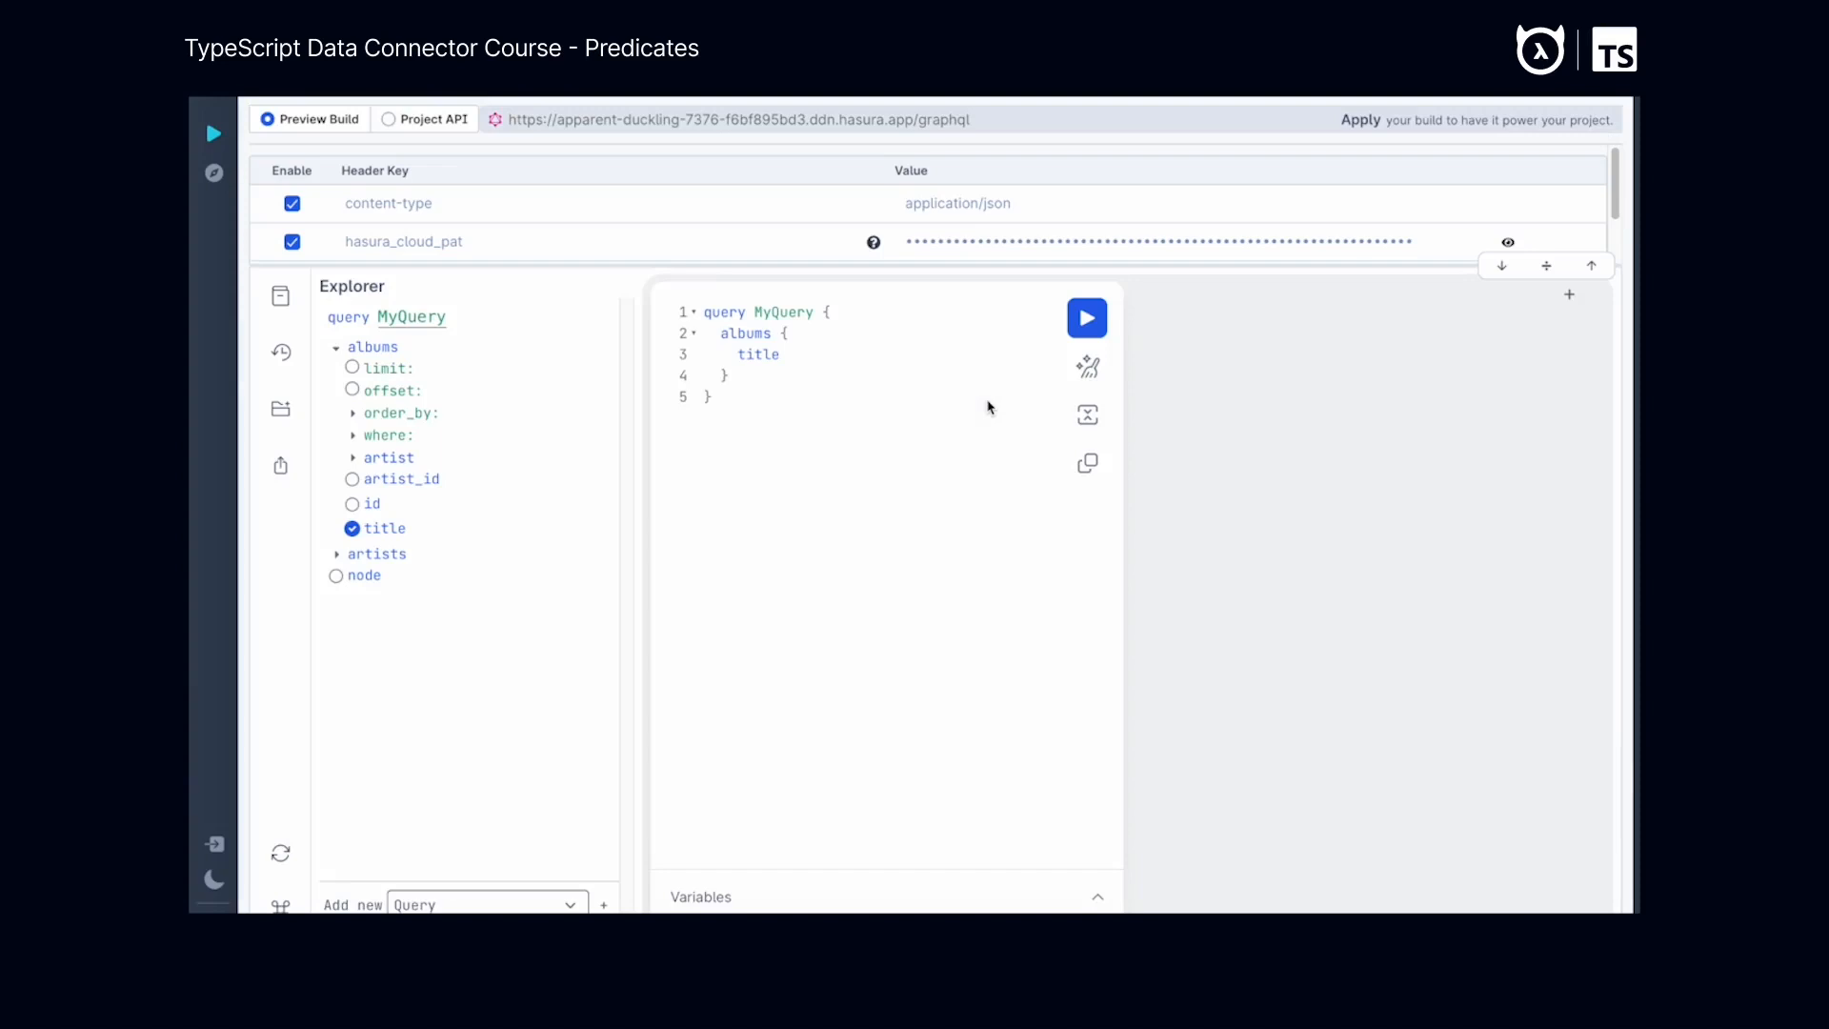
mouse_move(408, 488)
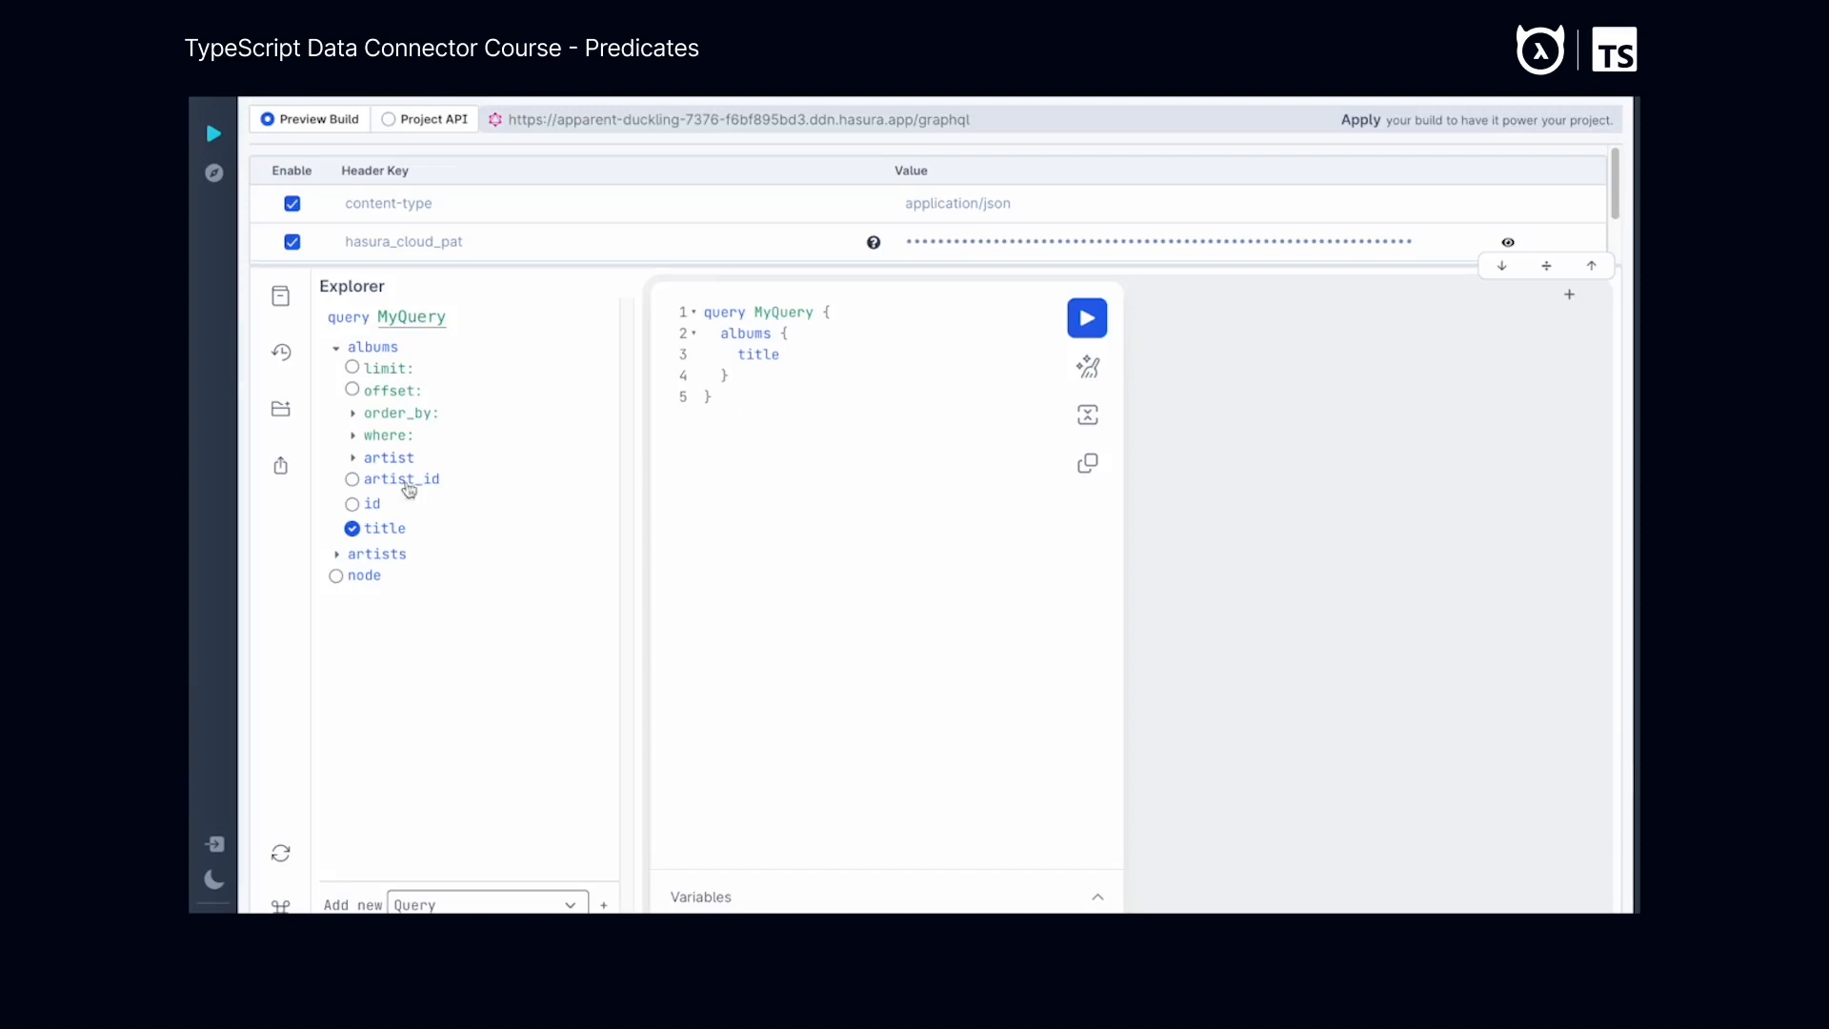
Add artist_id to the albums query, run it, and highlight the logged parameters 1, 2, 5
left_click(352, 479)
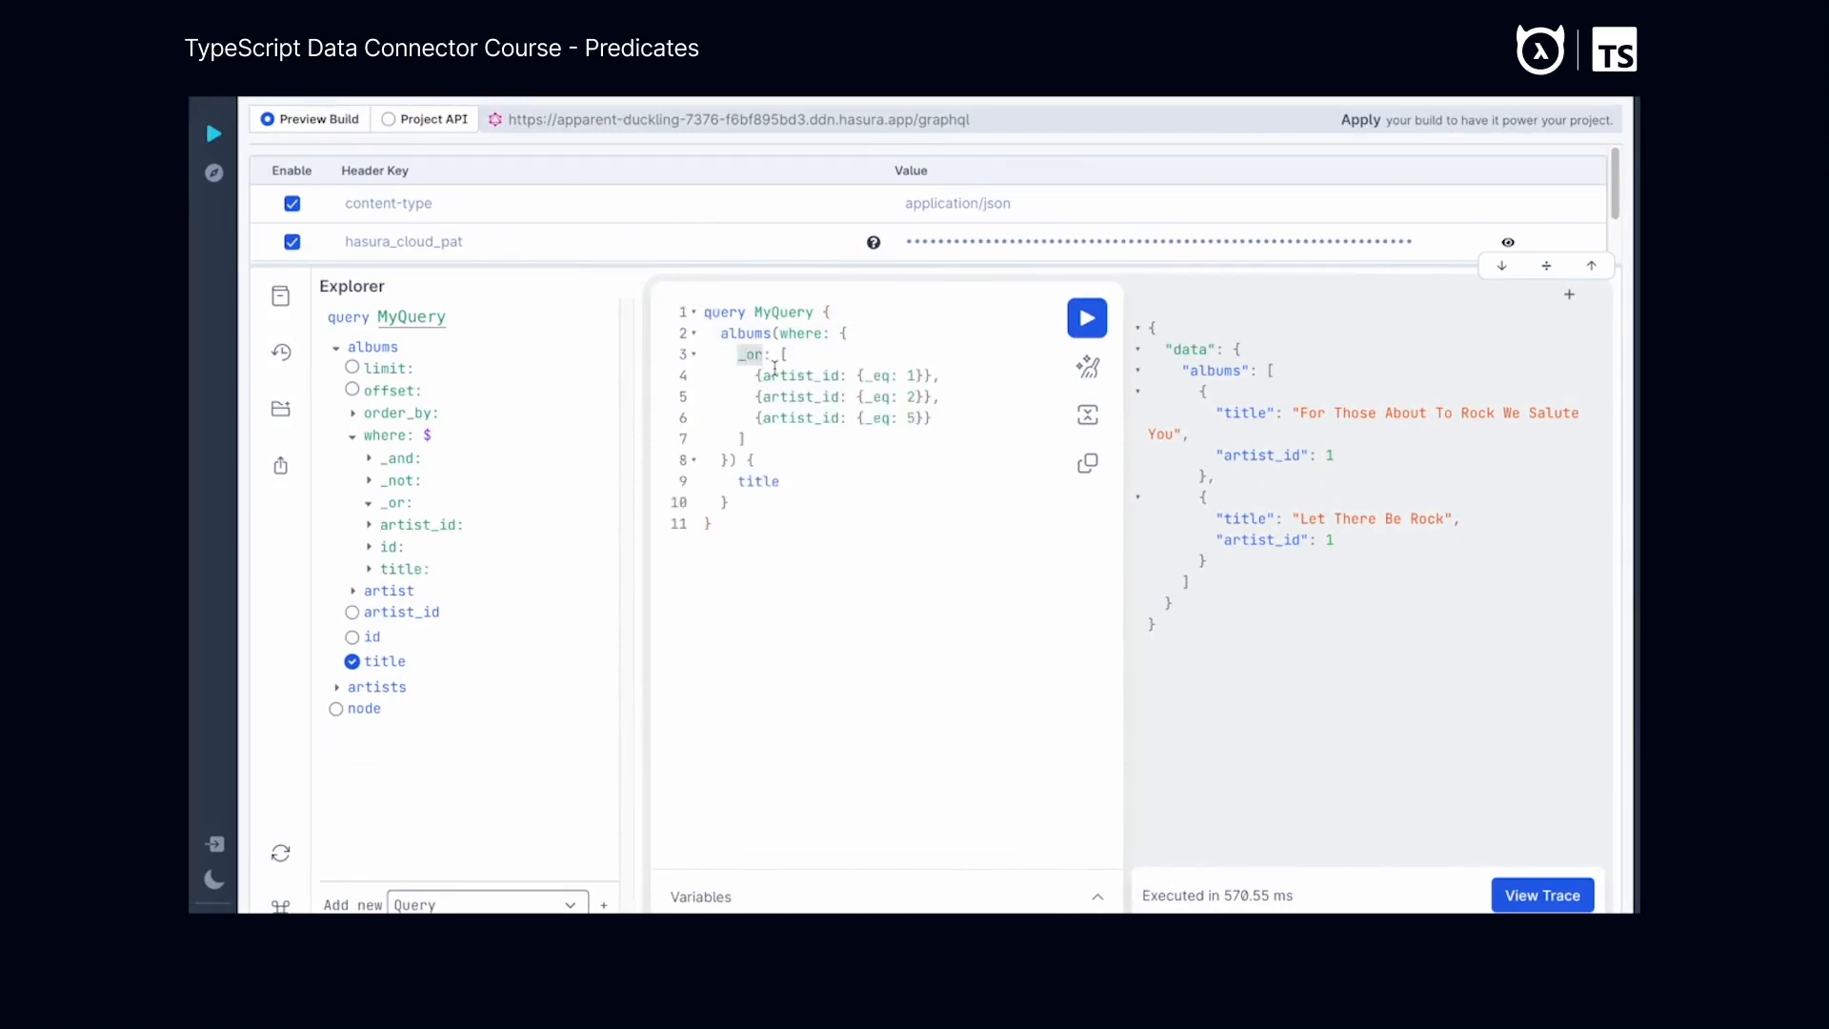
left_click(1087, 317)
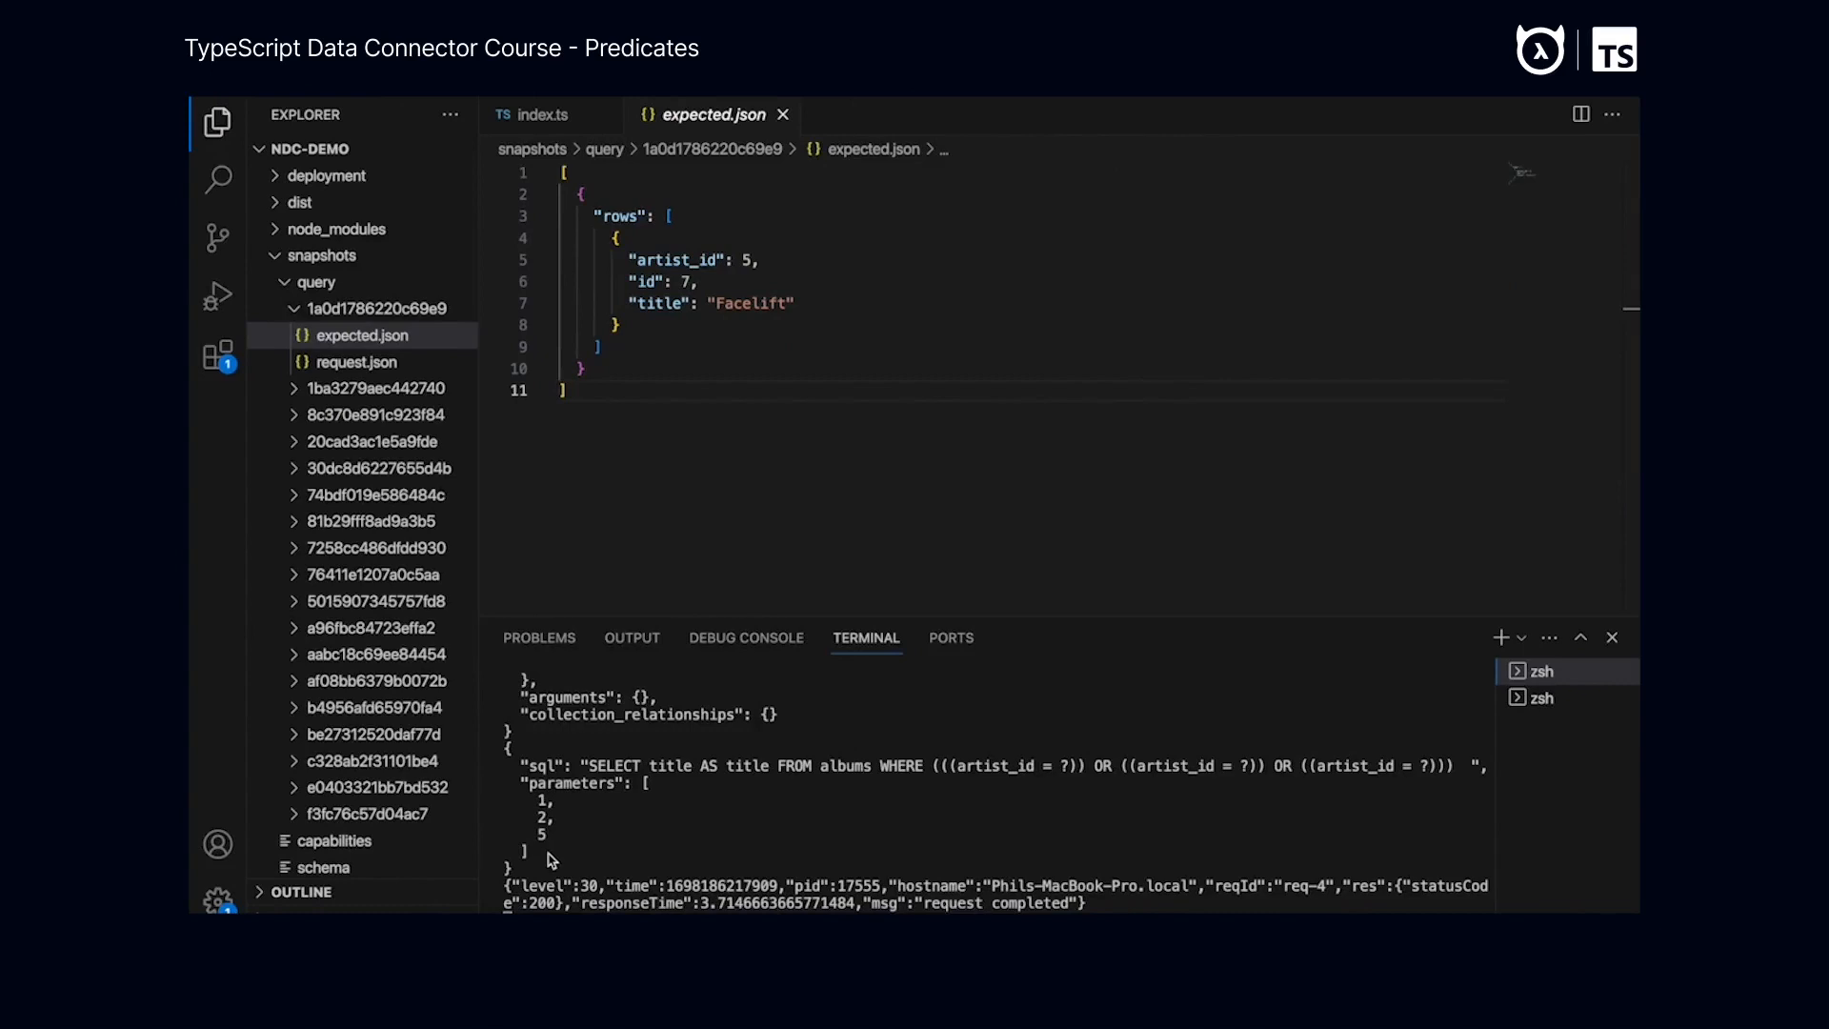
left_click_drag(540, 783, 549, 840)
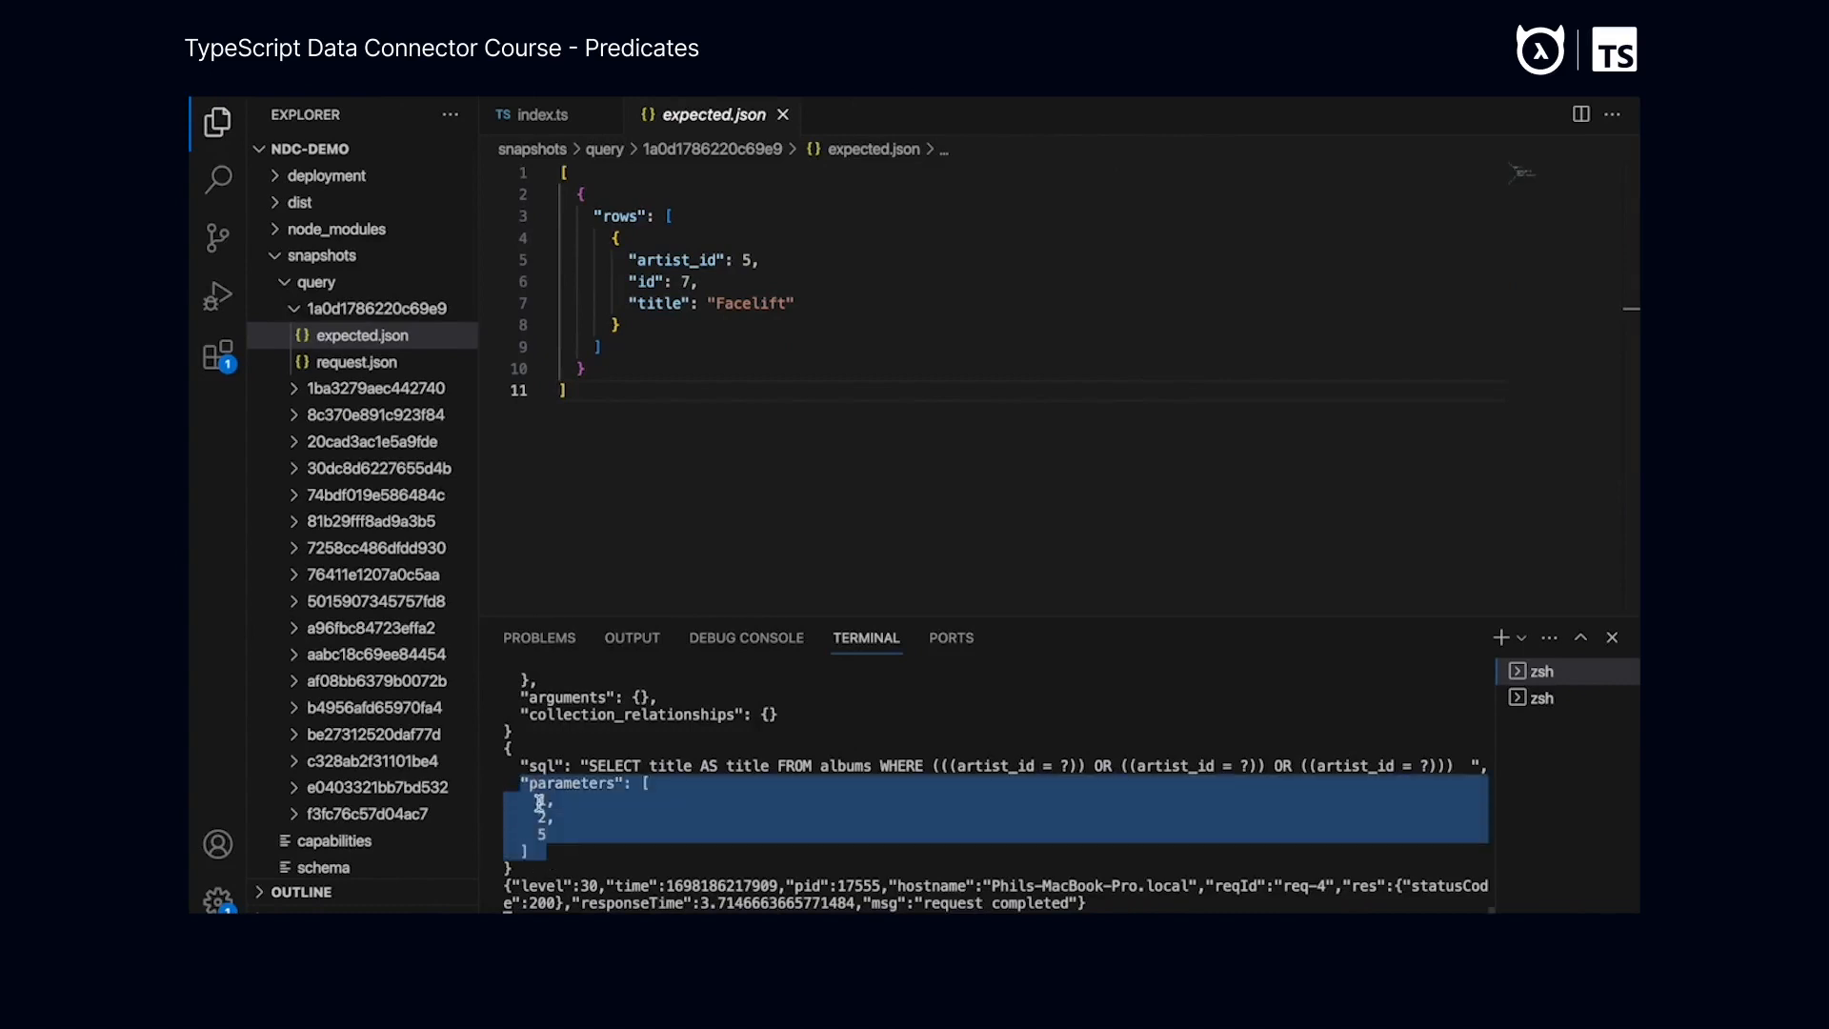